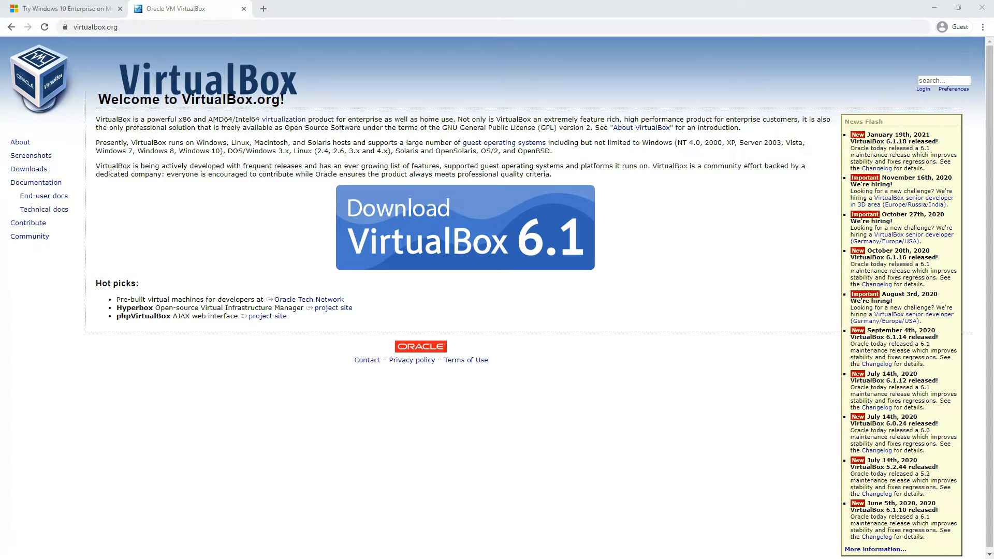
{"action": "mouse_move", "coordinate": [146, 407]}
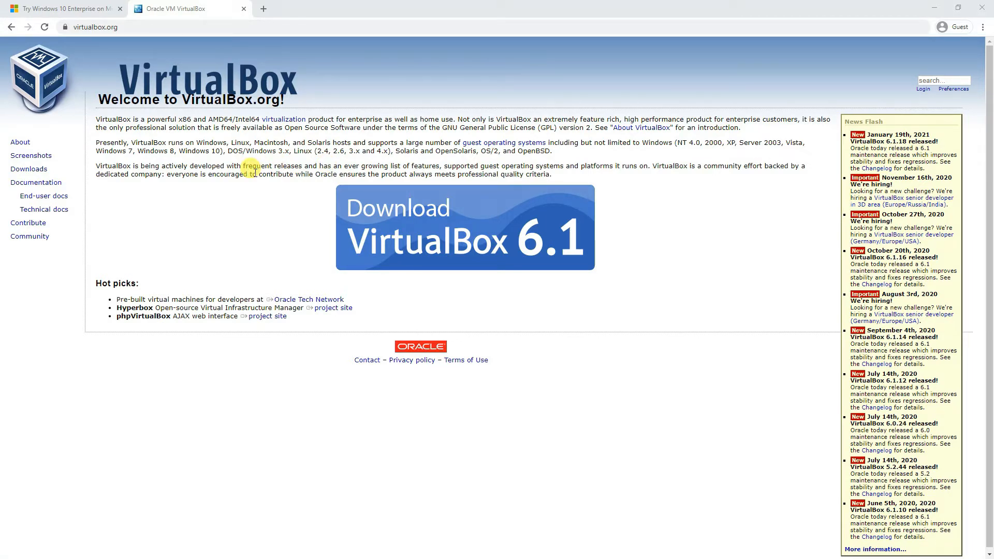
{"action": "mouse_move", "coordinate": [29, 169]}
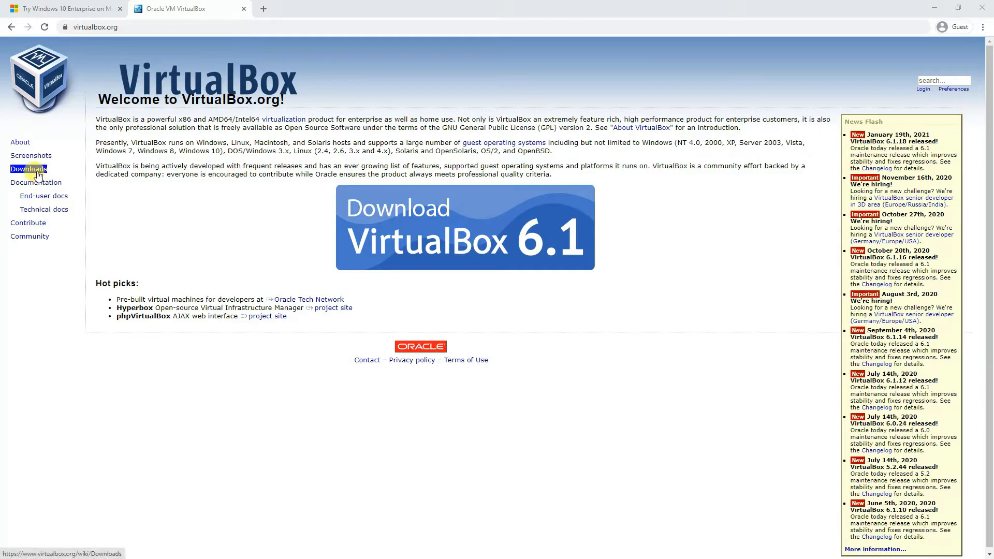
{"action": "mouse_move", "coordinate": [105, 27]}
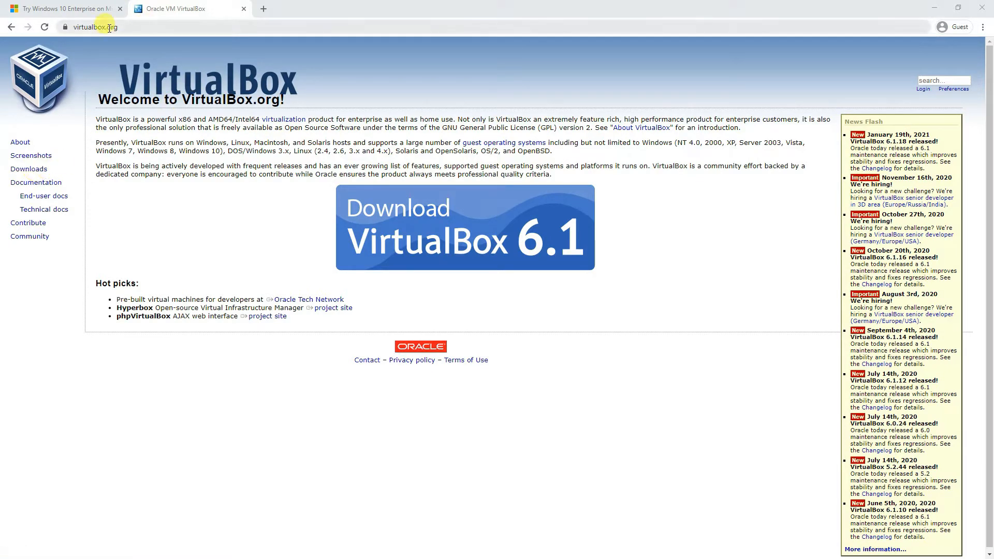
{"action": "mouse_move", "coordinate": [130, 204]}
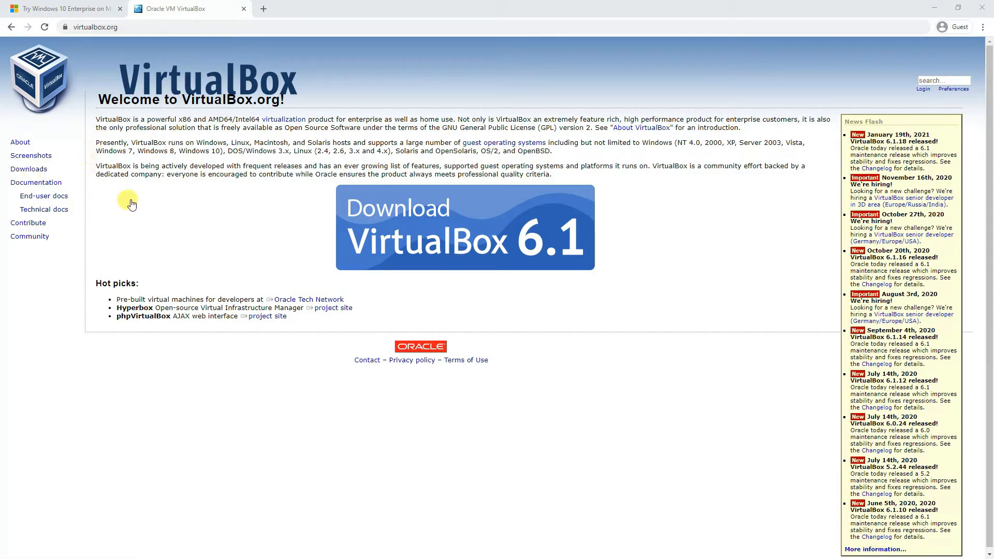
Open the VirtualBox Downloads page and get the 6.1.18 Windows hosts installer.
{"action": "left_click", "coordinate": [28, 170]}
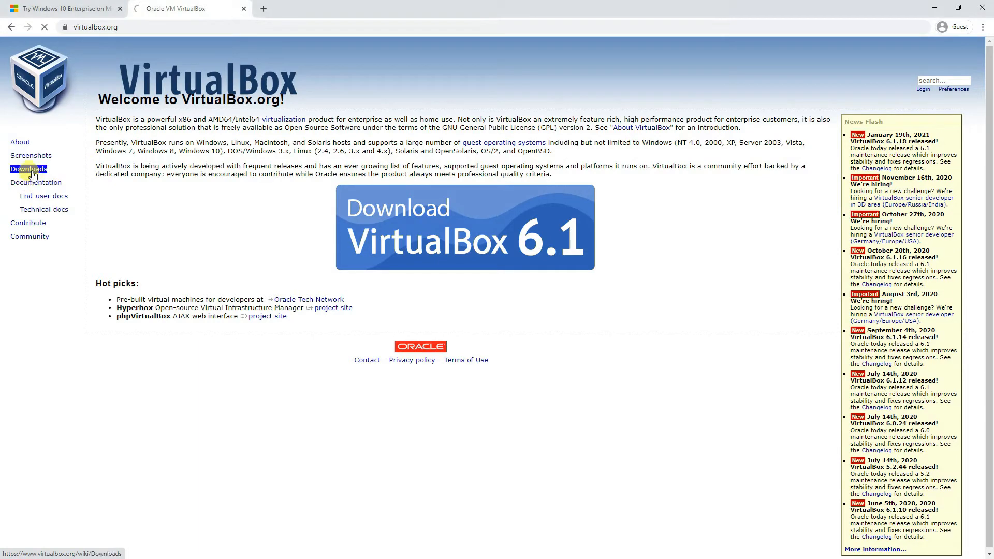
{"action": "left_click", "coordinate": [29, 169]}
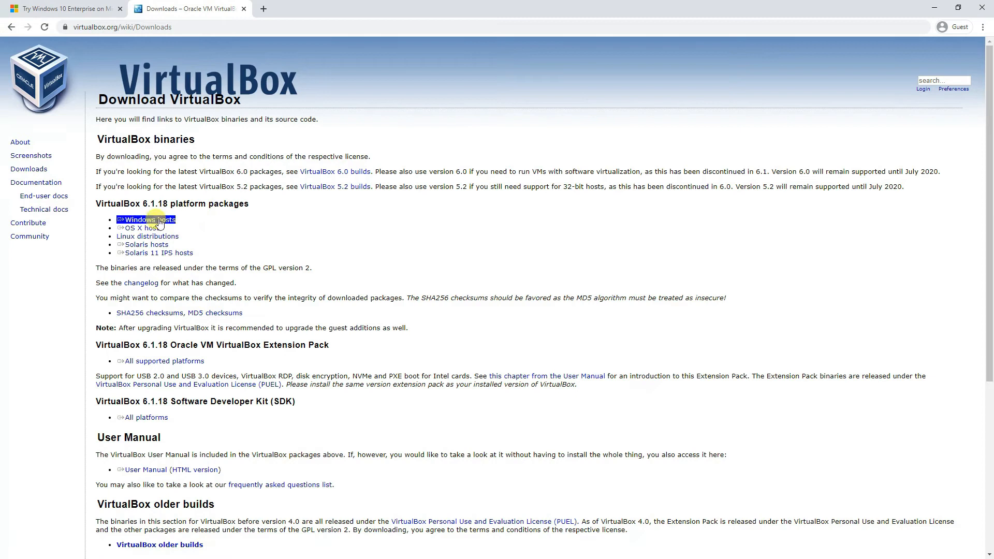
{"action": "mouse_move", "coordinate": [143, 228]}
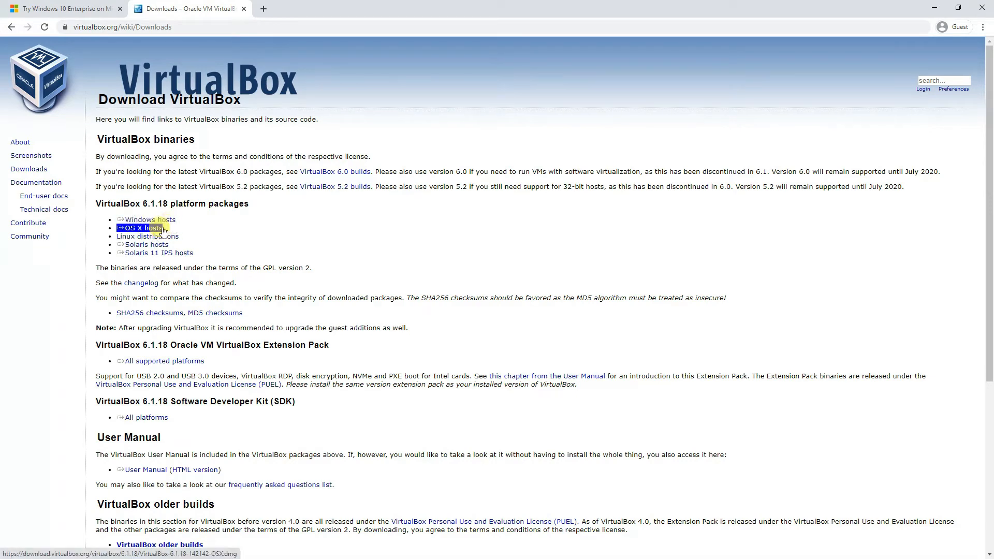
{"action": "mouse_move", "coordinate": [147, 236]}
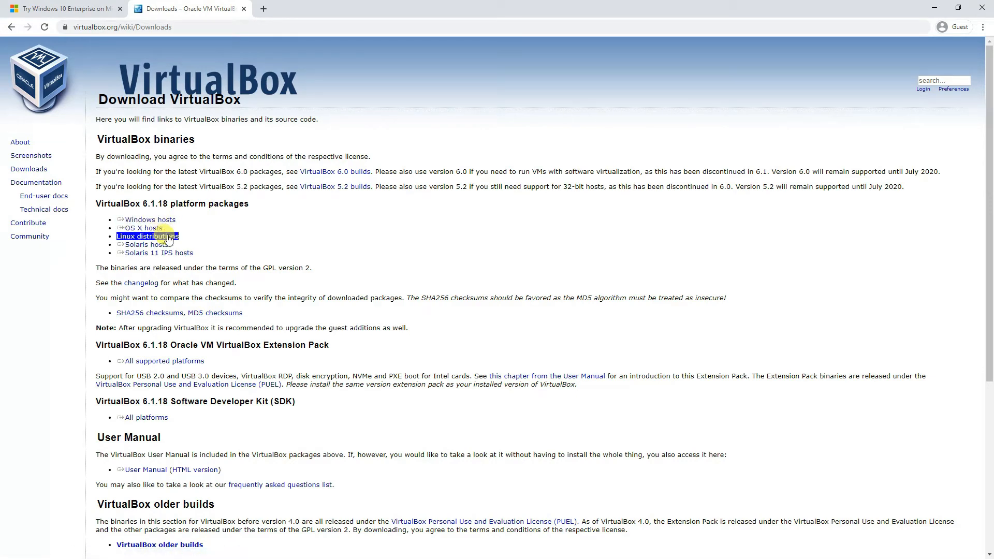
{"action": "mouse_move", "coordinate": [147, 219]}
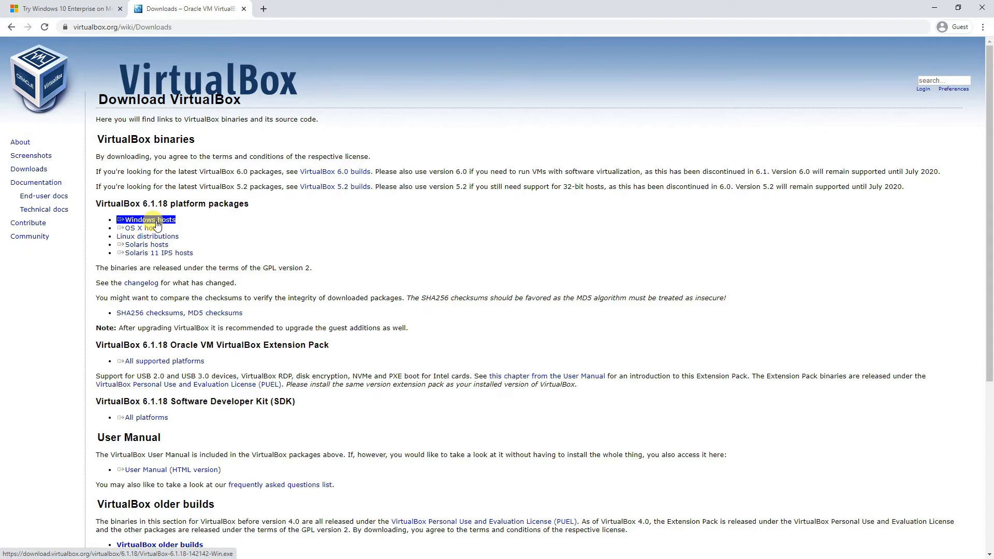
{"action": "left_click", "coordinate": [149, 220]}
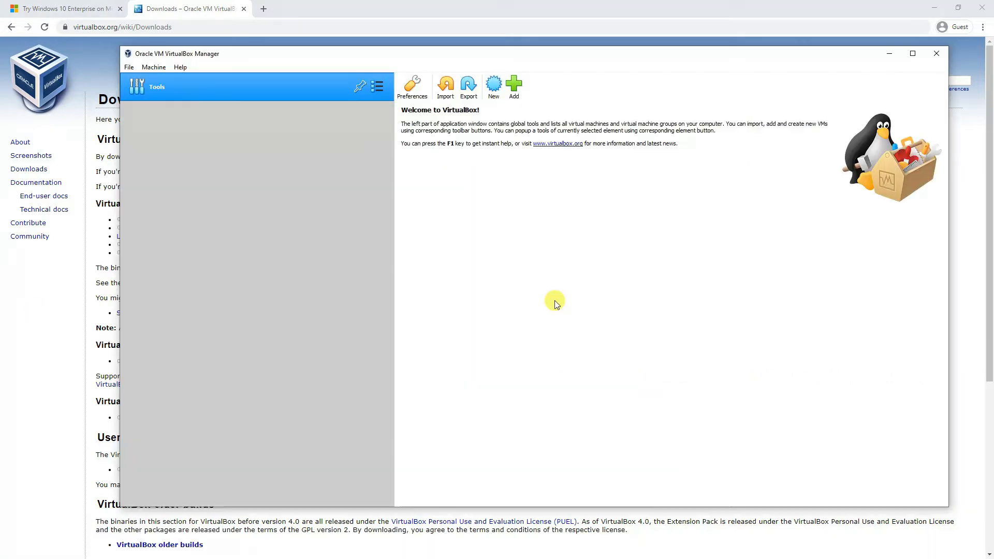
{"action": "mouse_move", "coordinate": [491, 324]}
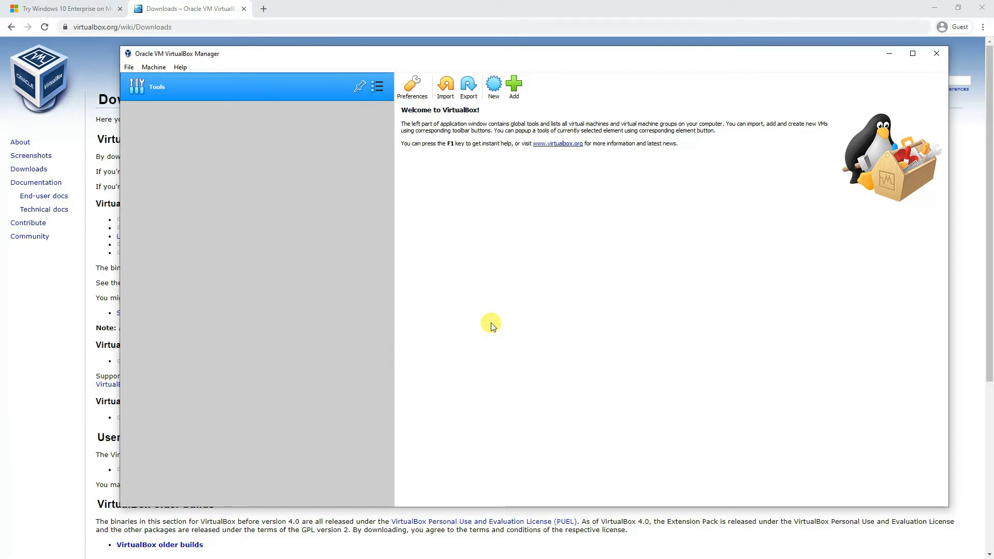
{"action": "mouse_move", "coordinate": [480, 285]}
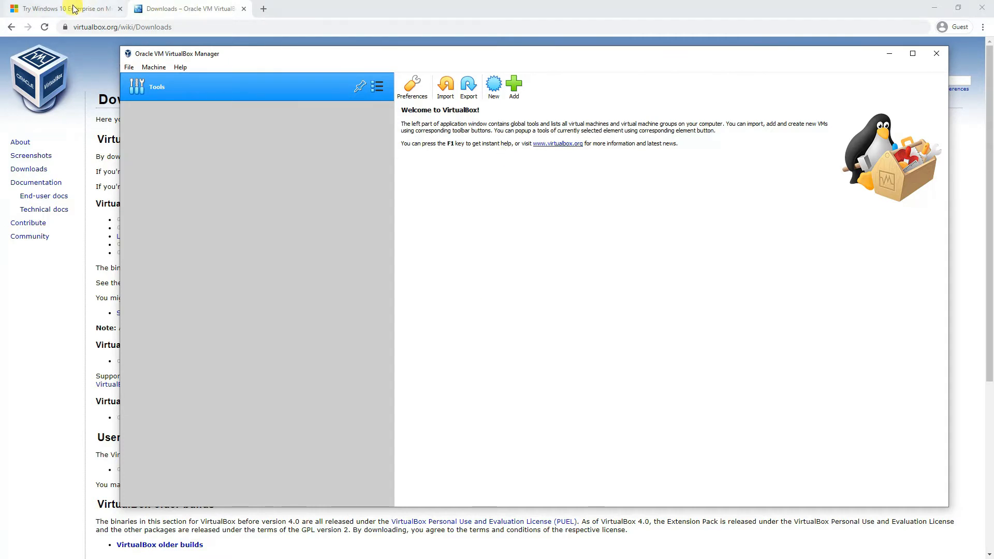
On the Windows 10 Enterprise evaluation page, select the ISO - Enterprise edition download.
{"action": "left_click", "coordinate": [60, 8]}
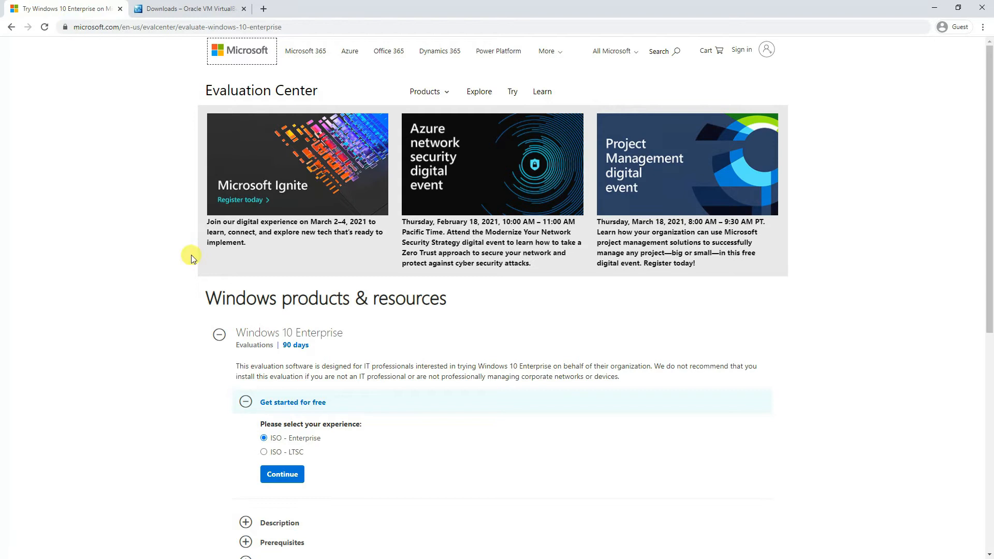
{"action": "mouse_move", "coordinate": [307, 99]}
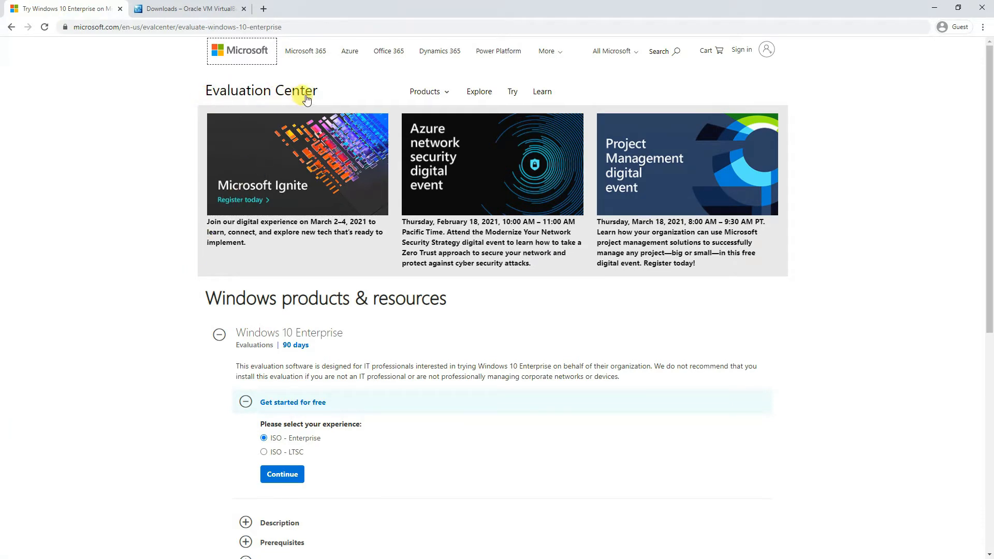
{"action": "mouse_move", "coordinate": [311, 348]}
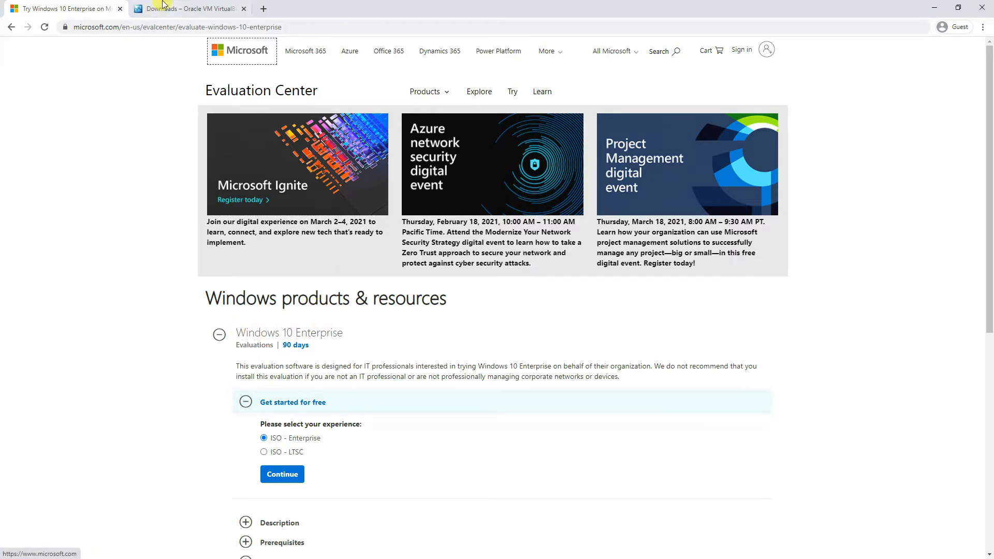
{"action": "scroll", "scroll_direction": "down", "scroll_amount": 3}
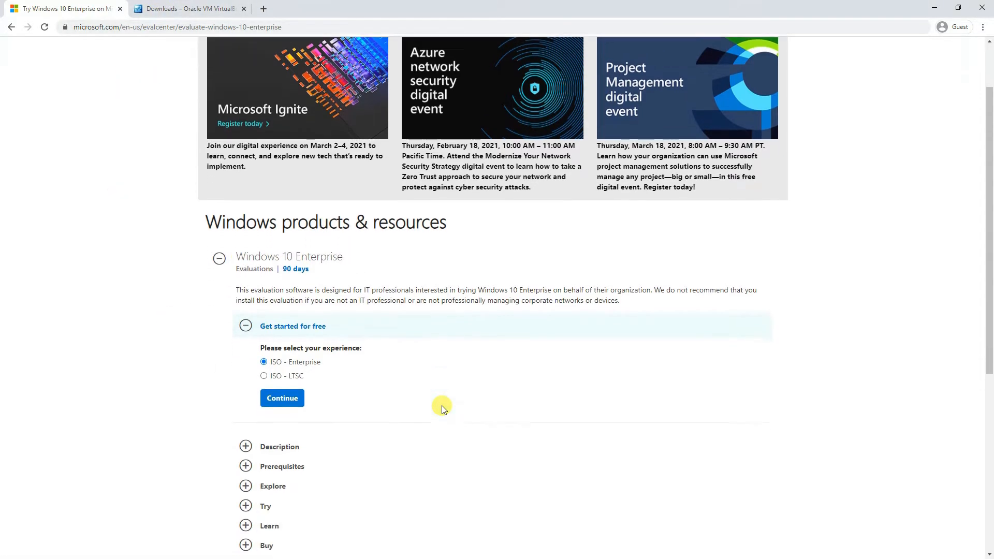
{"action": "scroll", "scroll_direction": "down", "scroll_amount": 3}
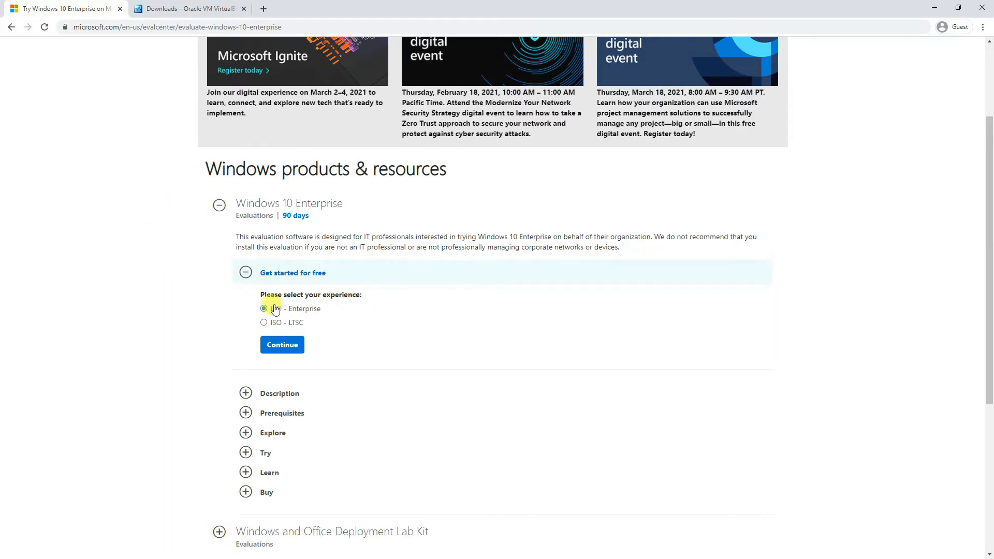
{"action": "left_click", "coordinate": [263, 308]}
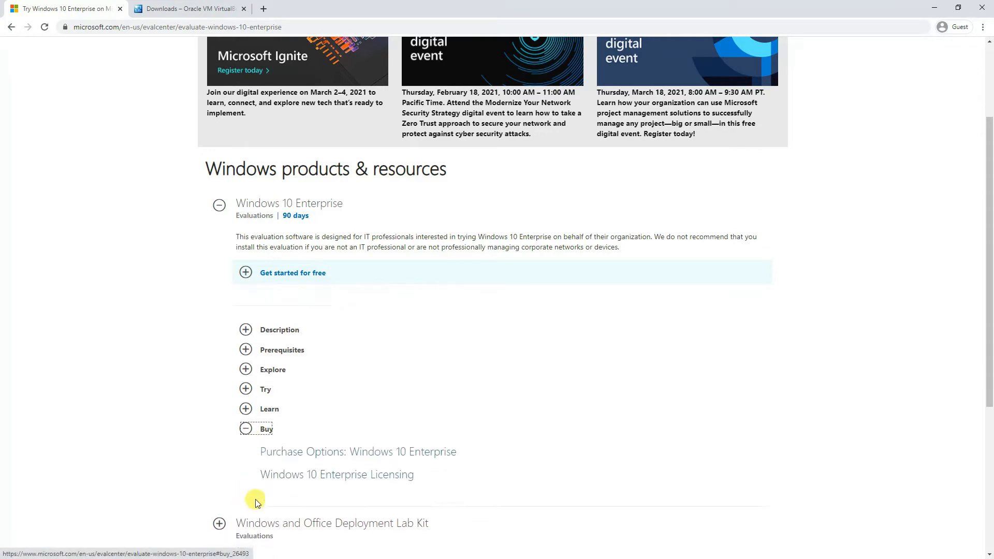
{"action": "scroll", "scroll_direction": "down", "scroll_amount": 3}
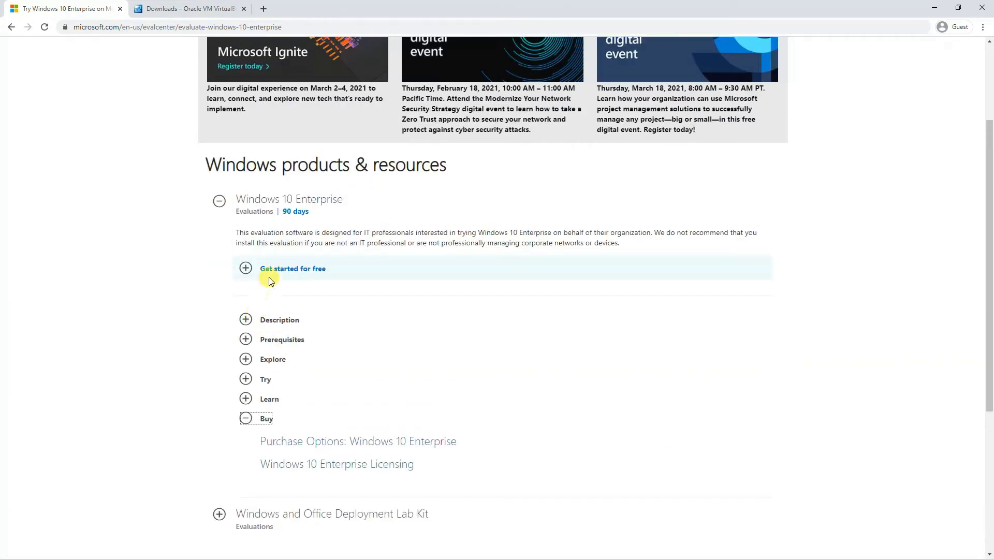
{"action": "left_click", "coordinate": [293, 269]}
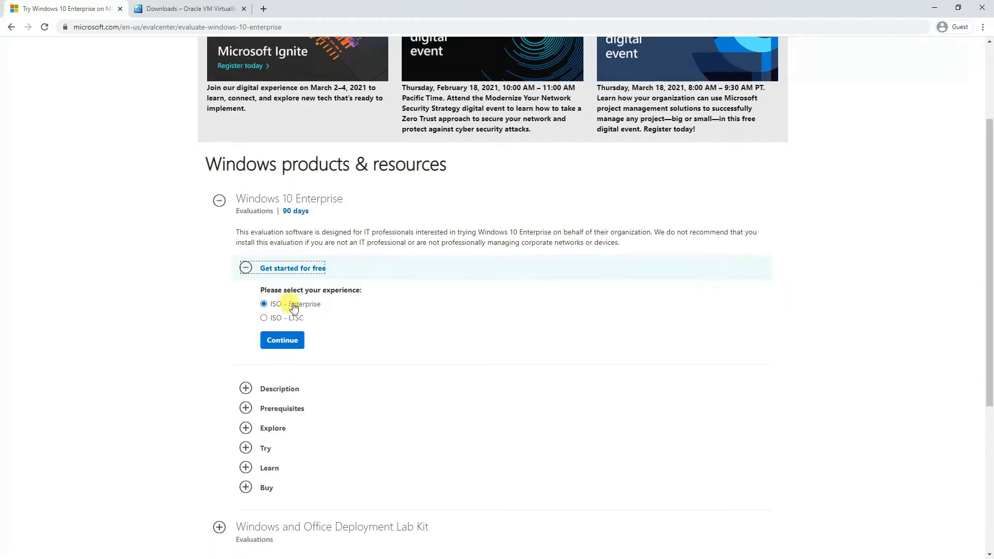
{"action": "scroll", "scroll_direction": "down", "scroll_amount": 3}
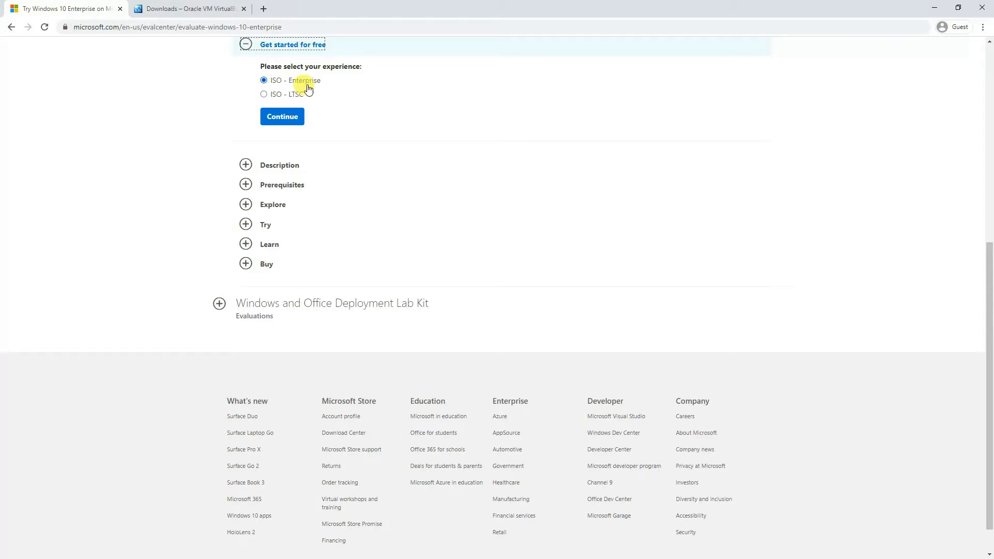
{"action": "left_click", "coordinate": [282, 116]}
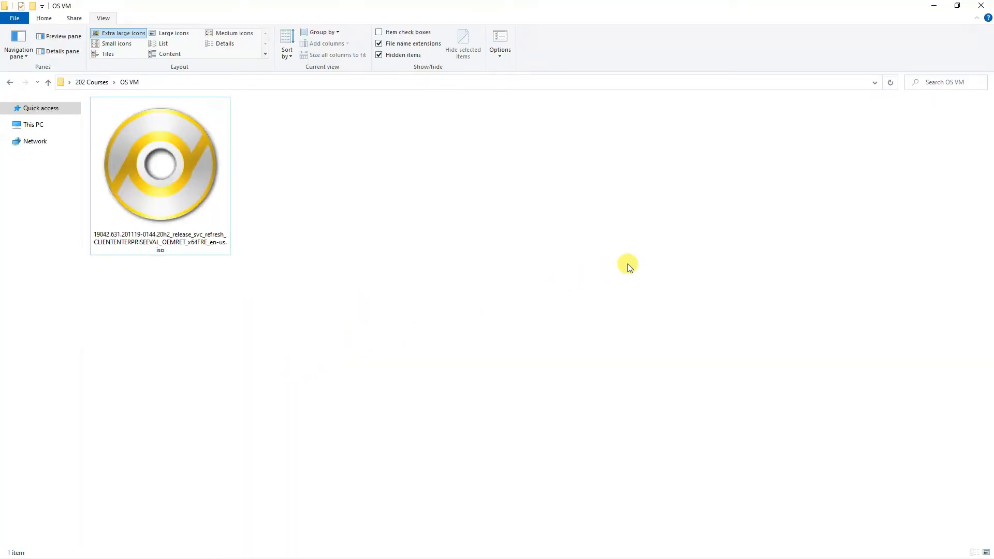
{"action": "mouse_move", "coordinate": [613, 269]}
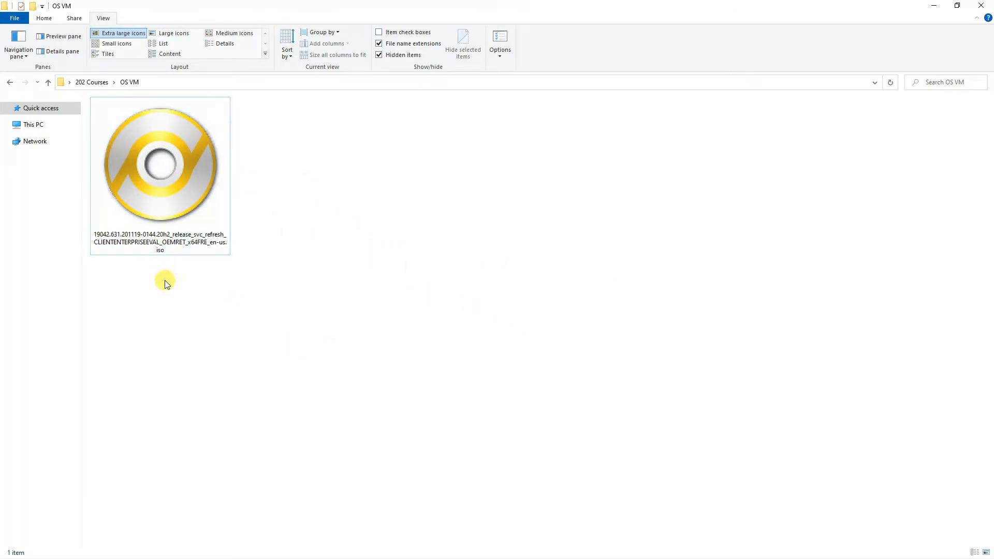
Select the downloaded Windows 10 Enterprise ISO file in the OS VM folder.
{"action": "left_click", "coordinate": [160, 164]}
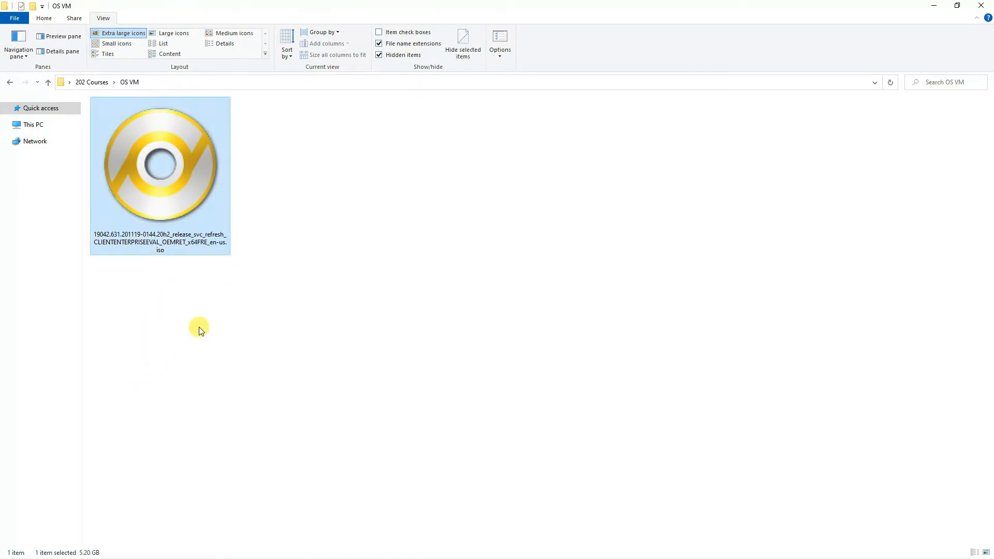
{"action": "mouse_move", "coordinate": [306, 278]}
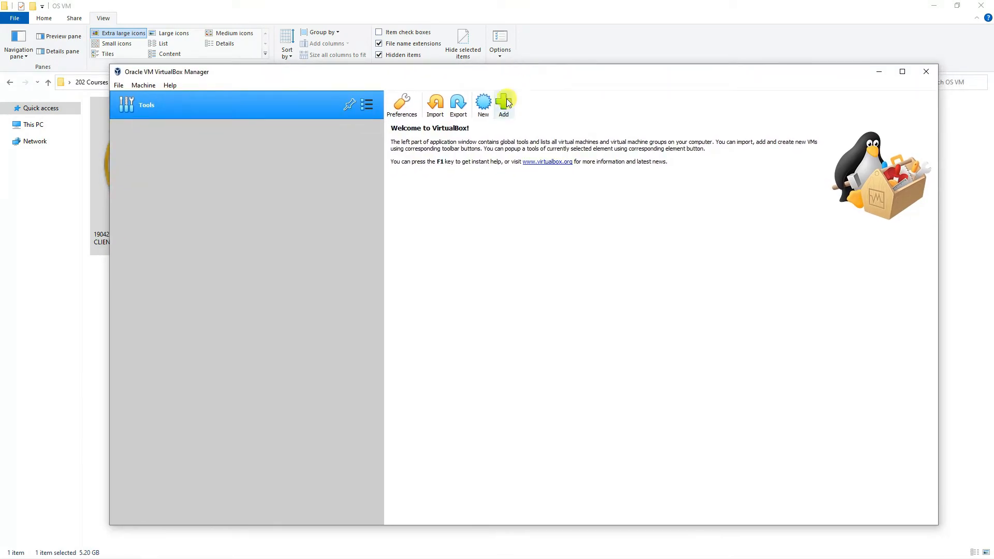
{"action": "mouse_move", "coordinate": [483, 104]}
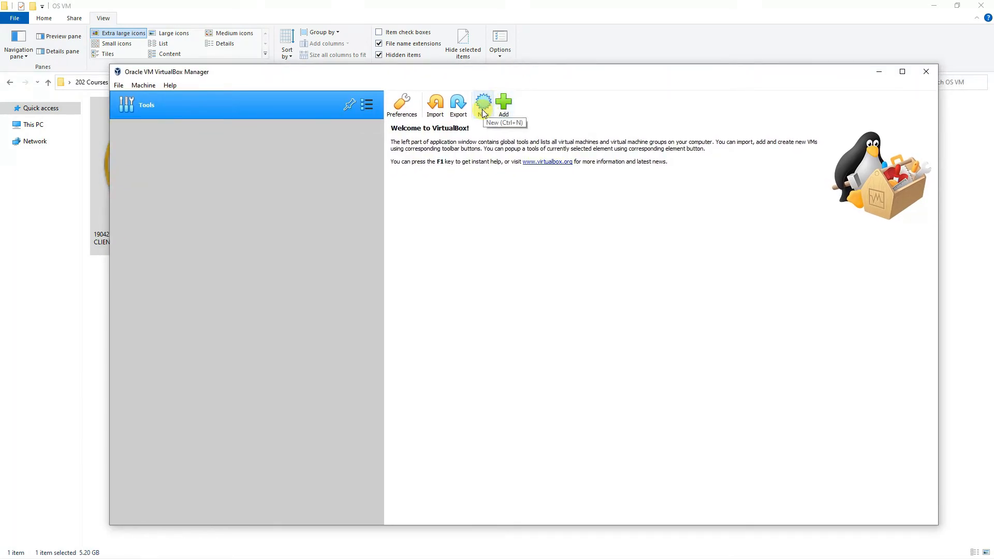
{"action": "mouse_move", "coordinate": [503, 105]}
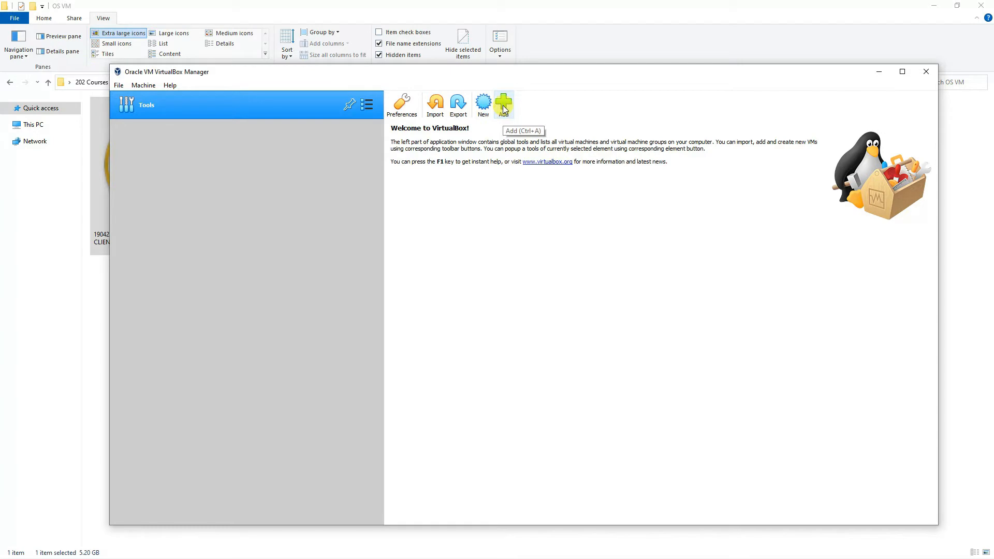
Start a new virtual machine named Windows10 with machine folder L:\VM.
{"action": "left_click", "coordinate": [482, 104]}
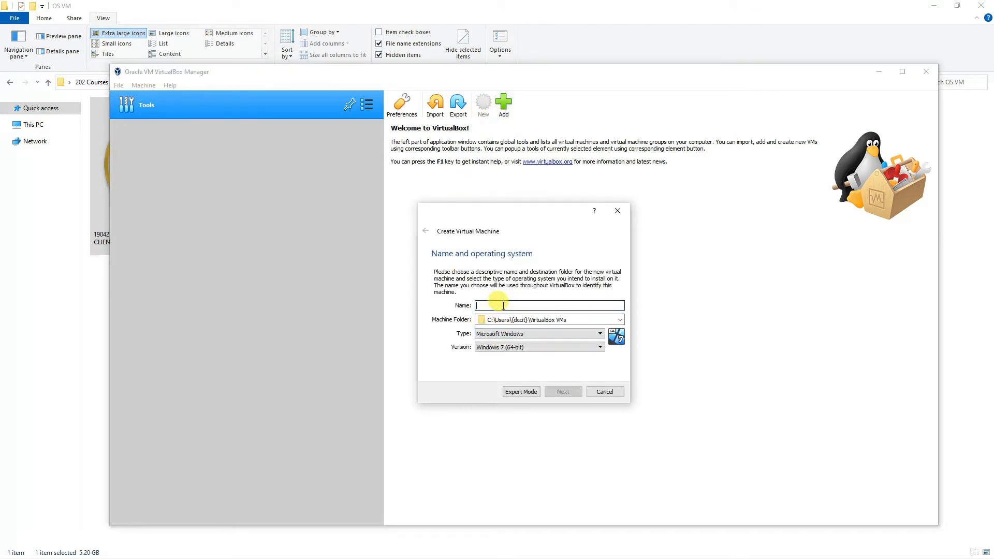
{"action": "type", "text": "W"}
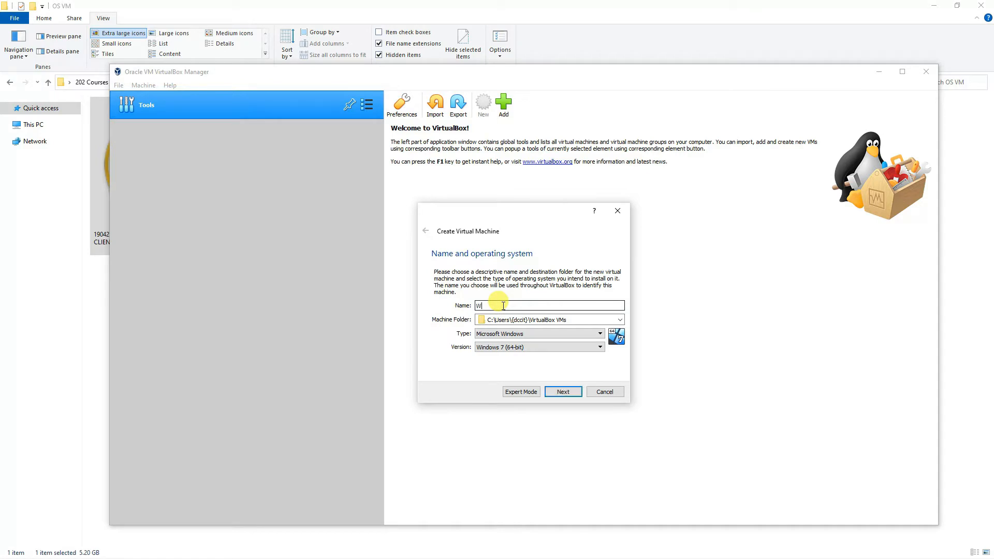
{"action": "type", "text": "indows10"}
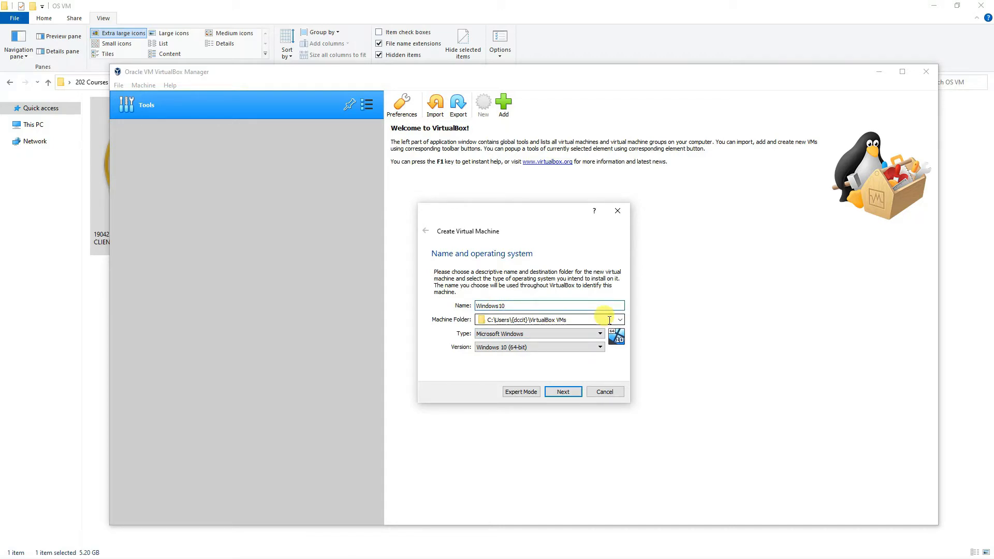
{"action": "type", "text": "L:\\VM"}
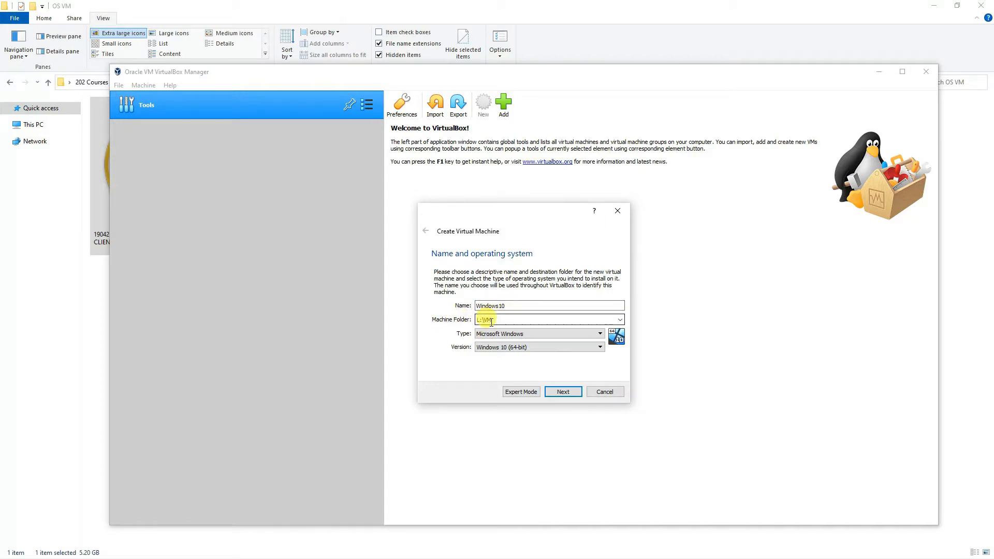
{"action": "mouse_move", "coordinate": [508, 320]}
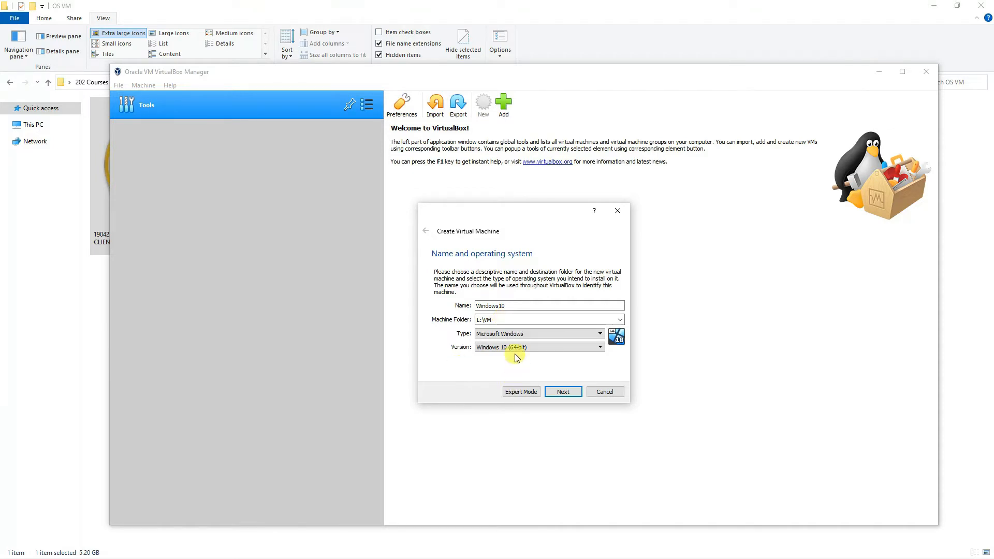
Set type Microsoft Windows and version Windows 10 (64-bit), then continue to memory.
{"action": "left_click", "coordinate": [600, 334]}
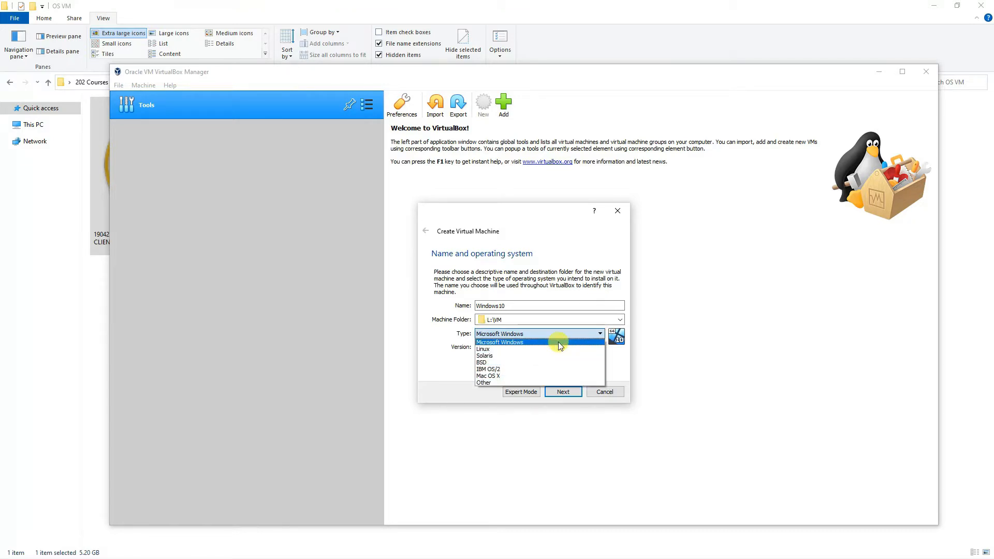
{"action": "left_click", "coordinate": [500, 342]}
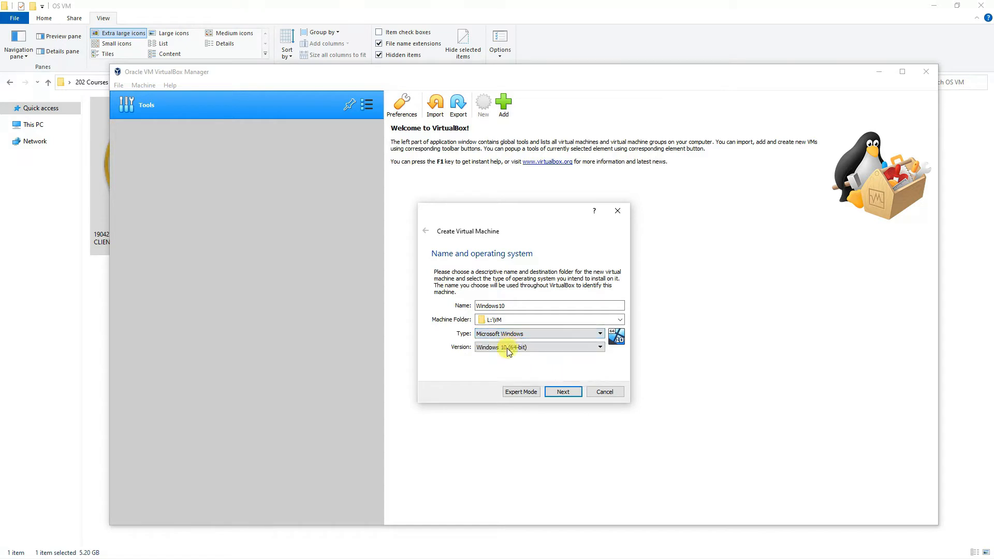
{"action": "left_click", "coordinate": [538, 347]}
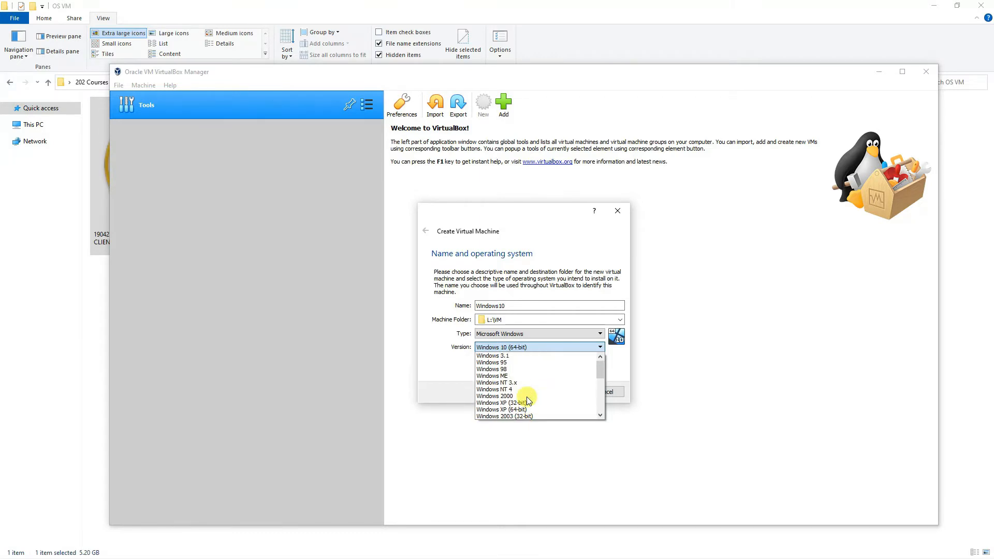
{"action": "scroll", "scroll_direction": "down", "scroll_amount": 3}
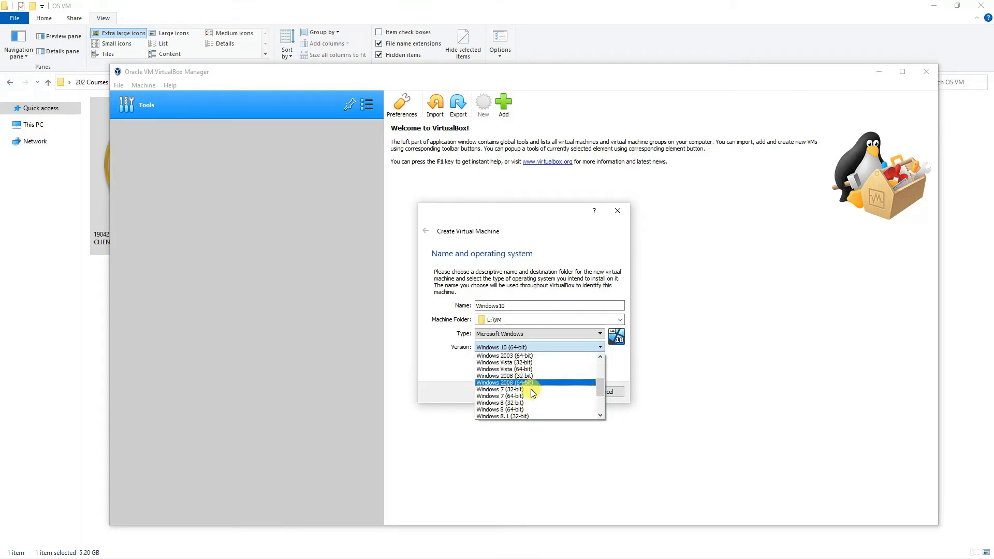
{"action": "scroll", "scroll_direction": "down", "scroll_amount": 3}
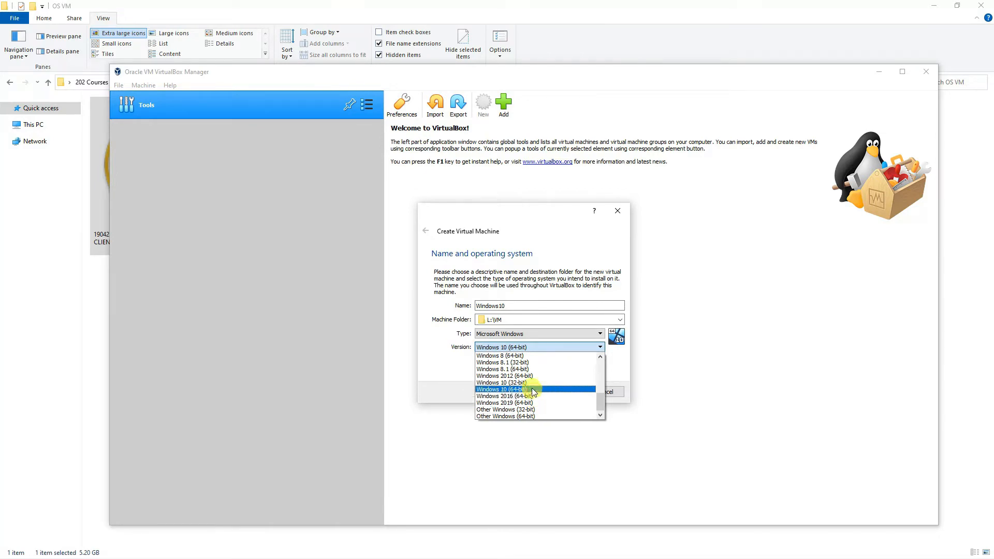
{"action": "left_click", "coordinate": [502, 389]}
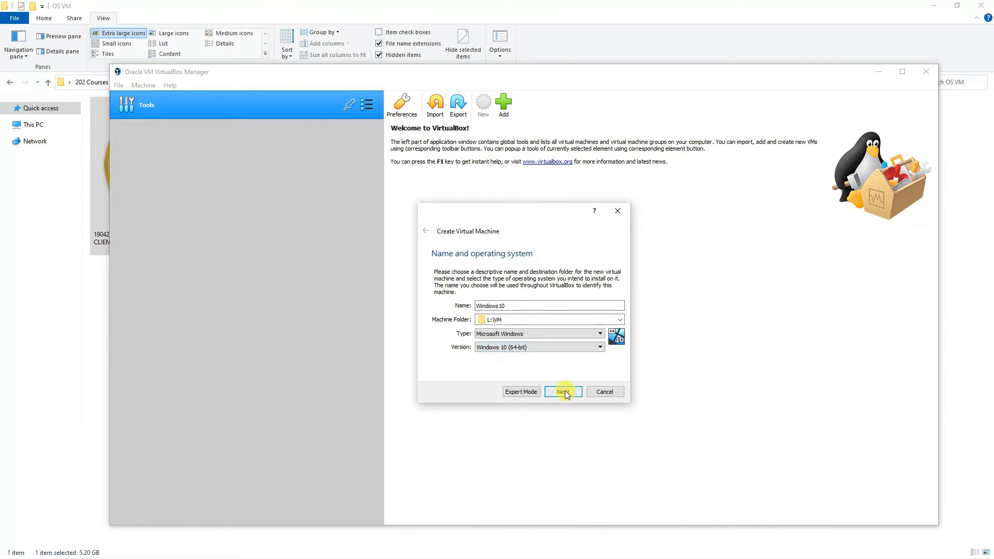
{"action": "left_click", "coordinate": [563, 391]}
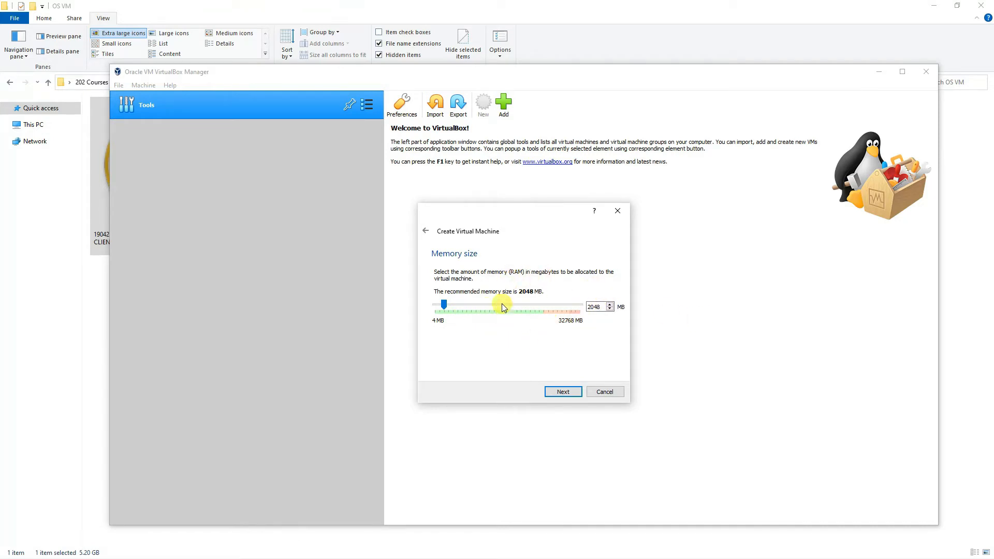
{"action": "mouse_move", "coordinate": [568, 333]}
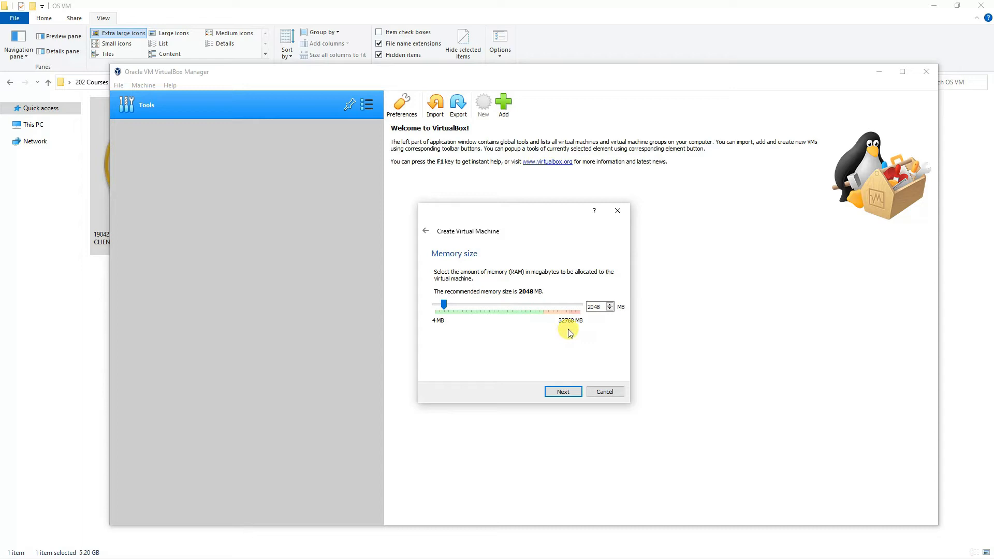
{"action": "mouse_move", "coordinate": [551, 339]}
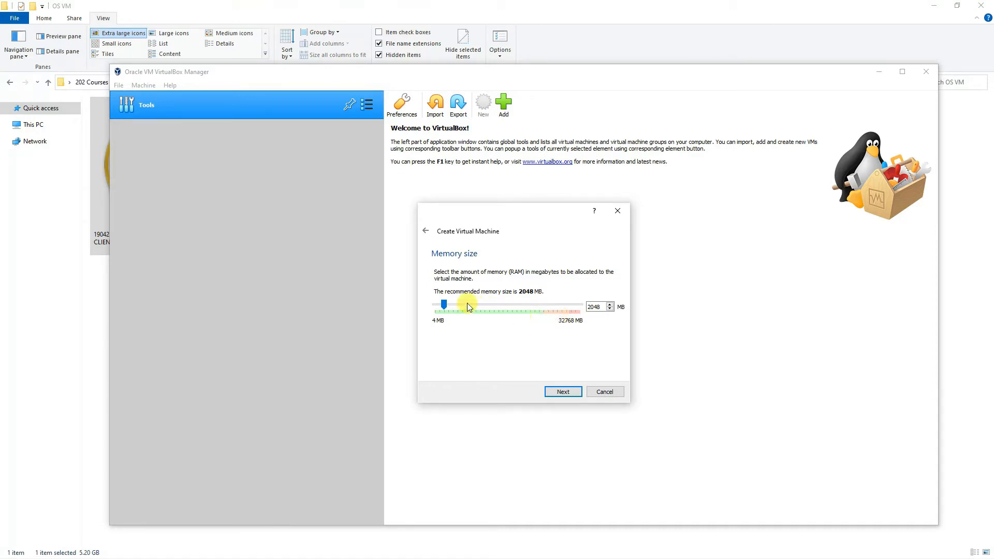
Adjust the memory slider back and forth until it settles at 16384 MB.
{"action": "left_click_drag", "start_coordinate": [444, 306], "coordinate": [542, 310]}
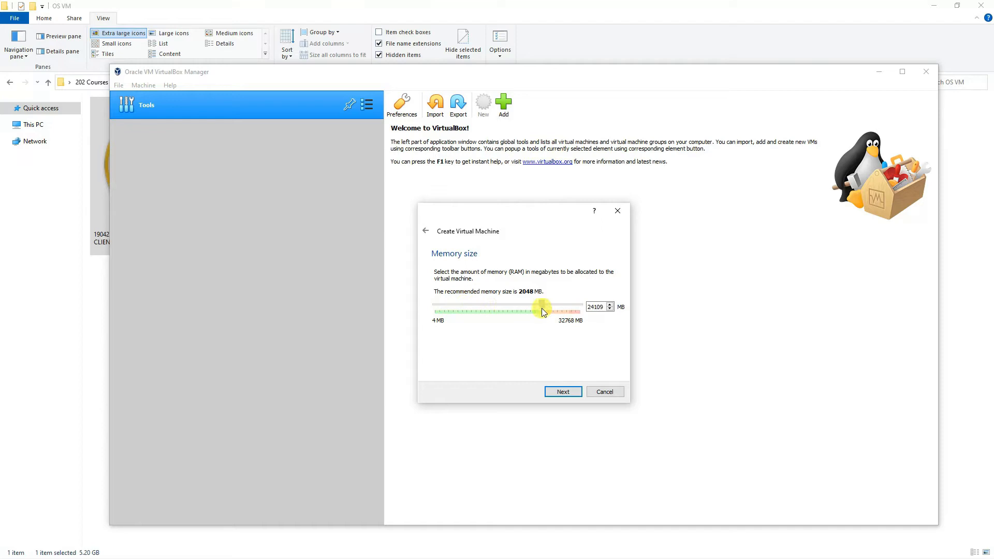
{"action": "left_click_drag", "start_coordinate": [543, 308], "coordinate": [550, 309]}
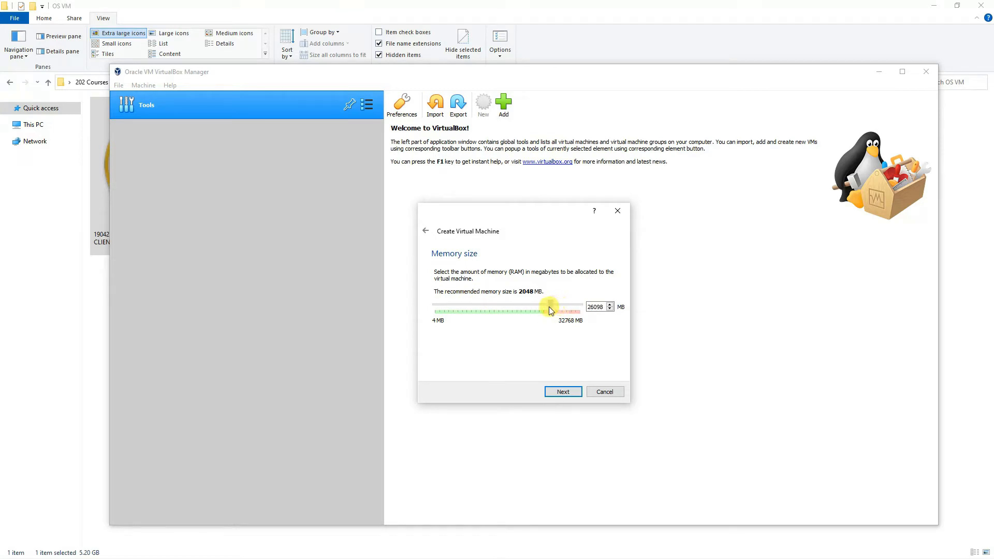
{"action": "left_click_drag", "start_coordinate": [549, 307], "coordinate": [570, 307]}
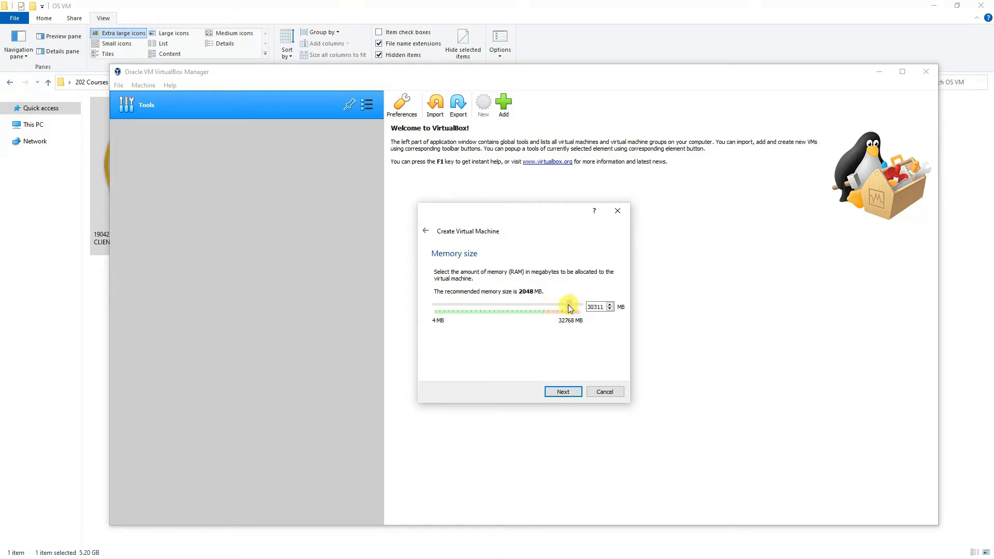
{"action": "left_click_drag", "start_coordinate": [568, 308], "coordinate": [557, 312]}
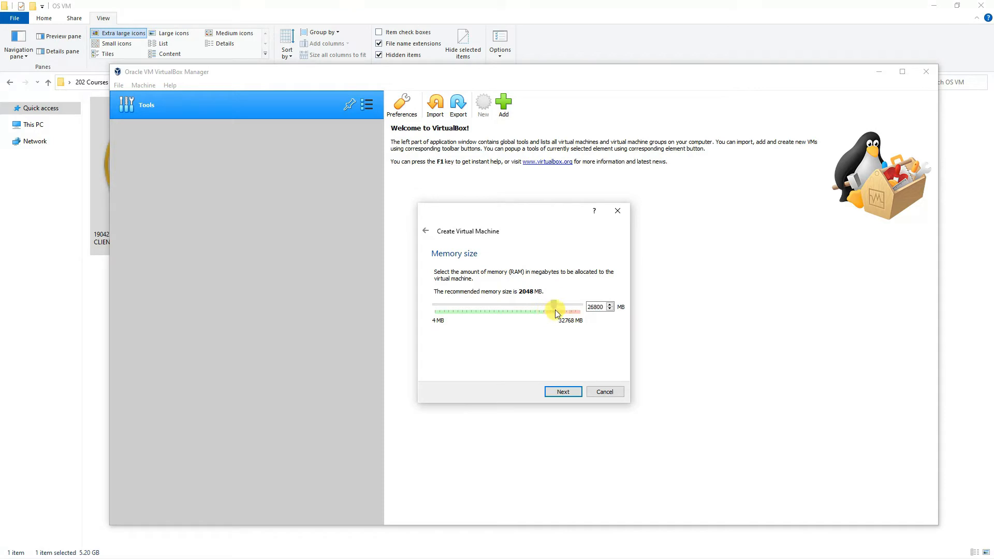
{"action": "left_click_drag", "start_coordinate": [554, 308], "coordinate": [565, 309]}
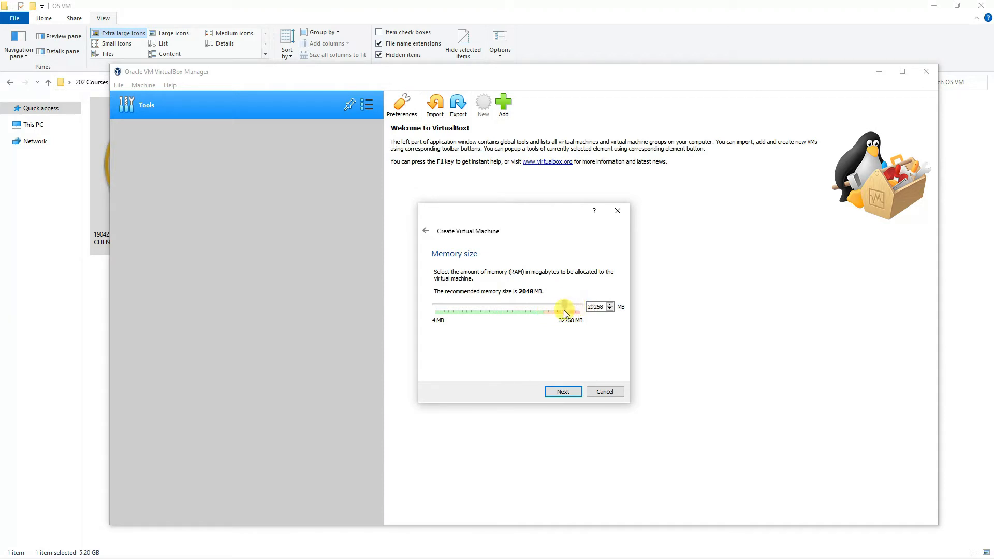
{"action": "left_click_drag", "start_coordinate": [565, 307], "coordinate": [519, 307]}
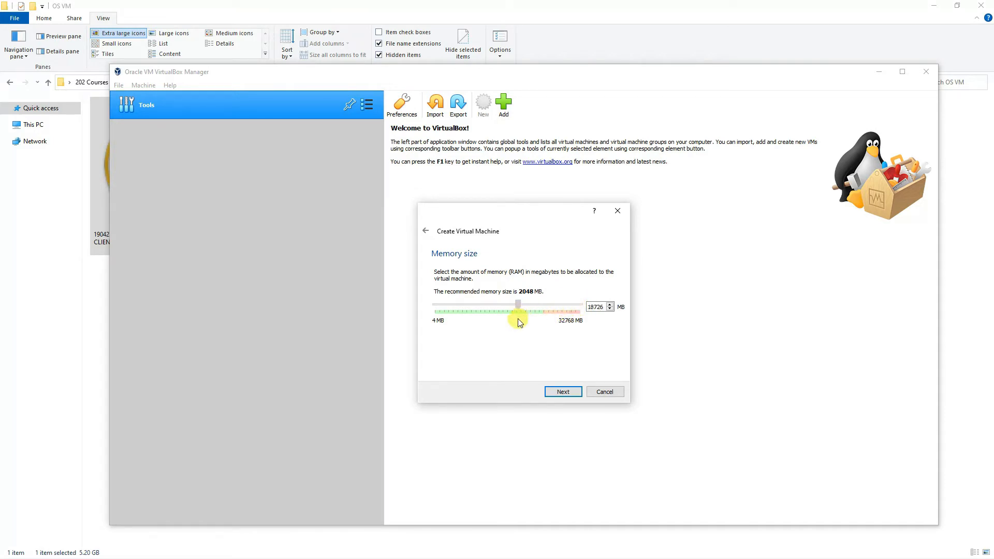
{"action": "left_click_drag", "start_coordinate": [519, 306], "coordinate": [512, 307]}
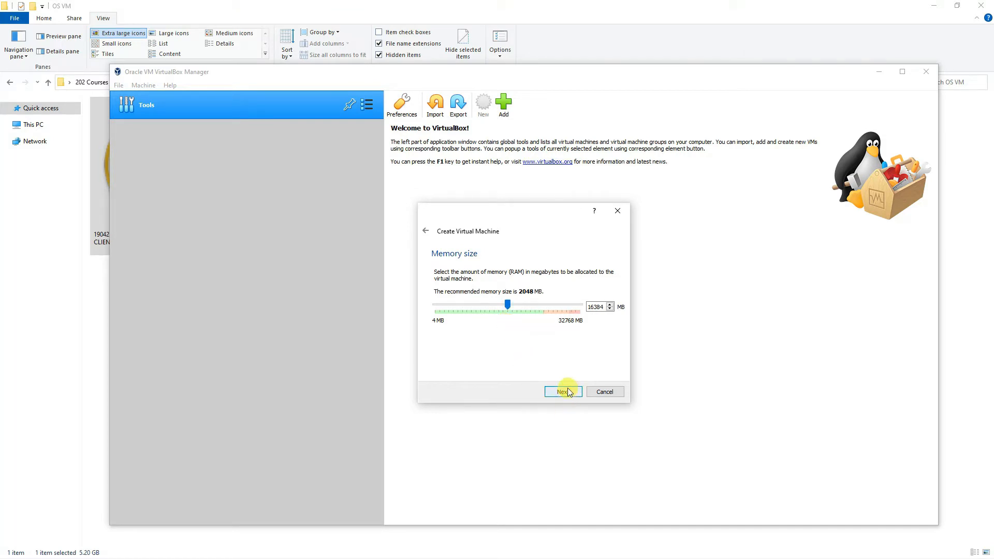
Advance to the hard disk page with 'Create a virtual hard disk now' selected.
{"action": "left_click", "coordinate": [562, 392]}
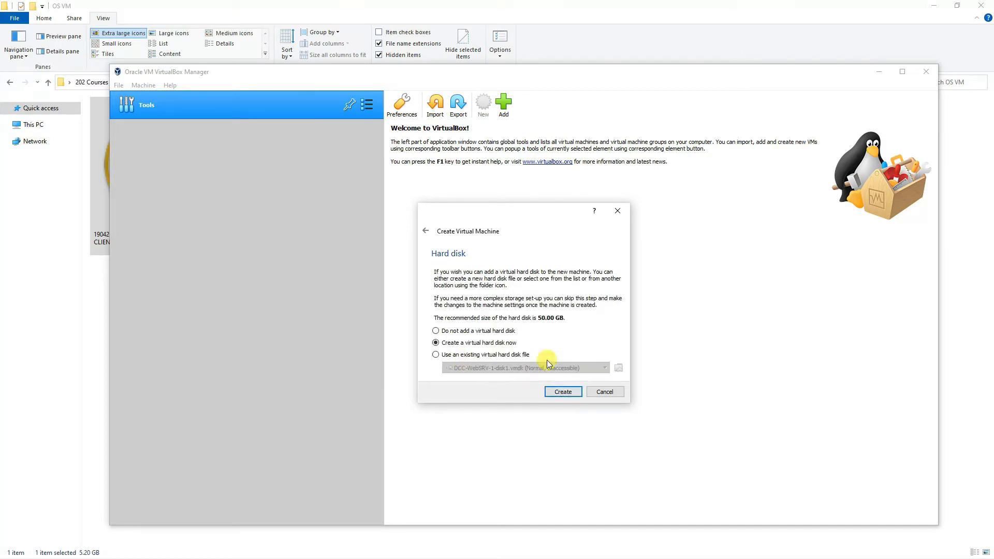
{"action": "mouse_move", "coordinate": [554, 350]}
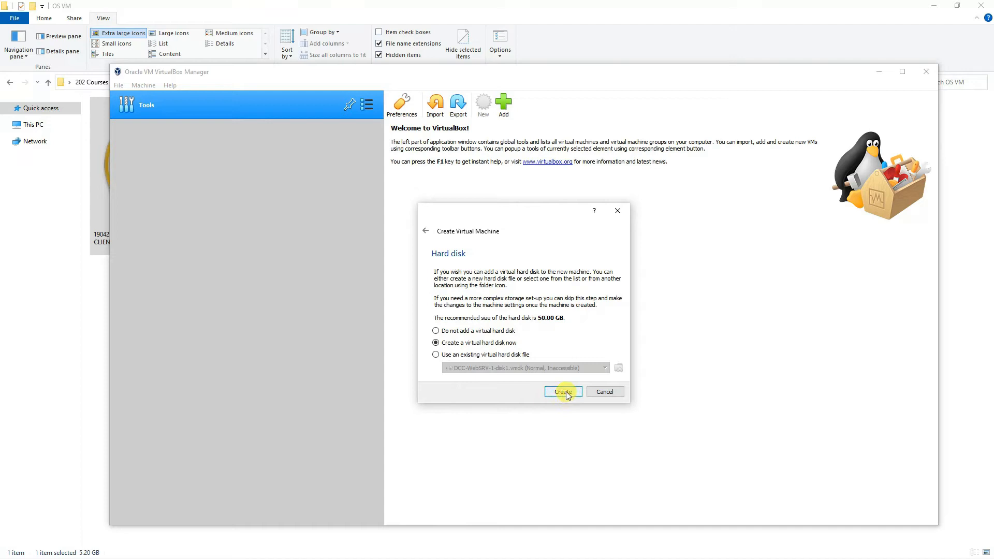
Begin creating the virtual hard disk and keep VDI as the file type.
{"action": "left_click", "coordinate": [562, 391]}
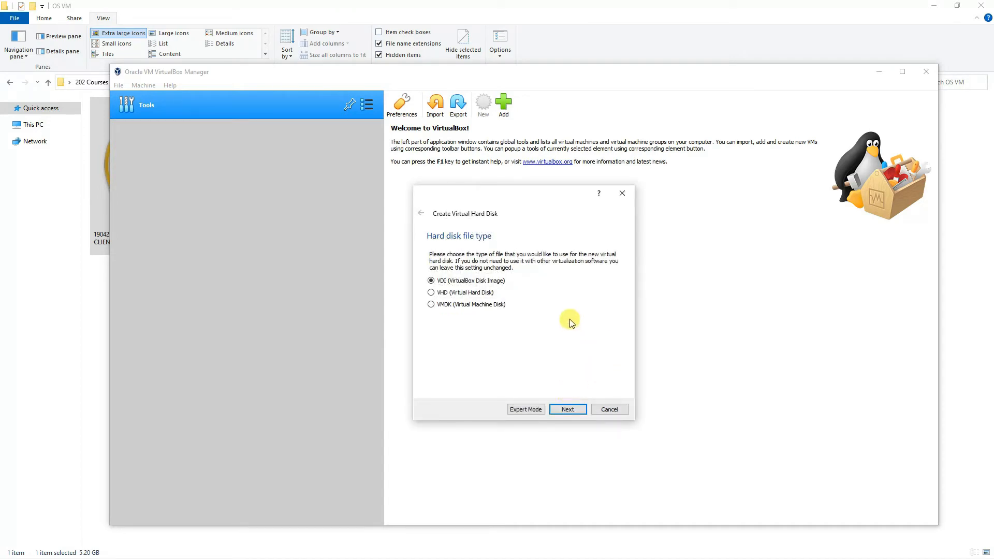
{"action": "mouse_move", "coordinate": [487, 373]}
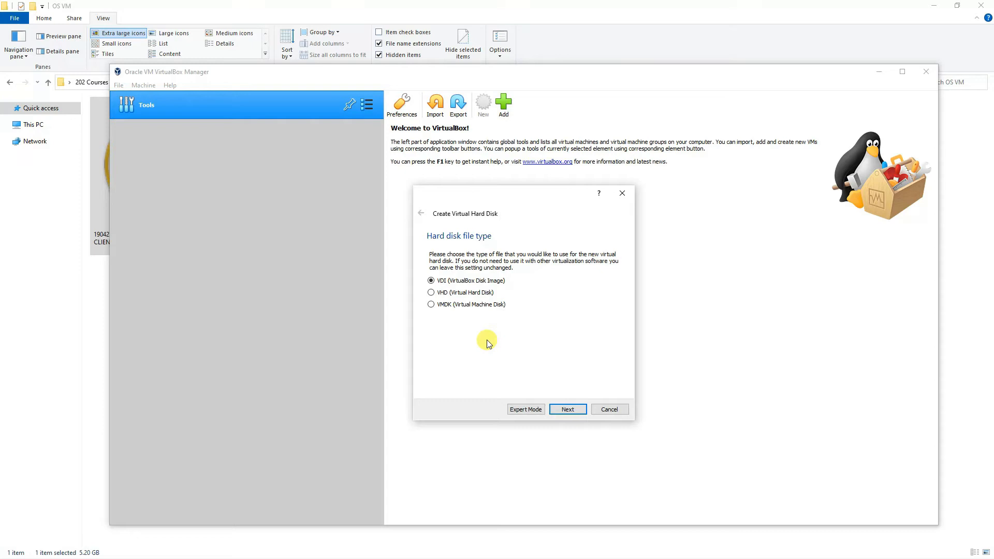
{"action": "mouse_move", "coordinate": [568, 409]}
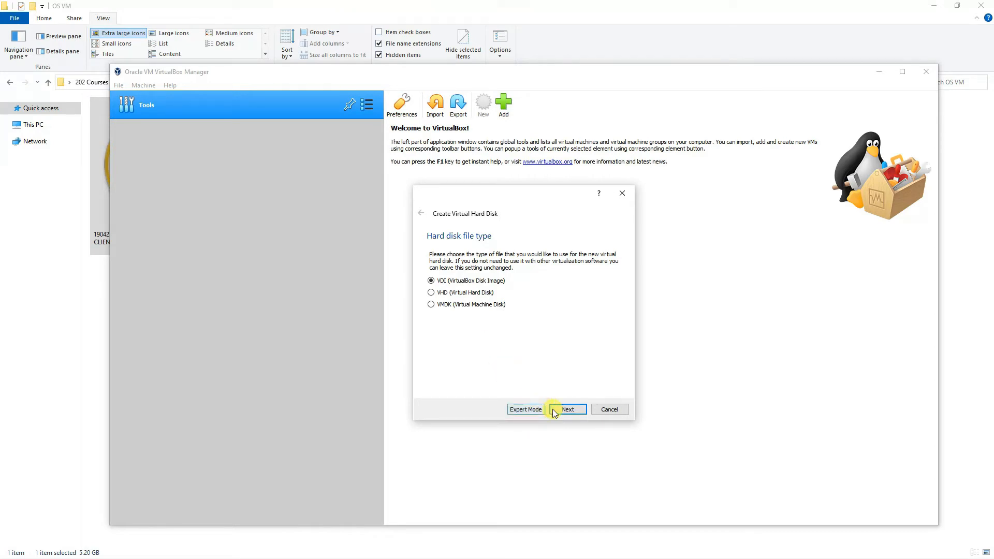
{"action": "left_click", "coordinate": [567, 409]}
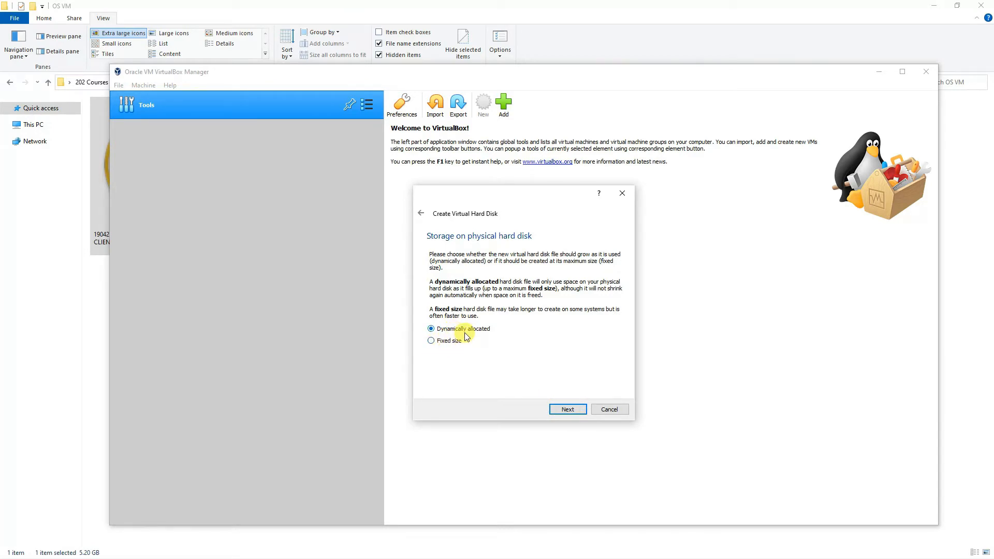
{"action": "mouse_move", "coordinate": [452, 348]}
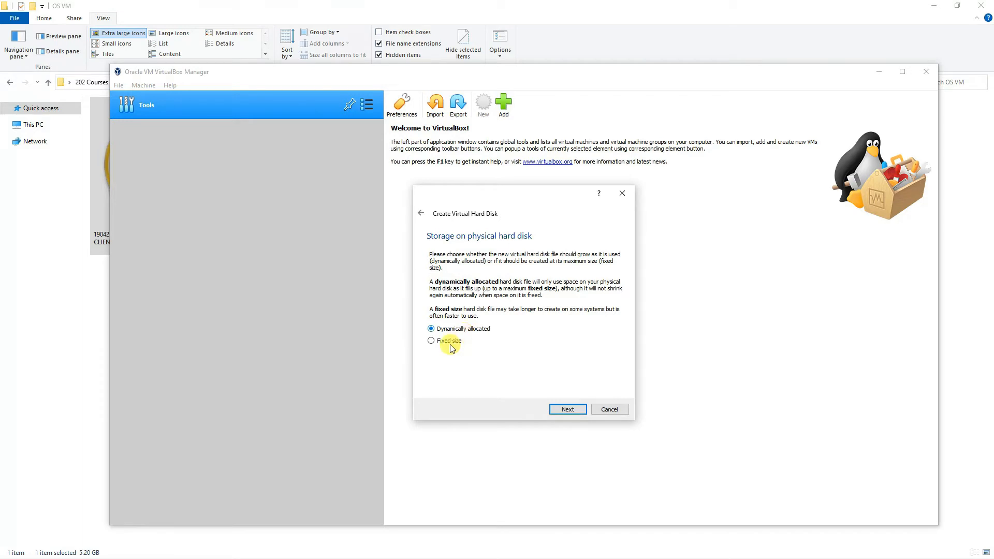
Choose Fixed size storage for the virtual disk and continue.
{"action": "left_click", "coordinate": [431, 341]}
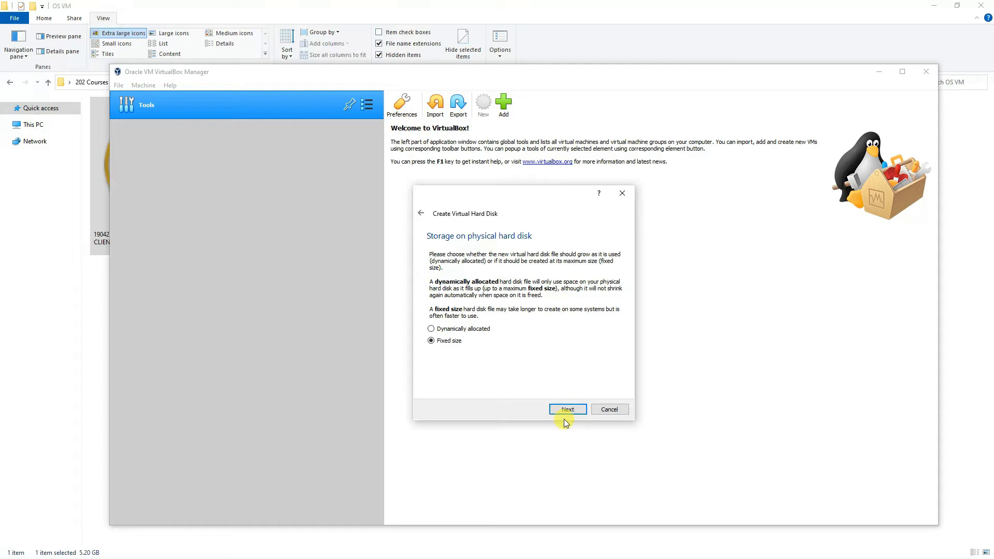
{"action": "left_click", "coordinate": [567, 409]}
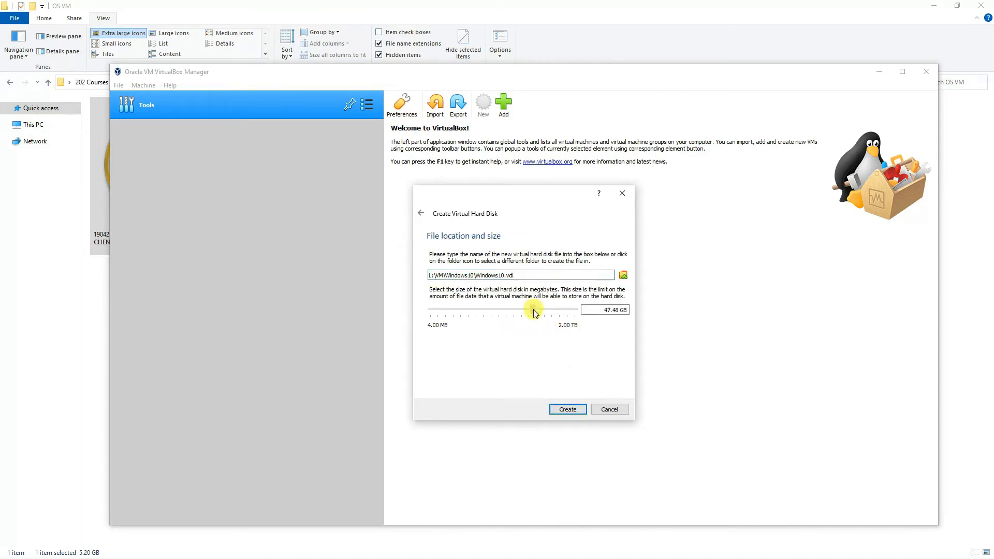
Set the Windows10.vdi disk to 31.03 GB and create it.
{"action": "left_click_drag", "start_coordinate": [536, 311], "coordinate": [531, 311]}
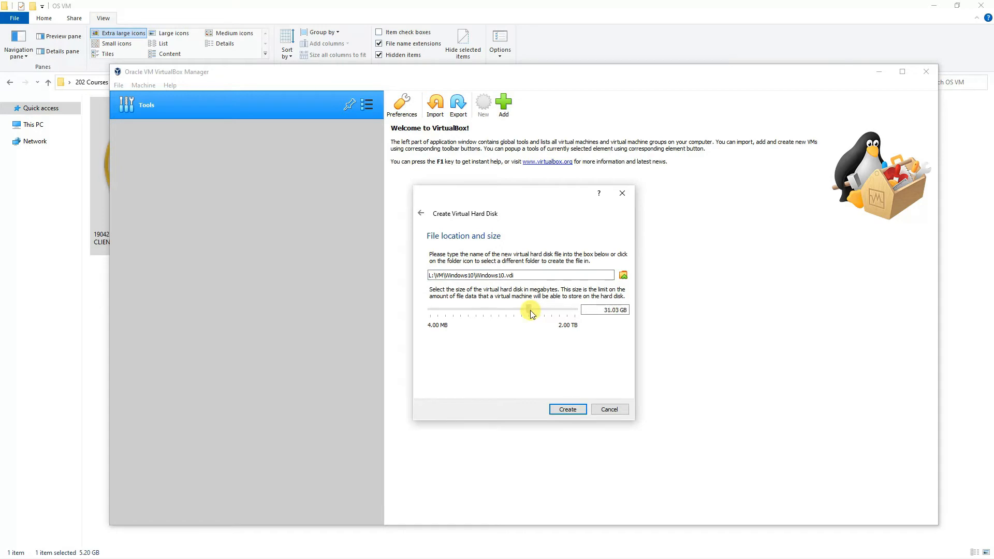
{"action": "mouse_move", "coordinate": [531, 314]}
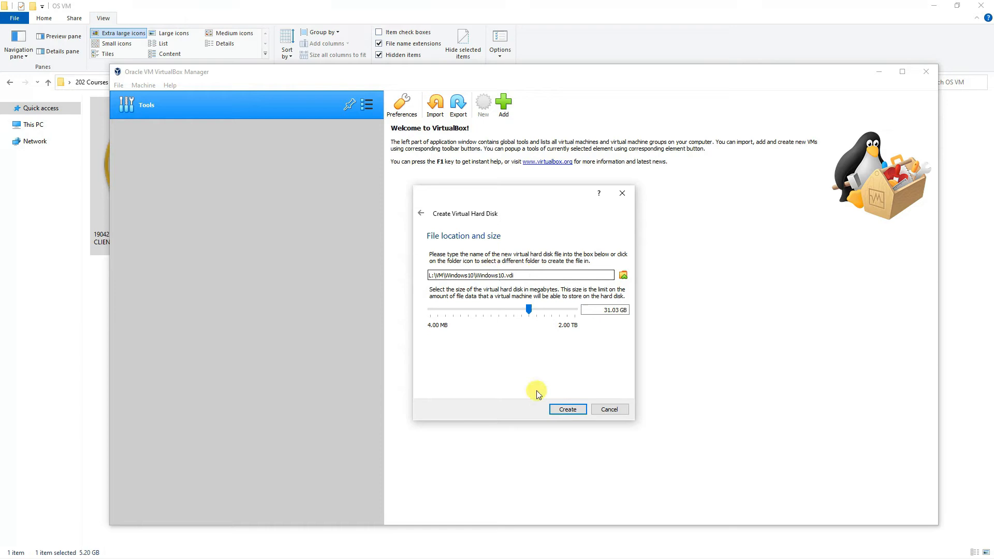
{"action": "mouse_move", "coordinate": [566, 409]}
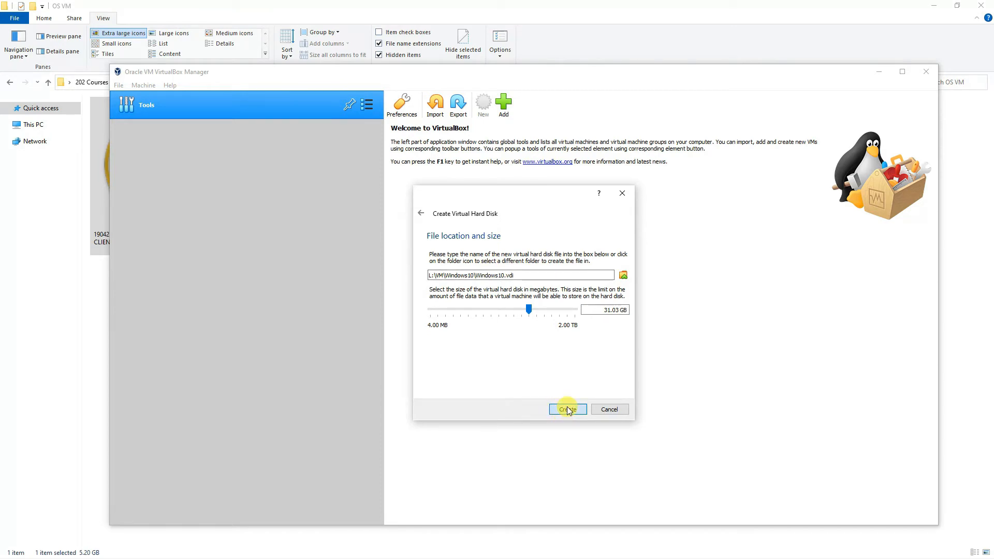
{"action": "left_click", "coordinate": [566, 410]}
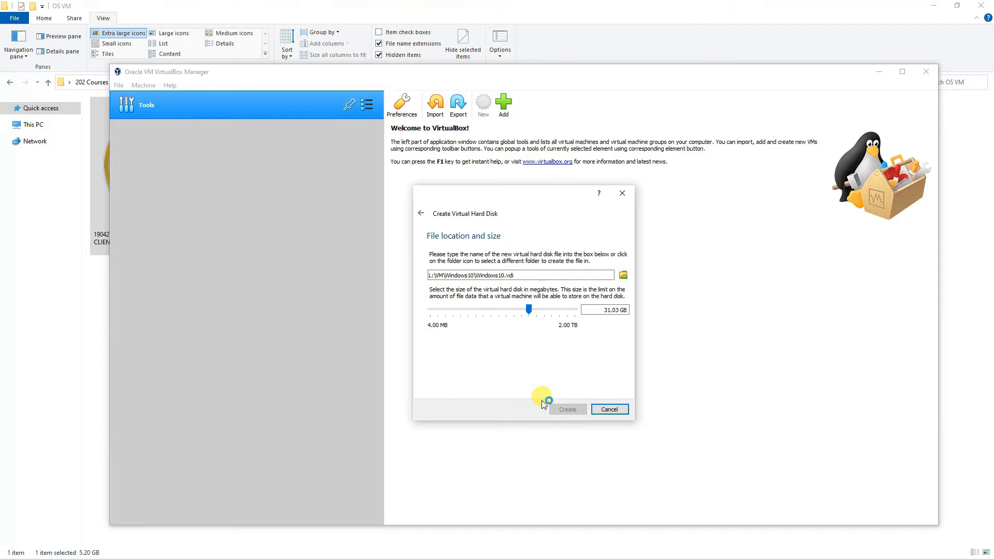
{"action": "left_click", "coordinate": [566, 409]}
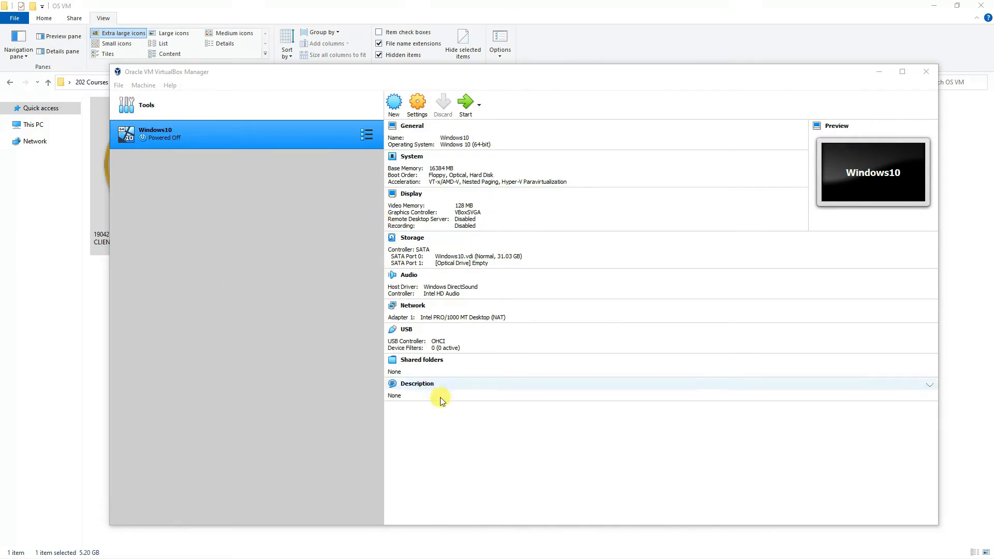
{"action": "left_click", "coordinate": [417, 383]}
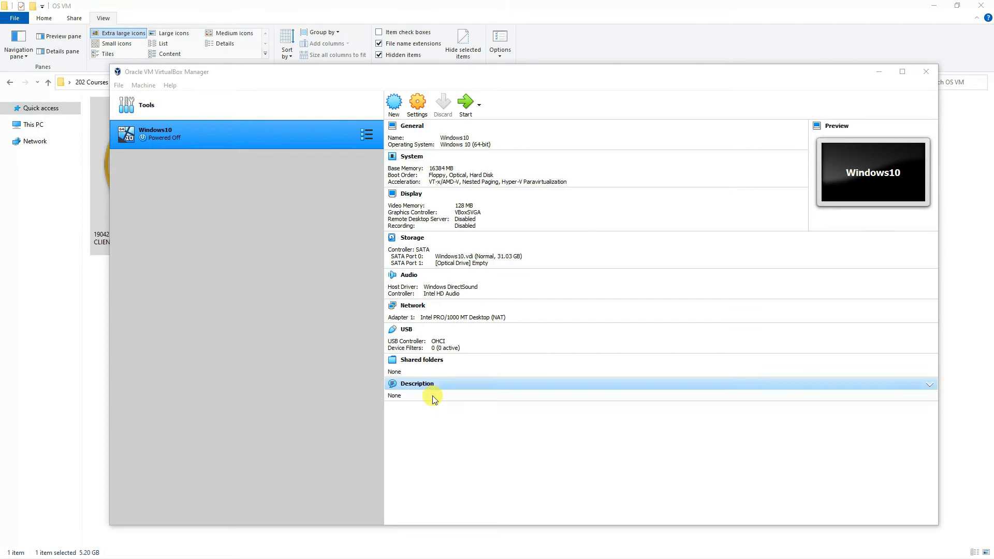
{"action": "mouse_move", "coordinate": [351, 259]}
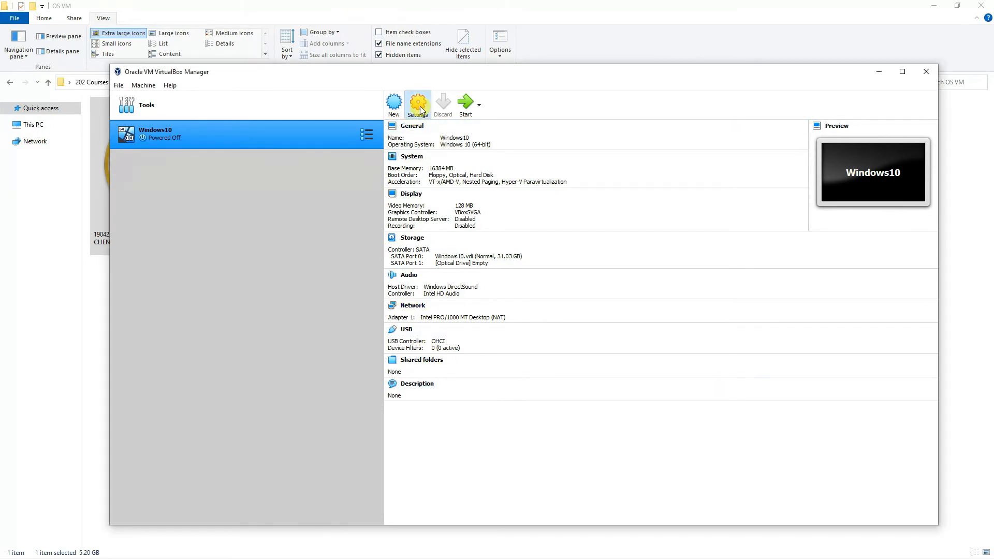
Open the Windows10 VM's settings and browse its General, System, Display, Storage, Network and Serial Port pages.
{"action": "left_click", "coordinate": [416, 103]}
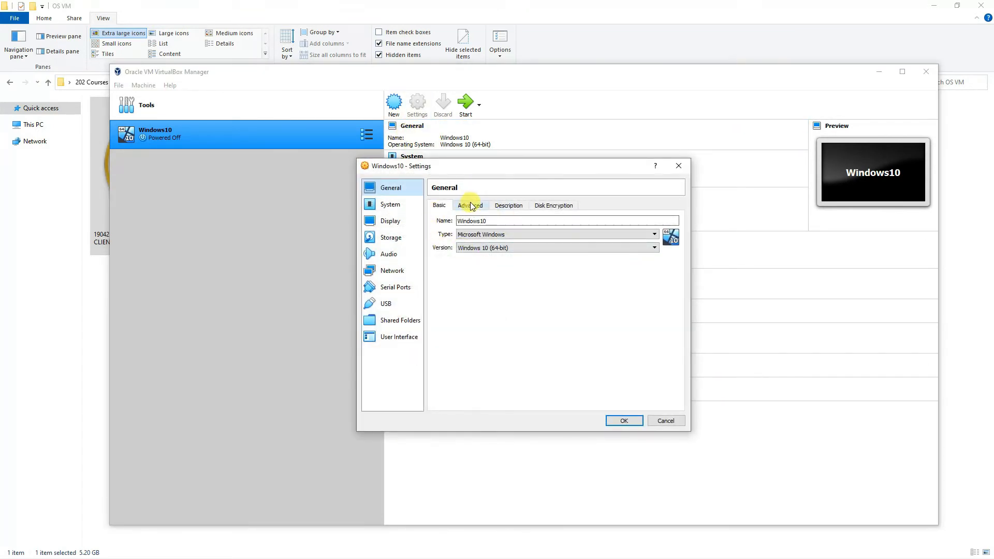
{"action": "left_click", "coordinate": [553, 205]}
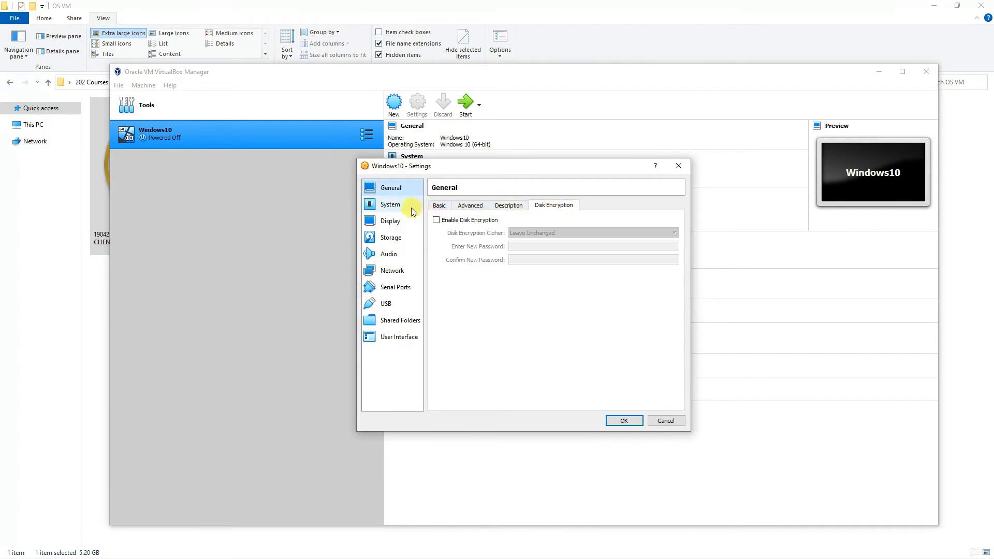
{"action": "left_click", "coordinate": [391, 204]}
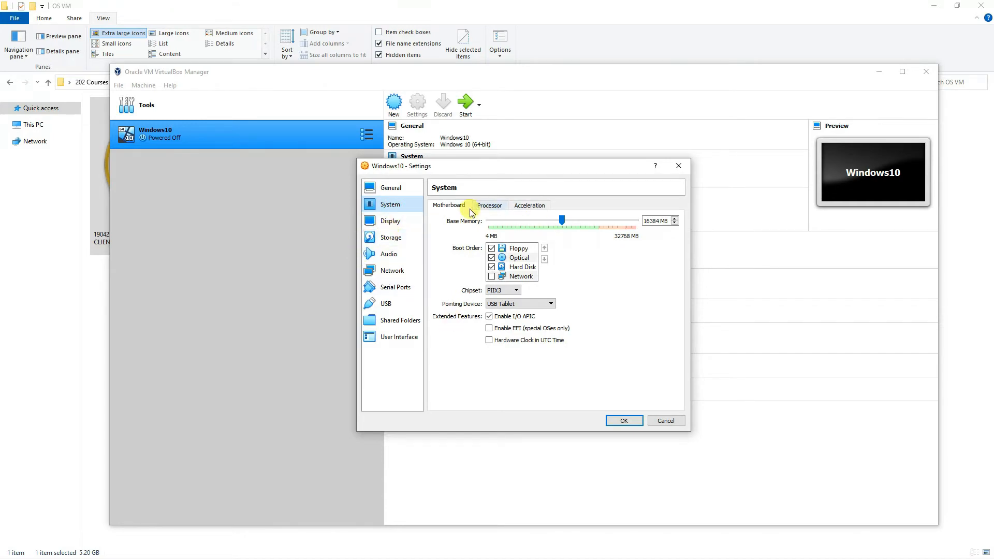
{"action": "mouse_move", "coordinate": [399, 221]}
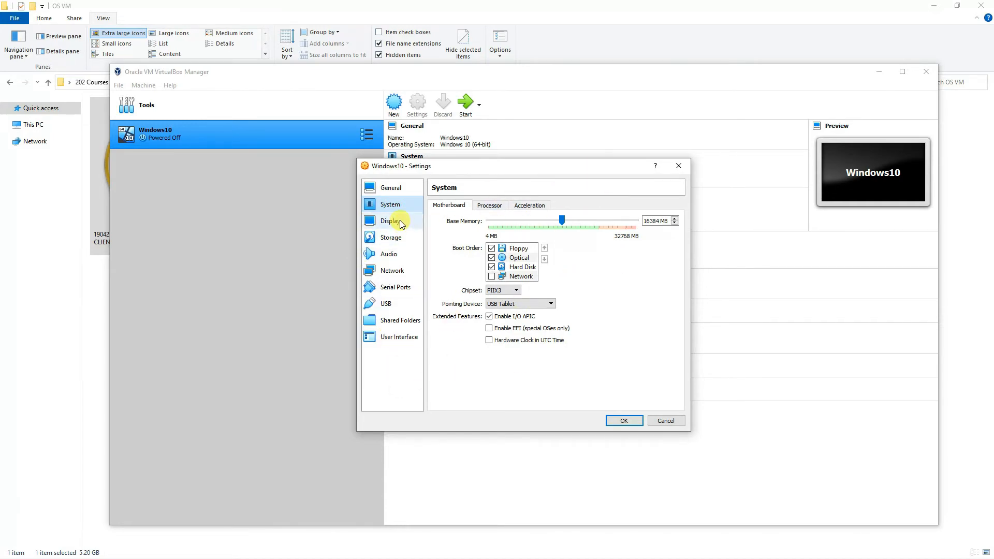
{"action": "left_click", "coordinate": [390, 220]}
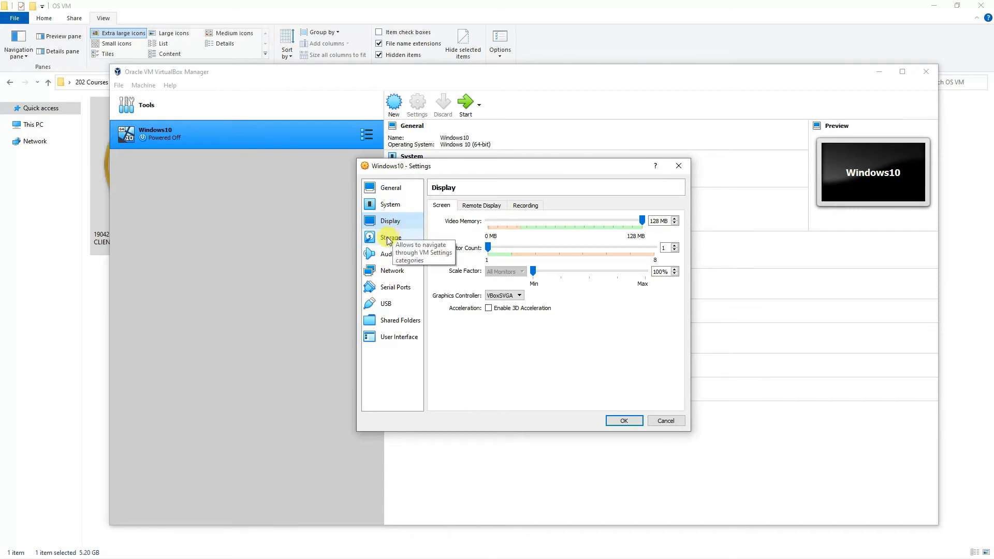
{"action": "left_click", "coordinate": [390, 237]}
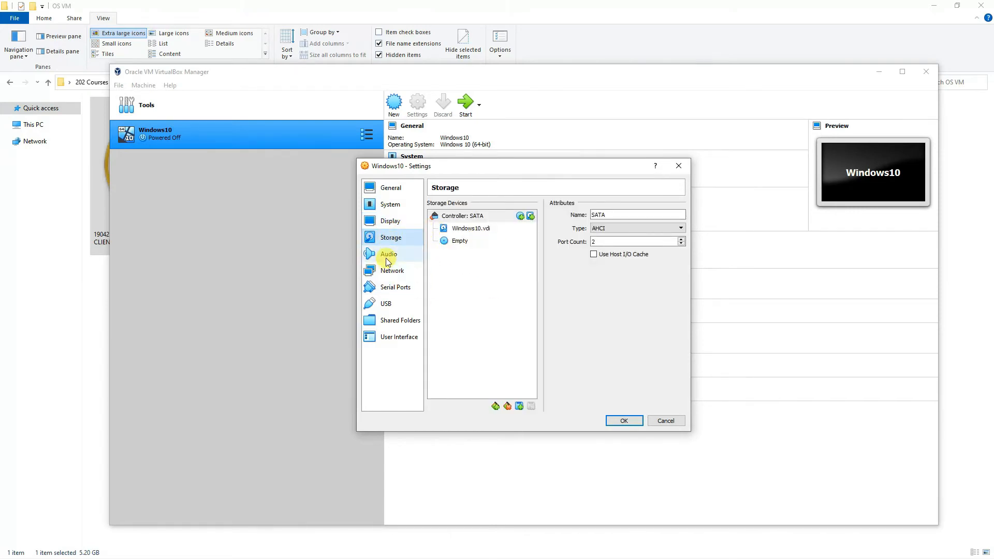
{"action": "left_click", "coordinate": [392, 271]}
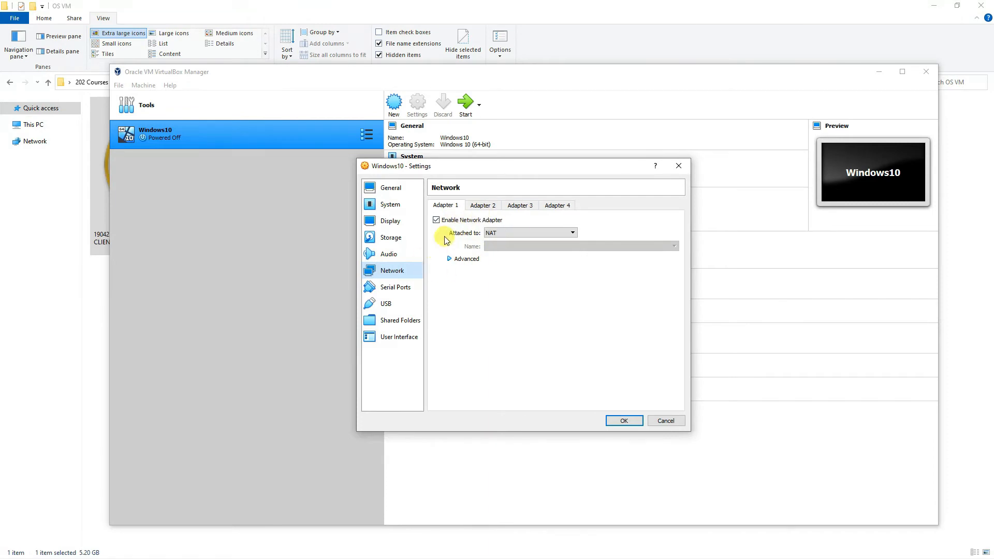
{"action": "left_click", "coordinate": [395, 286]}
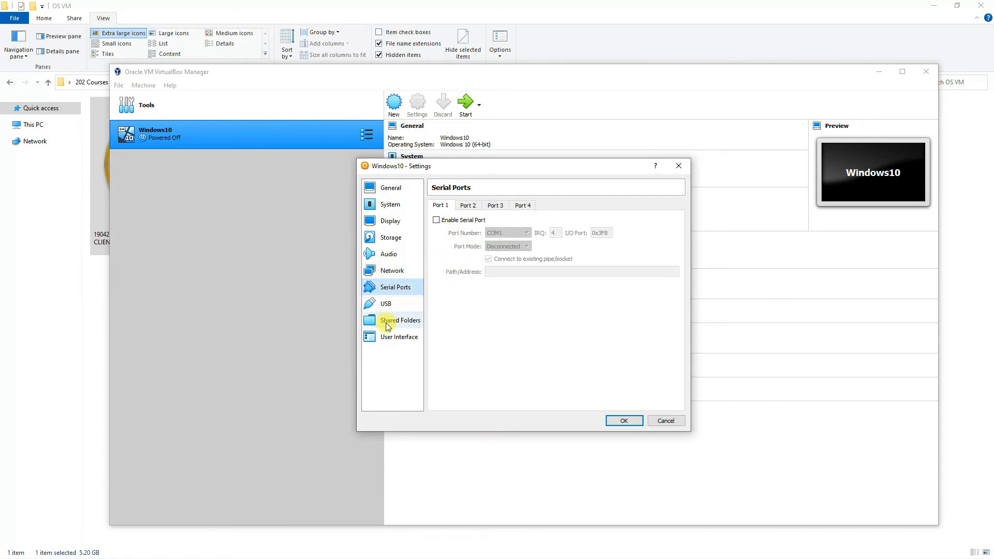
{"action": "left_click", "coordinate": [390, 187]}
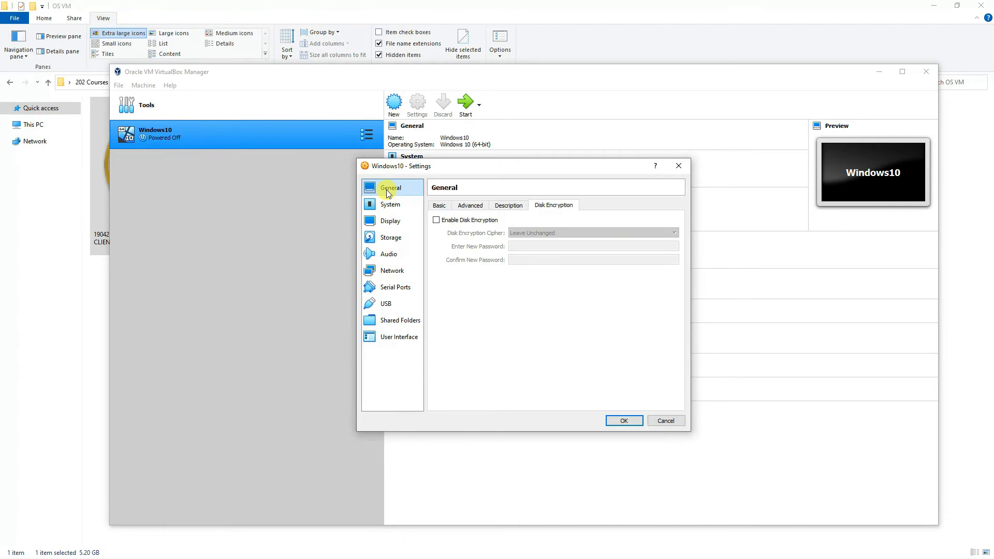
{"action": "left_click", "coordinate": [390, 204]}
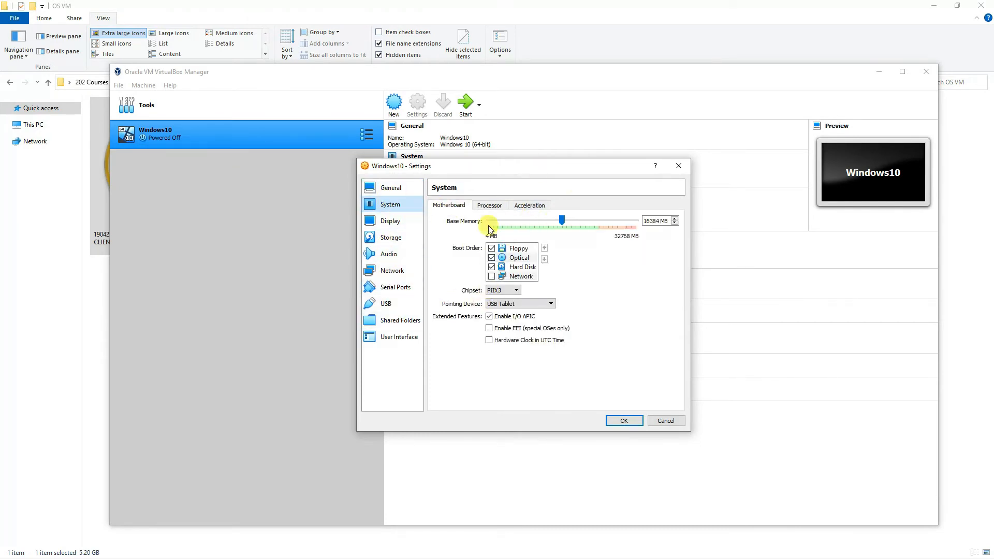
Set System > Processor to 8 CPUs and save the settings with OK.
{"action": "left_click", "coordinate": [489, 205]}
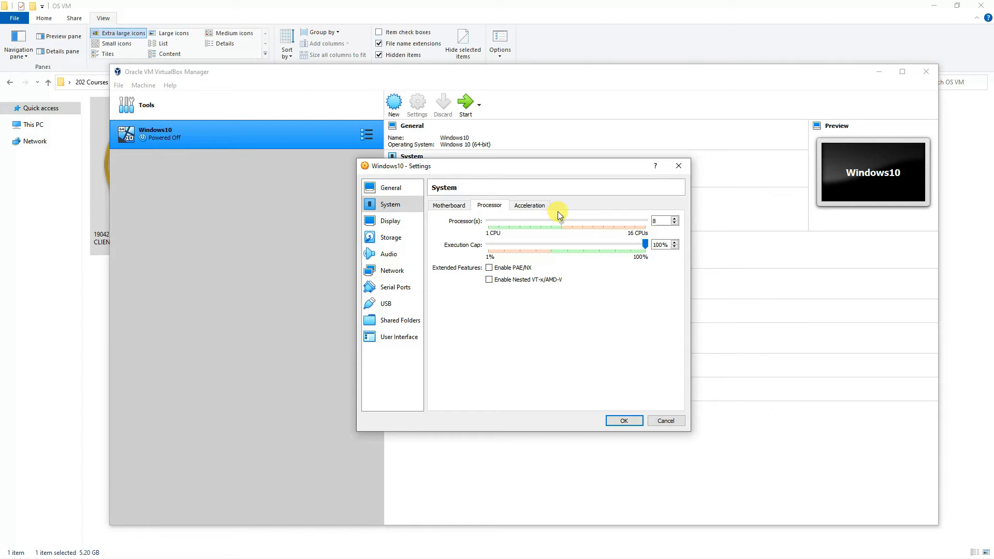
{"action": "left_click_drag", "start_coordinate": [561, 220], "coordinate": [596, 228]}
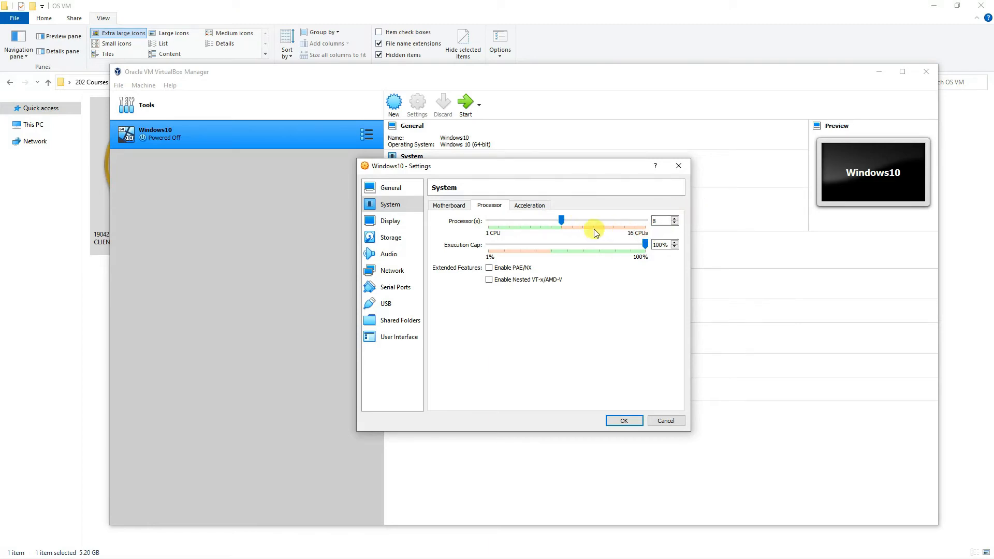
{"action": "mouse_move", "coordinate": [595, 226]}
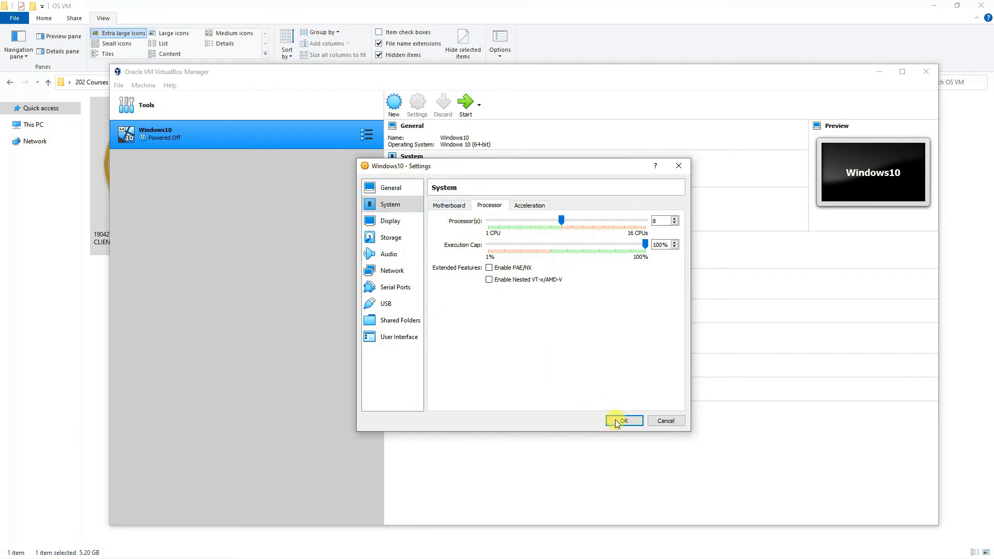
{"action": "left_click", "coordinate": [623, 420]}
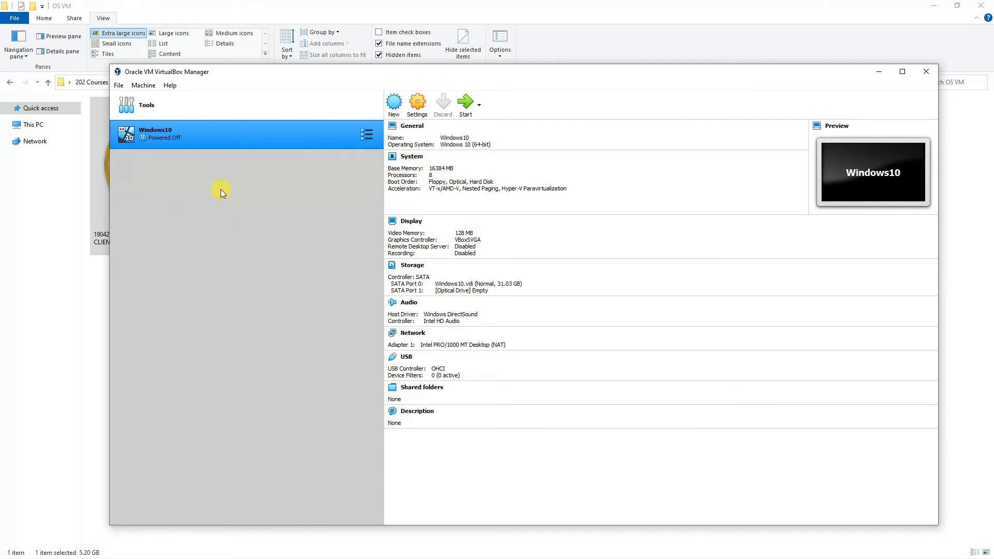
{"action": "mouse_move", "coordinate": [263, 204]}
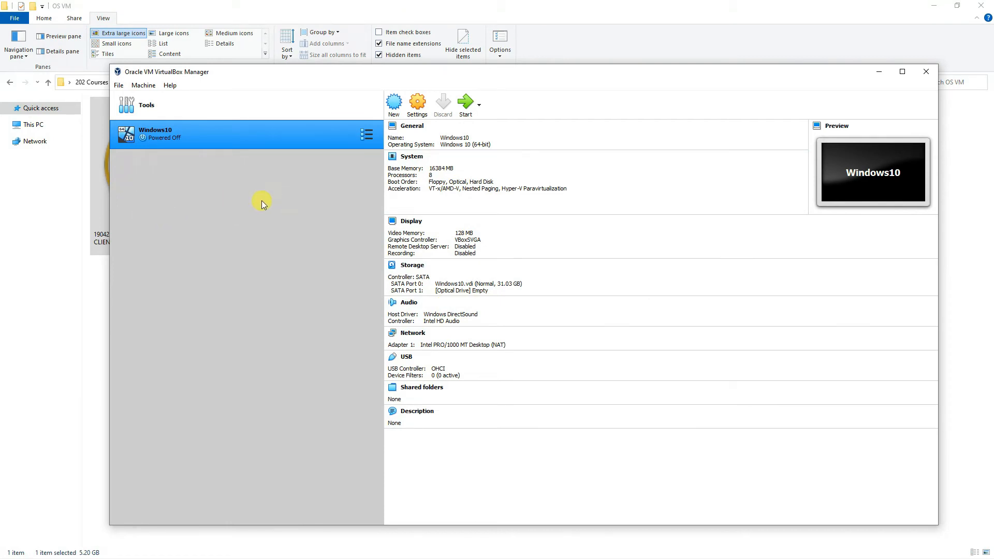
{"action": "mouse_move", "coordinate": [308, 343]}
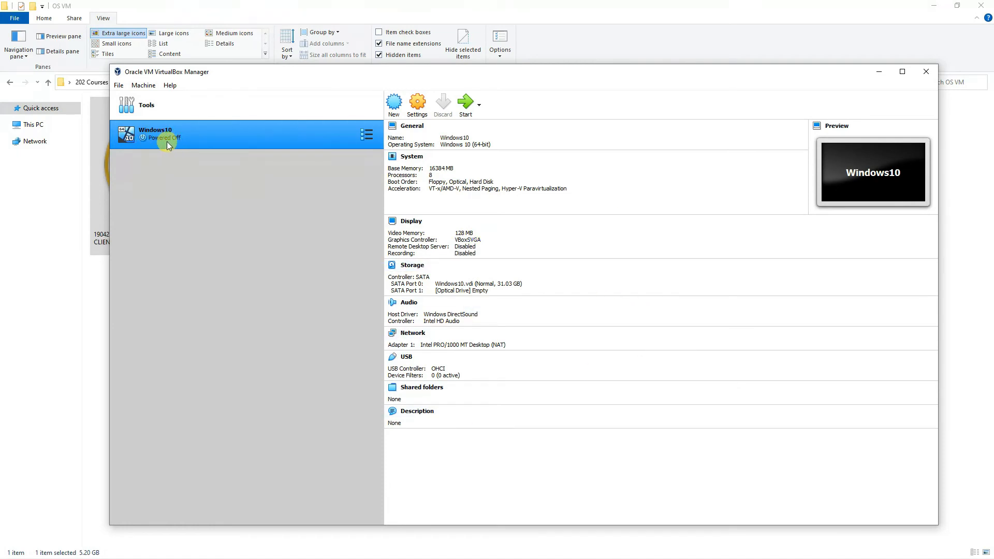
{"action": "mouse_move", "coordinate": [355, 162]}
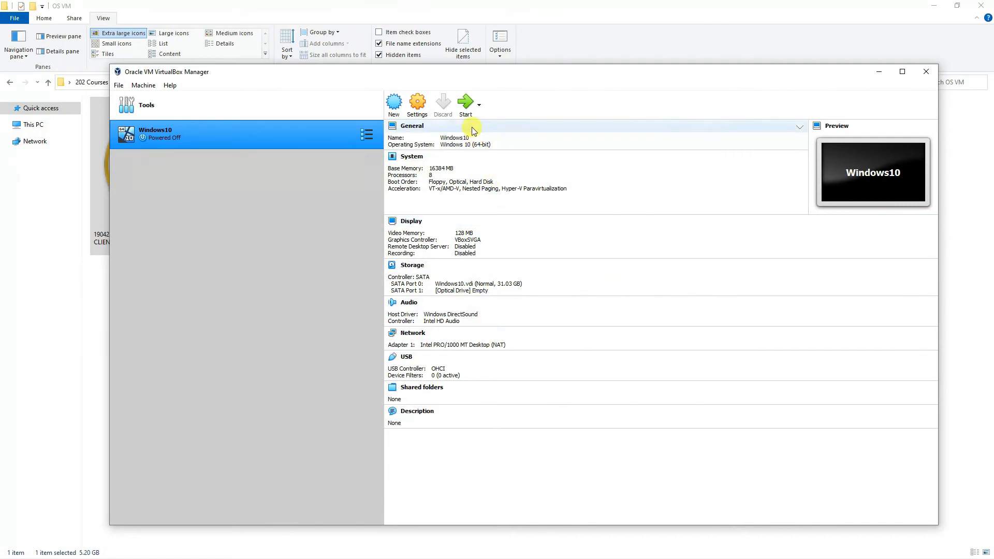
{"action": "mouse_move", "coordinate": [466, 104]}
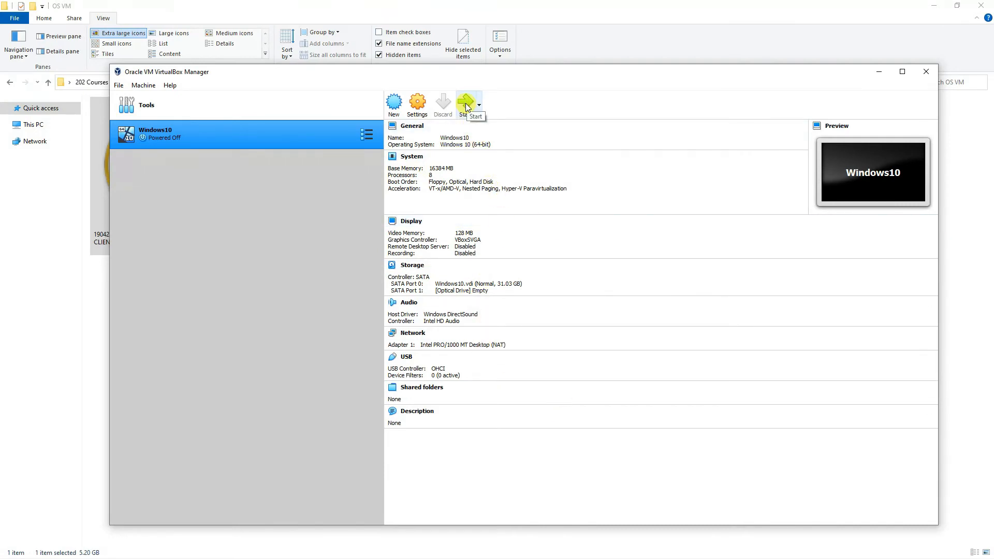
Launch the powered-off Windows10 VM, which halts with no bootable medium found.
{"action": "left_click", "coordinate": [468, 101]}
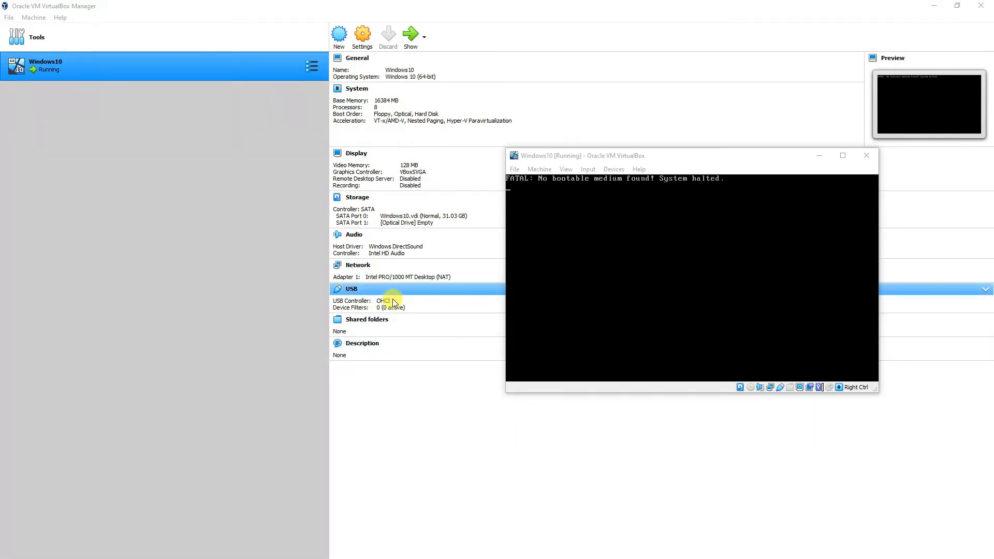
{"action": "mouse_move", "coordinate": [569, 248]}
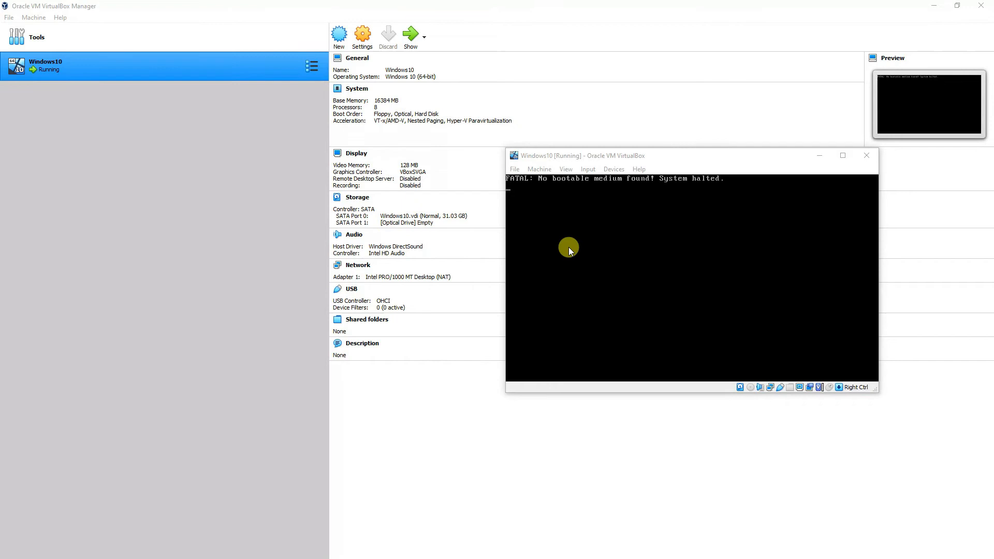
Drag the halted Windows10 [Running] console window toward the centre of the screen.
{"action": "left_click_drag", "start_coordinate": [580, 156], "coordinate": [451, 193]}
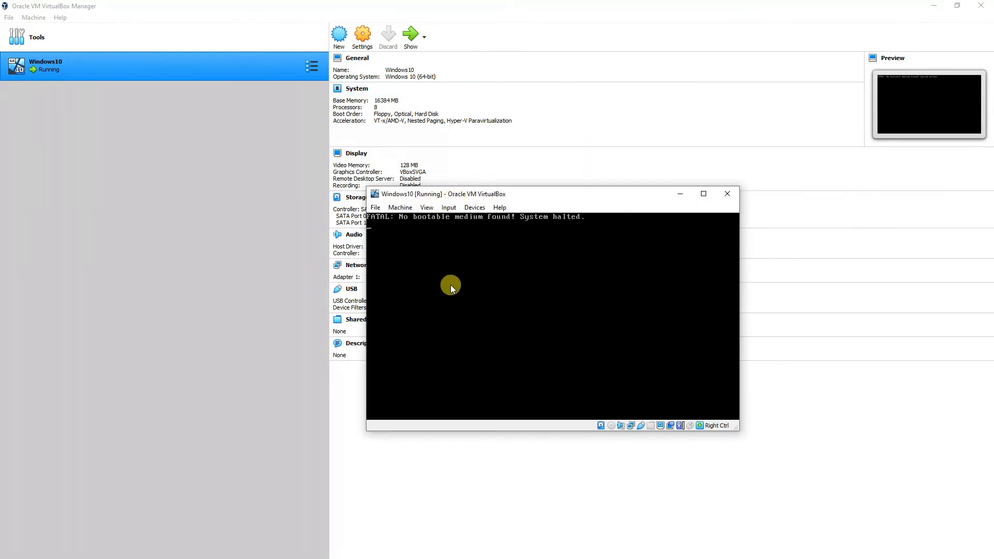
{"action": "mouse_move", "coordinate": [566, 274]}
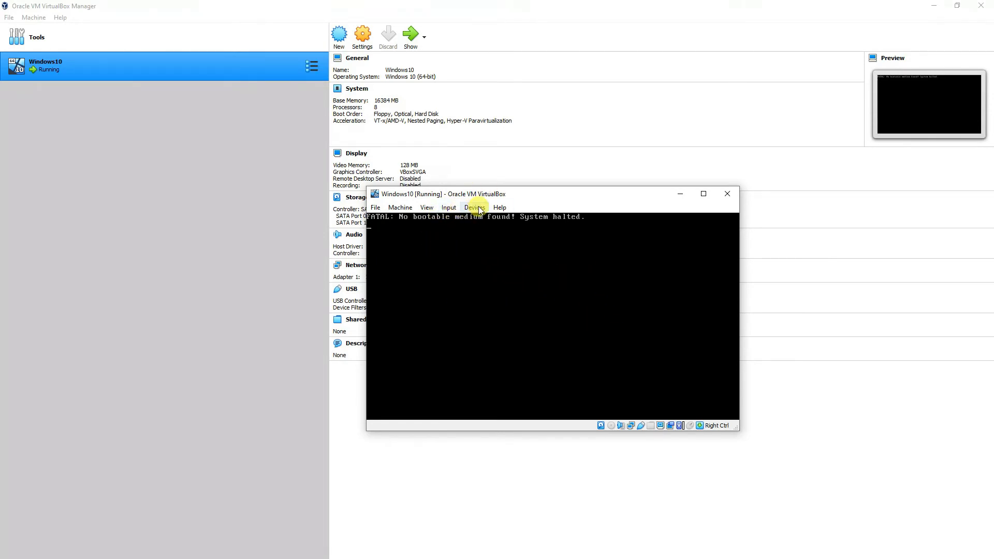
Attach the 19042 Windows 10 Enterprise evaluation ISO to the optical drive, then power off the VM.
{"action": "left_click", "coordinate": [475, 207]}
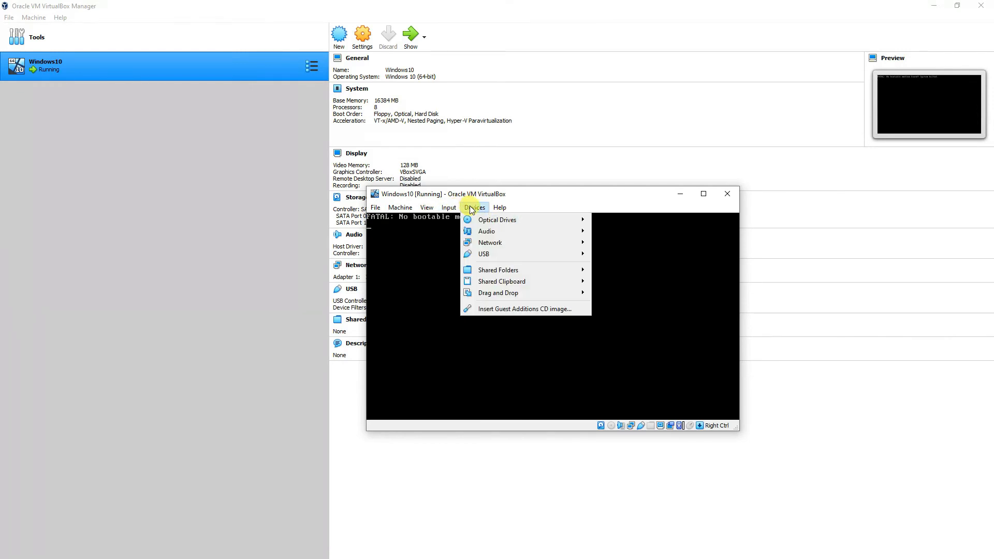
{"action": "mouse_move", "coordinate": [497, 220]}
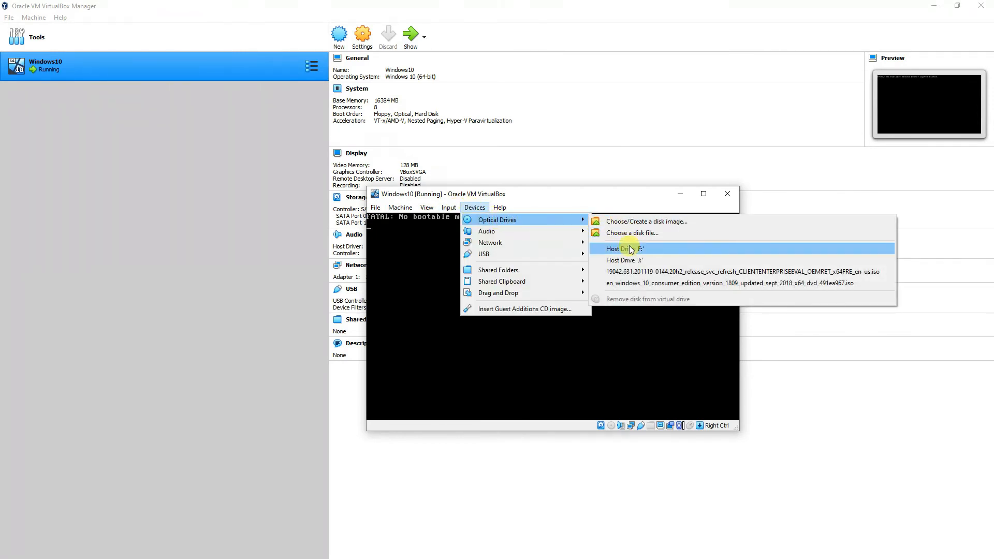
{"action": "mouse_move", "coordinate": [632, 233]}
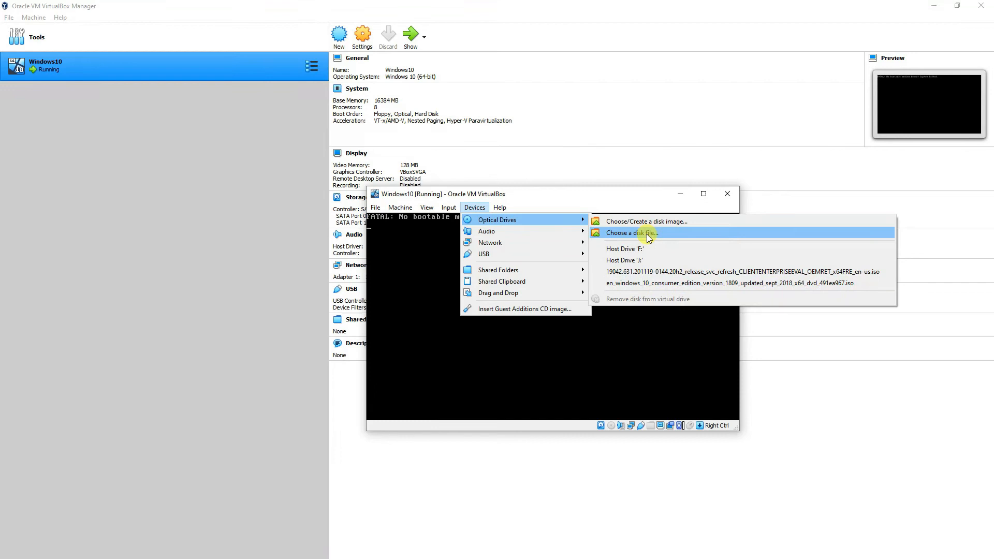
{"action": "mouse_move", "coordinate": [653, 272]}
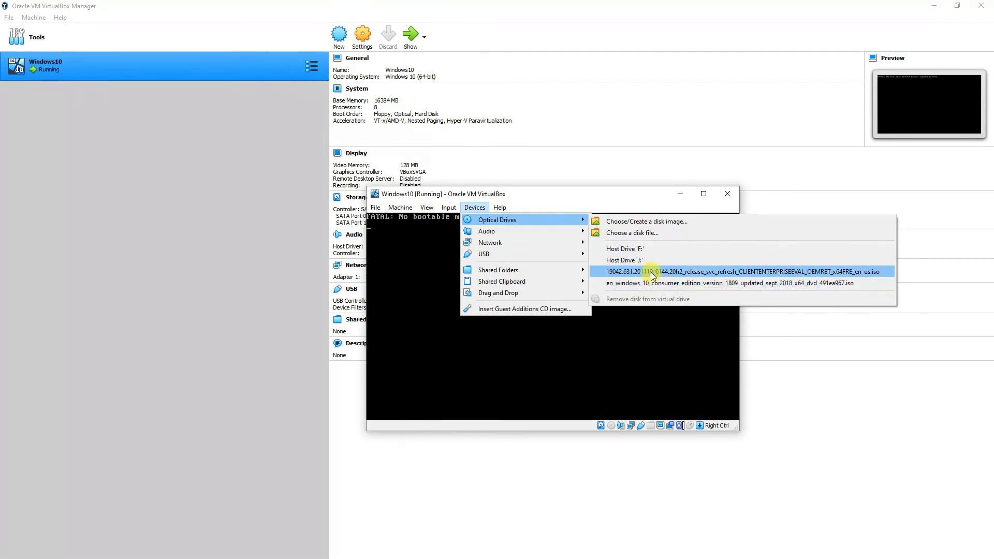
{"action": "left_click", "coordinate": [742, 271]}
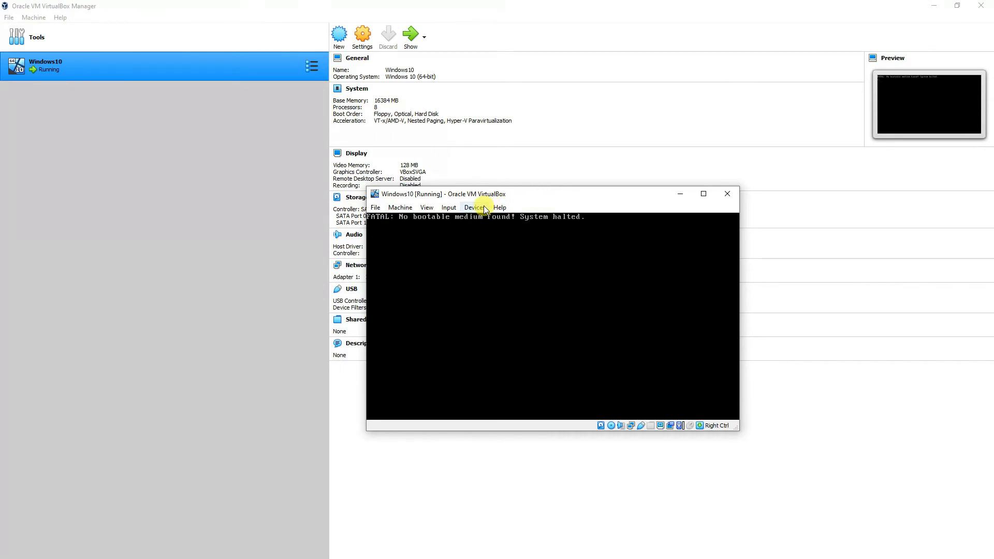
{"action": "mouse_move", "coordinate": [471, 267]}
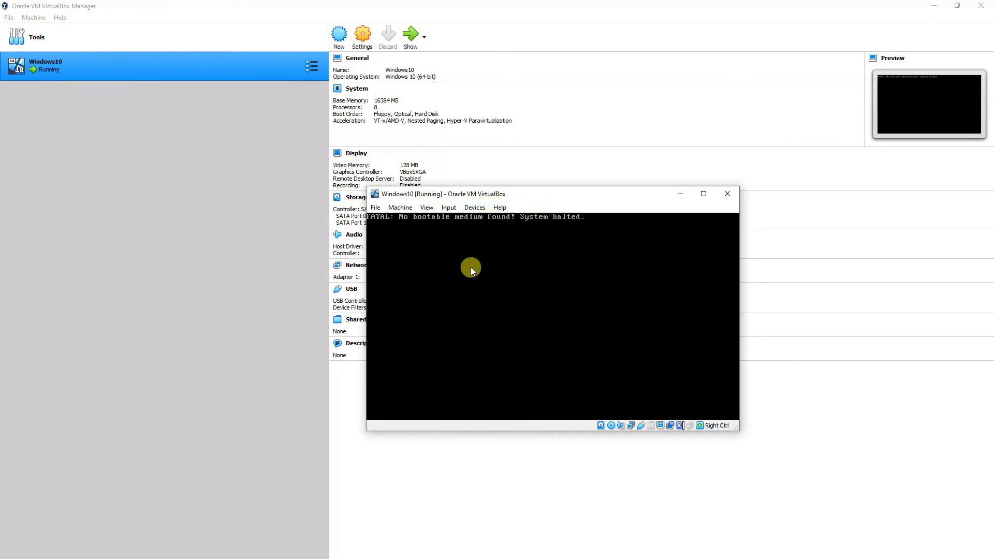
{"action": "left_click", "coordinate": [475, 207]}
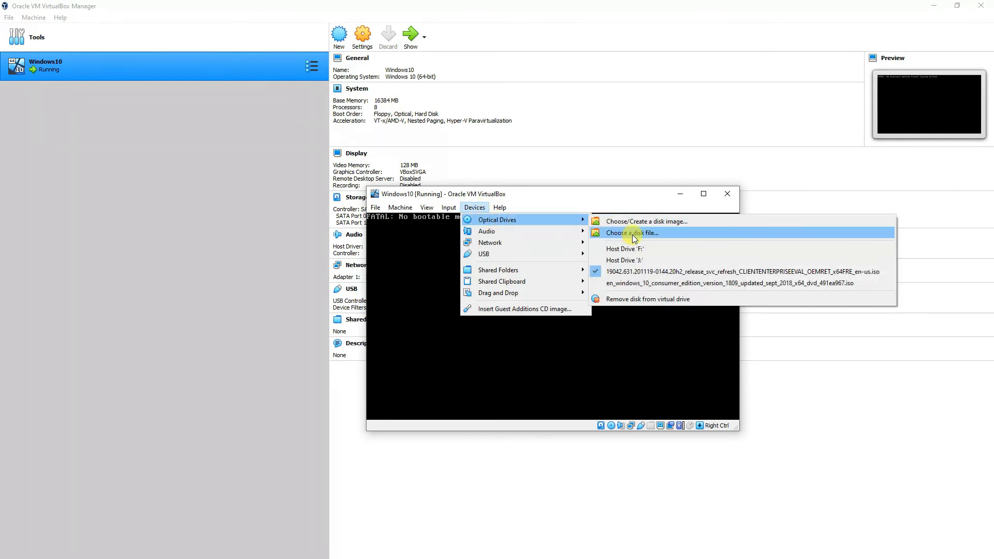
{"action": "left_click", "coordinate": [631, 232]}
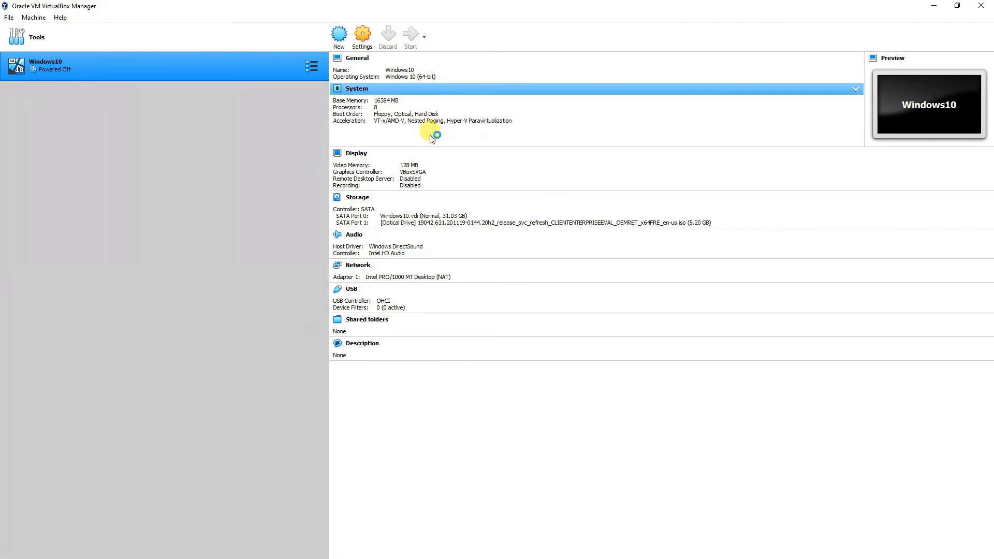
Start the Windows10 VM again so it boots from the attached ISO.
{"action": "left_click", "coordinate": [411, 34]}
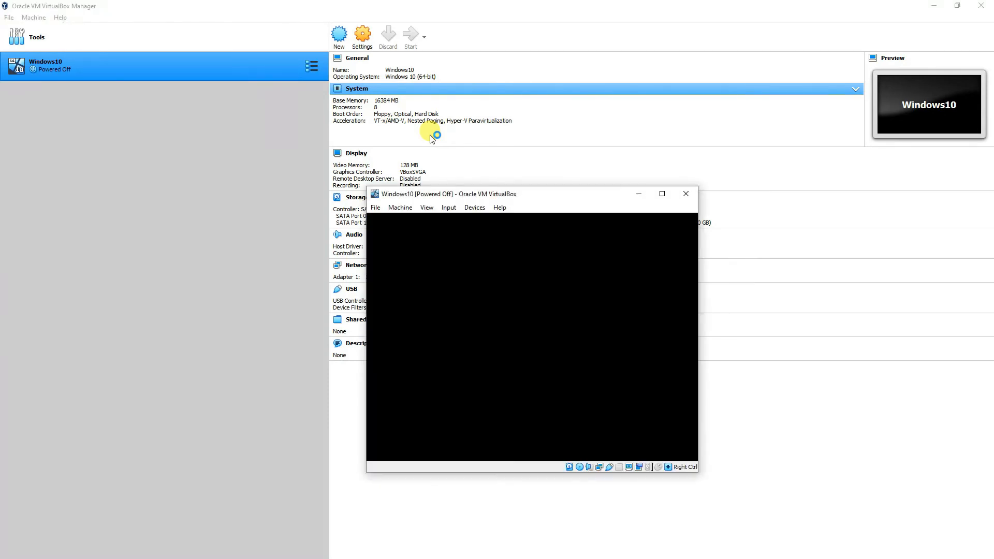
{"action": "left_click", "coordinate": [410, 35]}
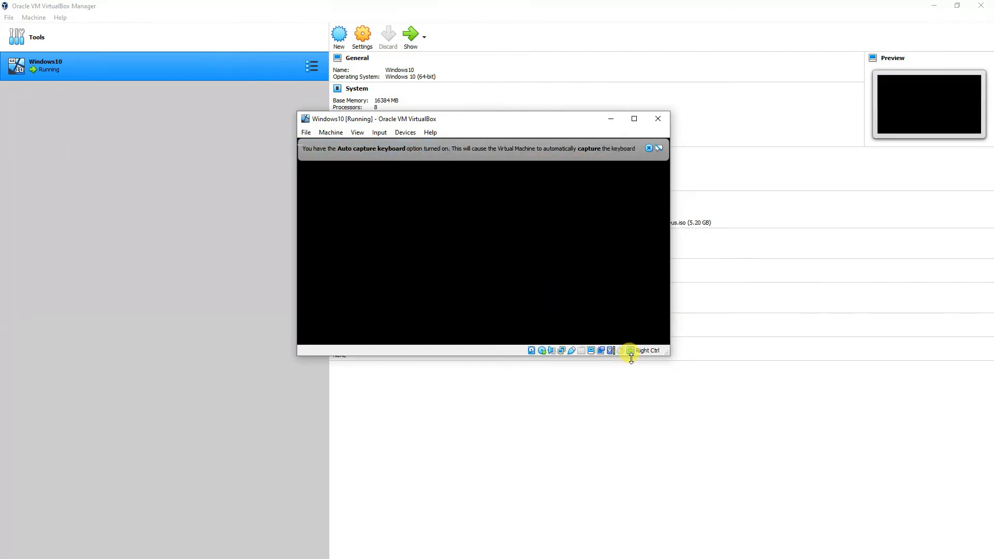
{"action": "mouse_move", "coordinate": [637, 353]}
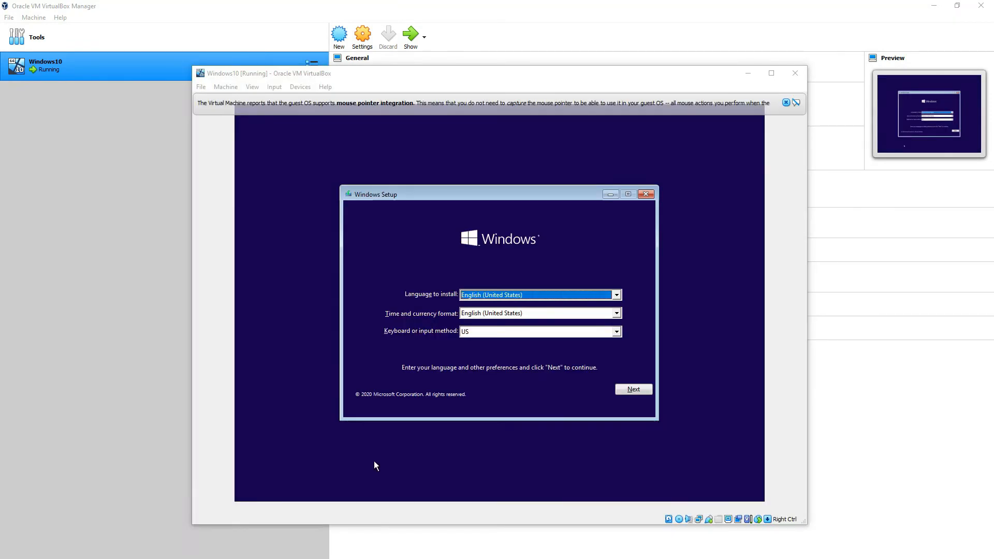
{"action": "mouse_move", "coordinate": [553, 429]}
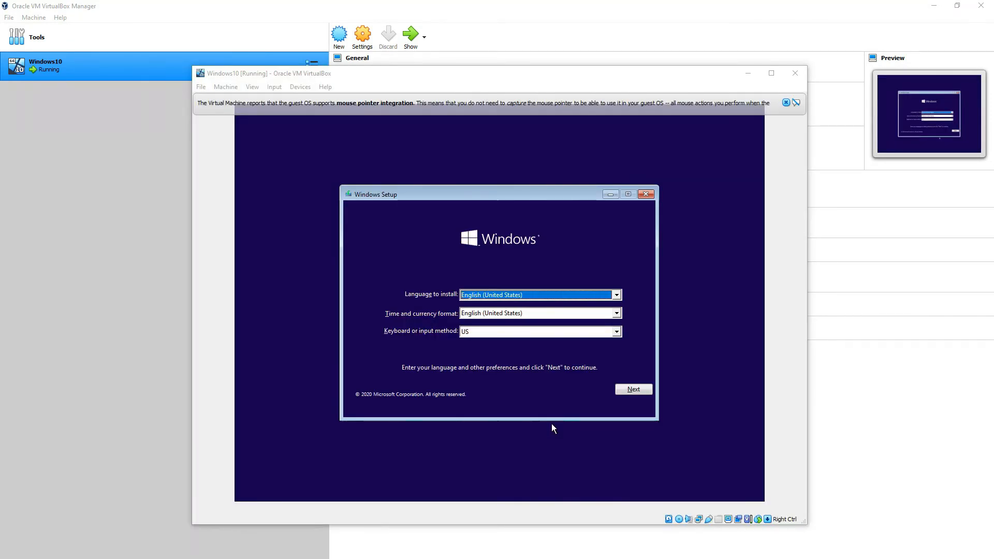
Keep the default language, choose Install now, and accept the Windows license terms.
{"action": "left_click", "coordinate": [633, 390]}
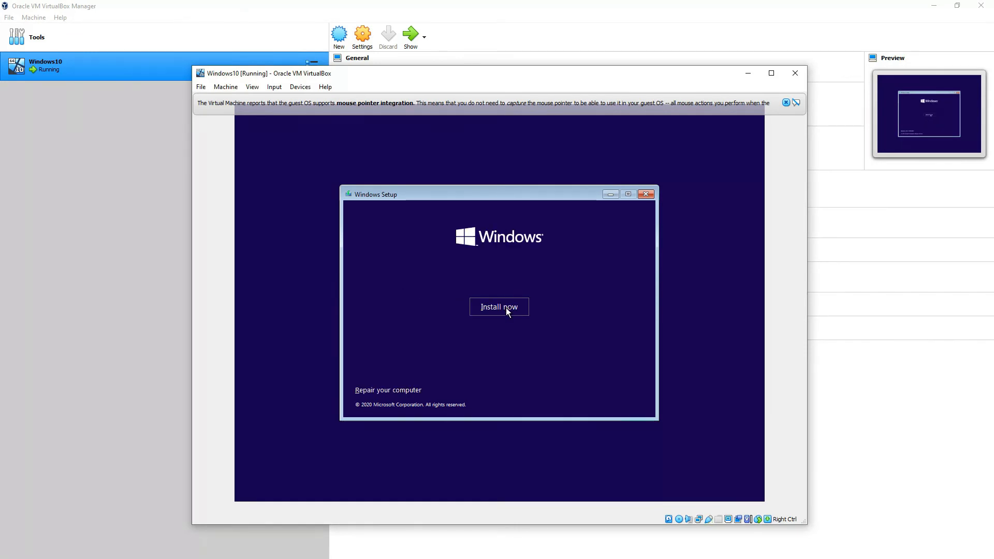
{"action": "left_click", "coordinate": [499, 308]}
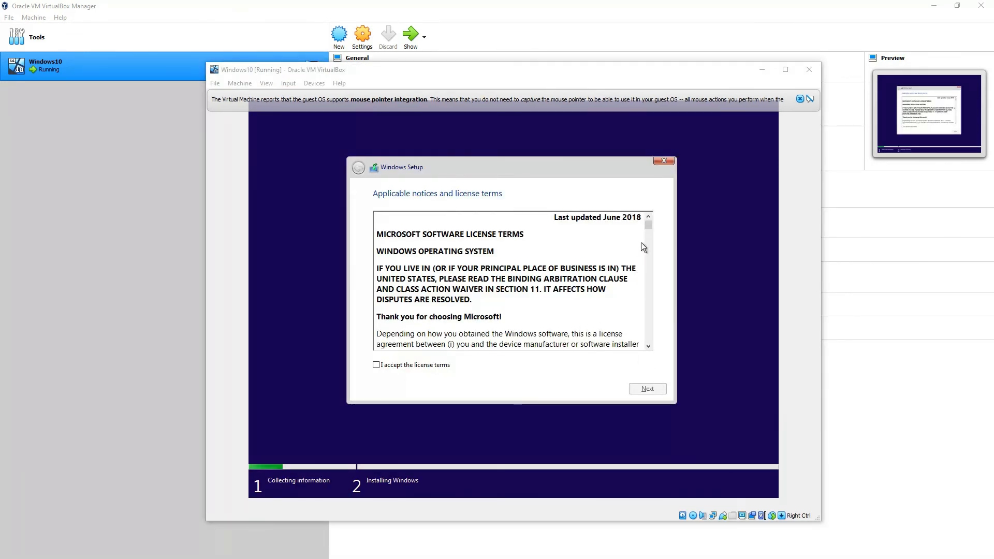
{"action": "scroll", "scroll_direction": "down", "scroll_amount": 3}
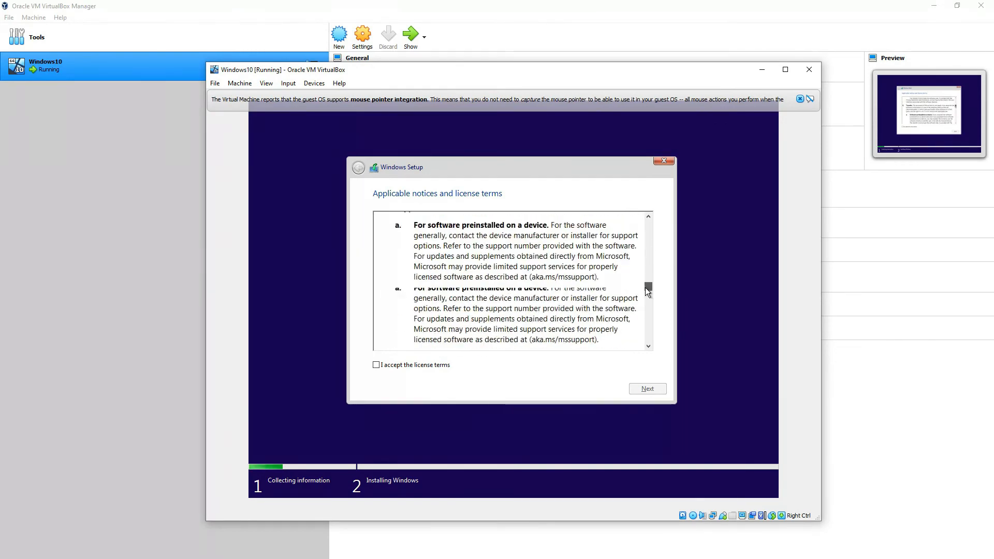
{"action": "scroll", "scroll_direction": "down", "scroll_amount": 3}
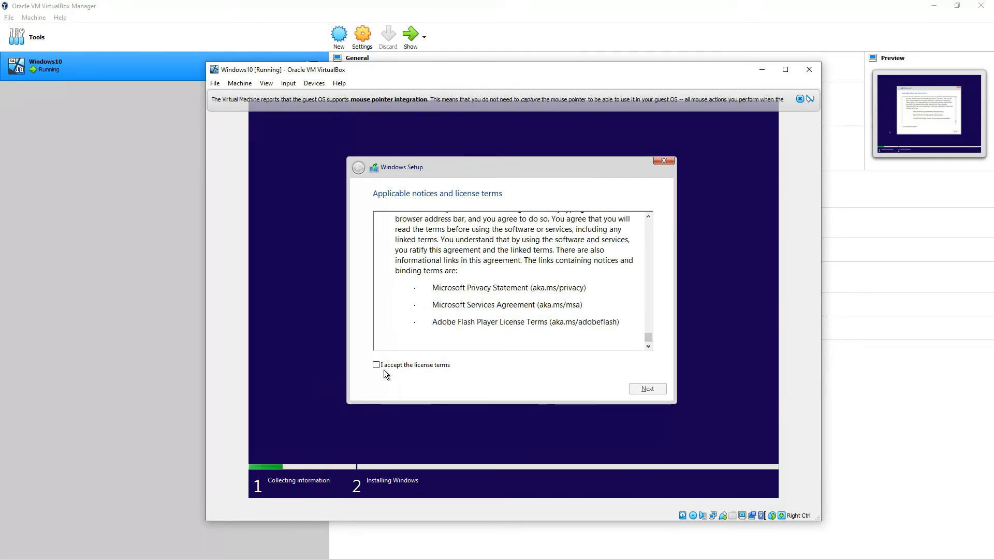
{"action": "left_click", "coordinate": [375, 365]}
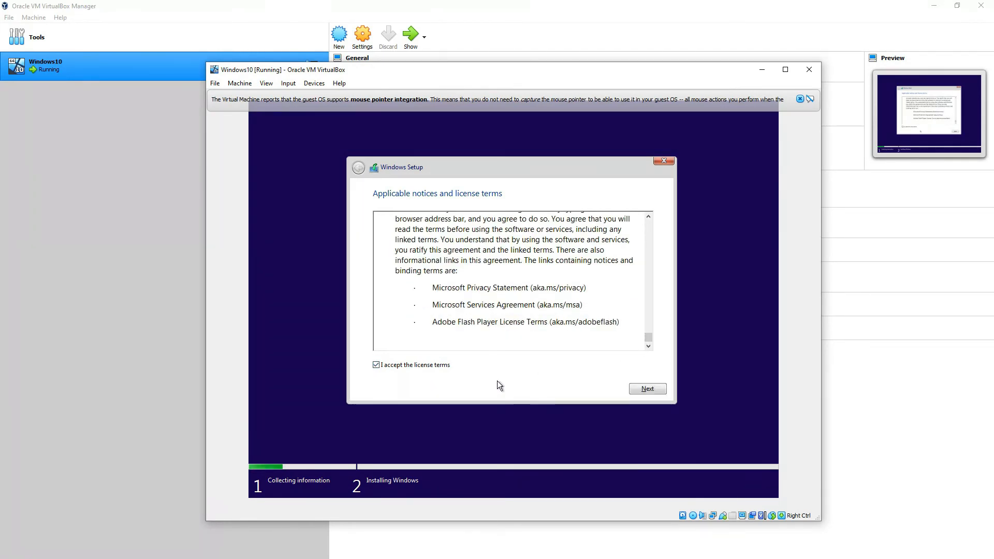
{"action": "left_click", "coordinate": [647, 389]}
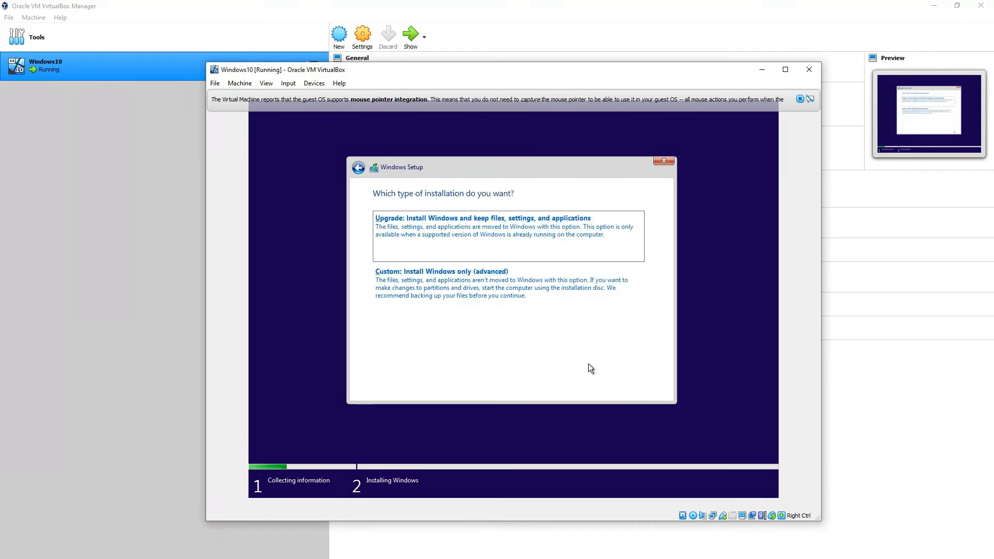
Choose Custom install and create a new partition, accepting the extra system partitions.
{"action": "left_click", "coordinate": [470, 289]}
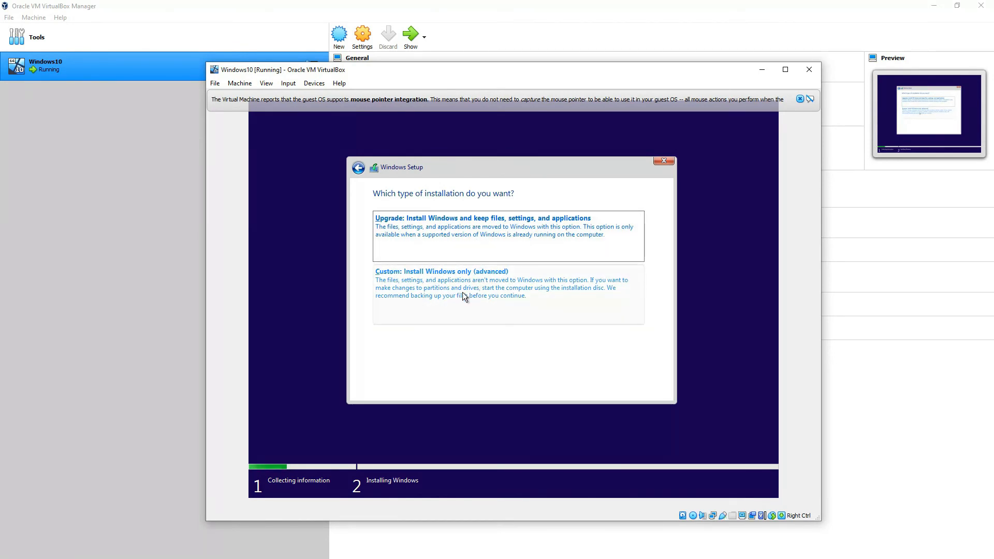
{"action": "left_click", "coordinate": [441, 272]}
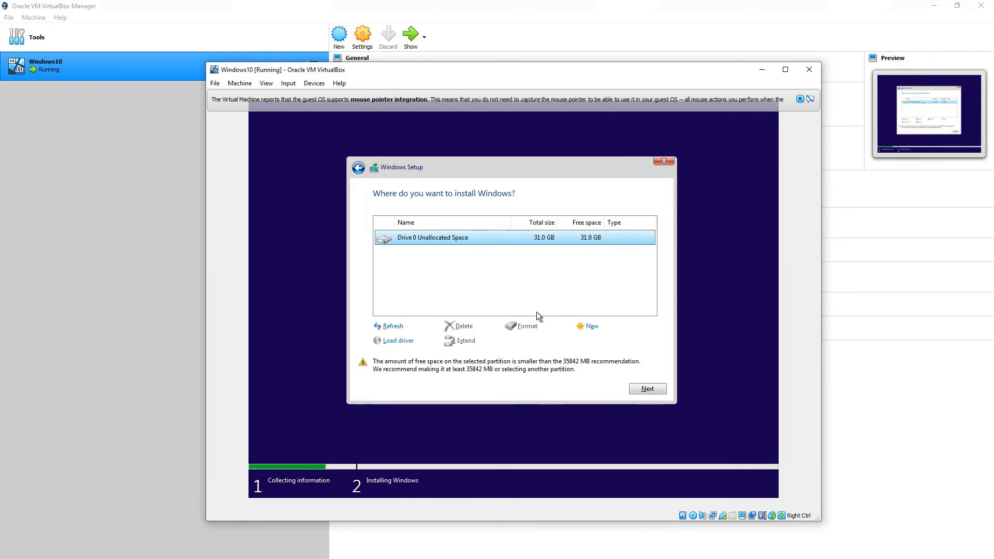
{"action": "left_click", "coordinate": [592, 326]}
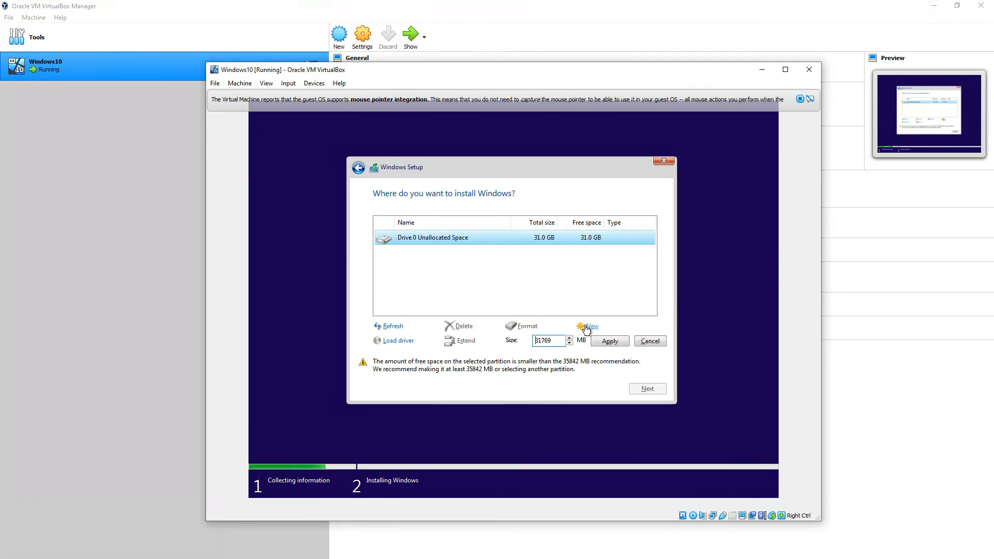
{"action": "left_click", "coordinate": [608, 341]}
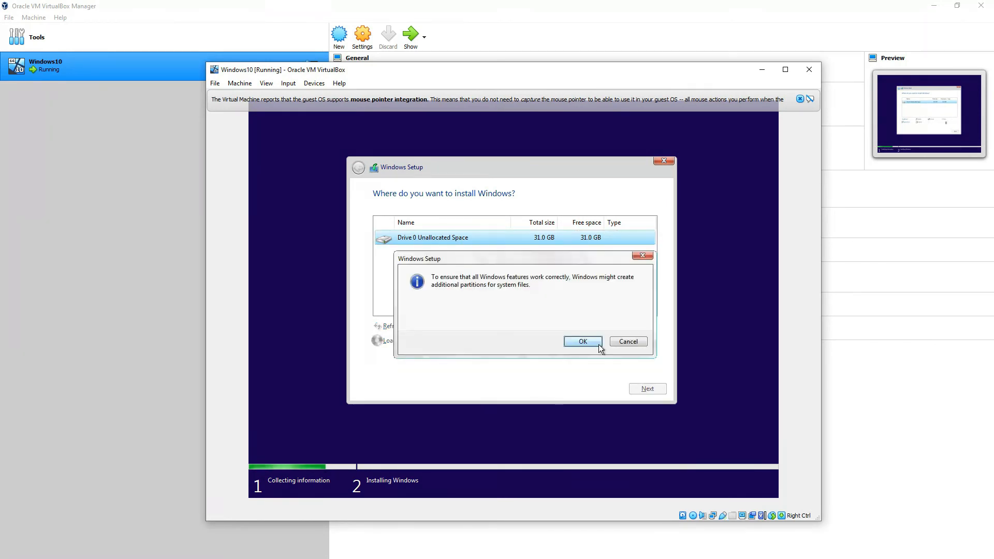
{"action": "left_click", "coordinate": [582, 341]}
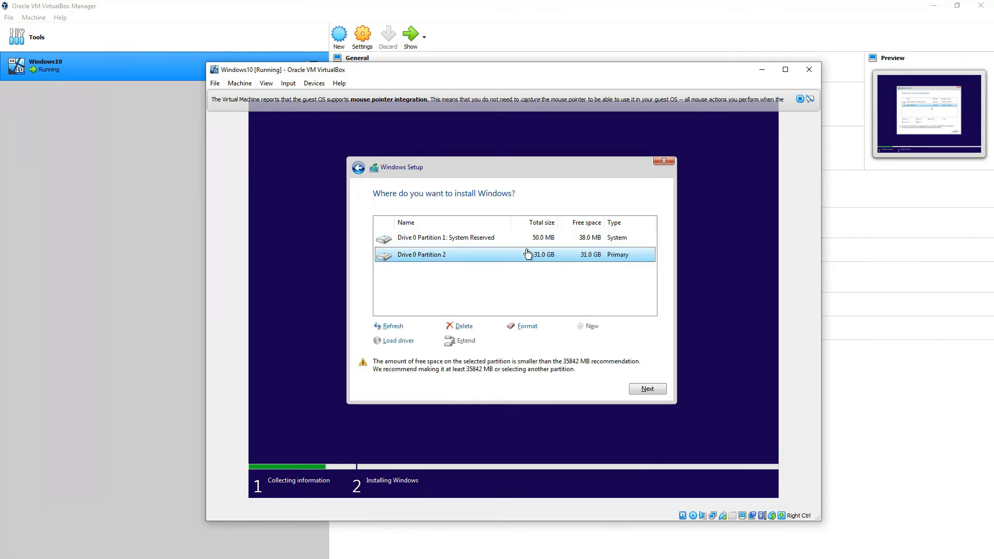
Delete Partition 2 and System Reserved, then install onto the 31 GB unallocated space.
{"action": "left_click", "coordinate": [445, 237]}
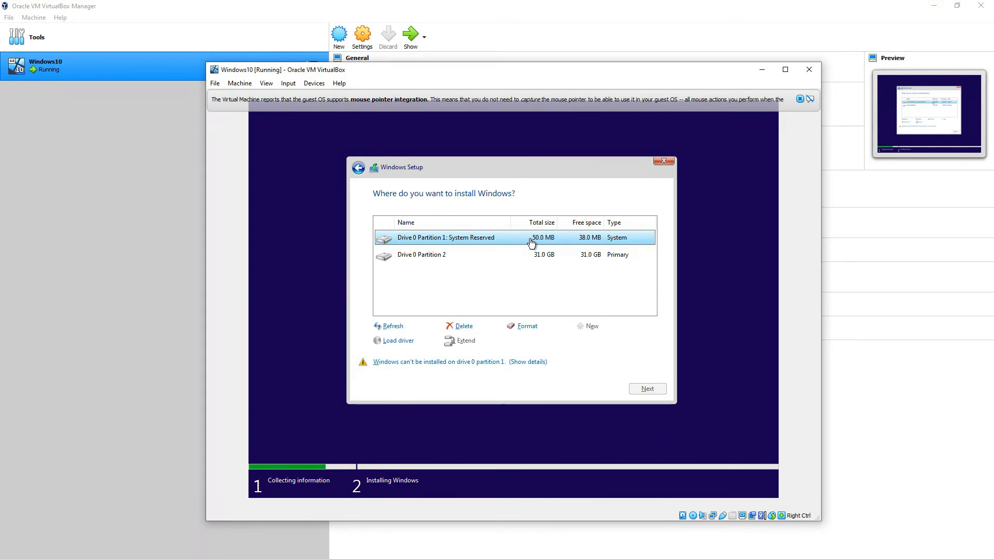
{"action": "left_click", "coordinate": [444, 255]}
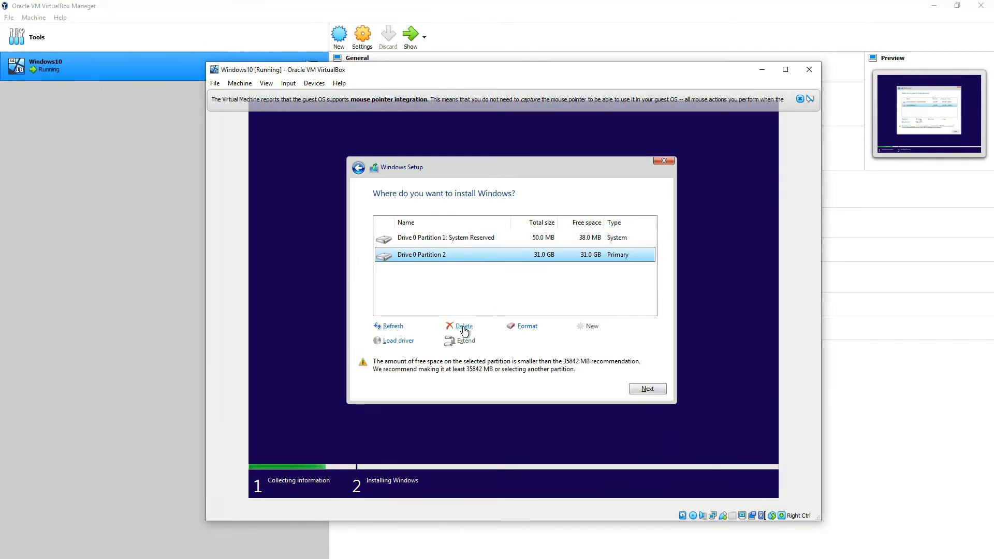
{"action": "left_click", "coordinate": [464, 326]}
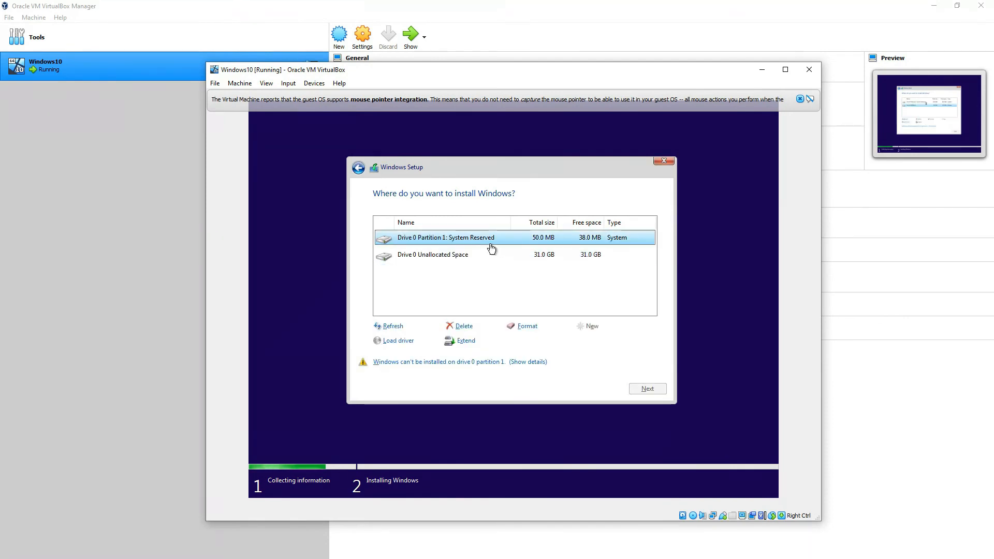
{"action": "left_click", "coordinate": [433, 254]}
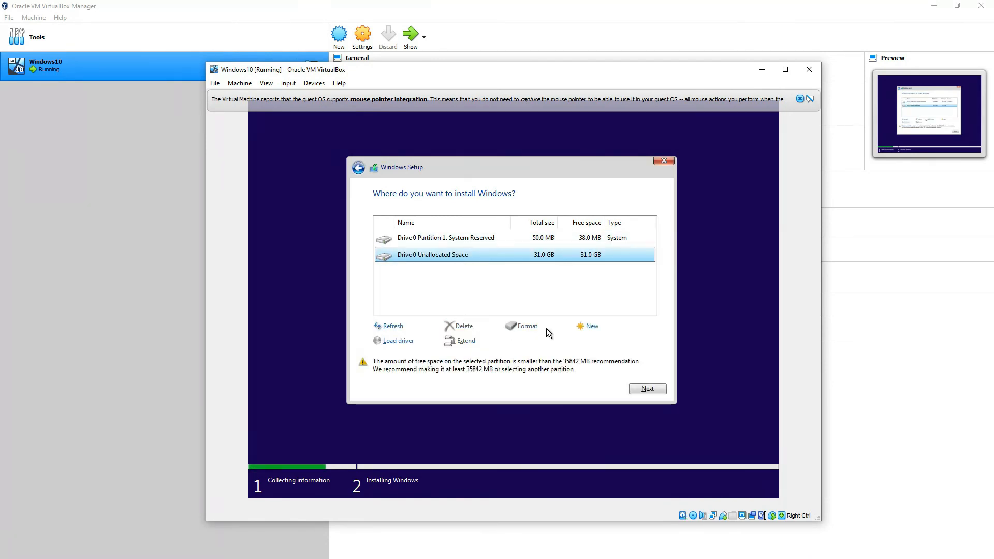
{"action": "left_click", "coordinate": [446, 237]}
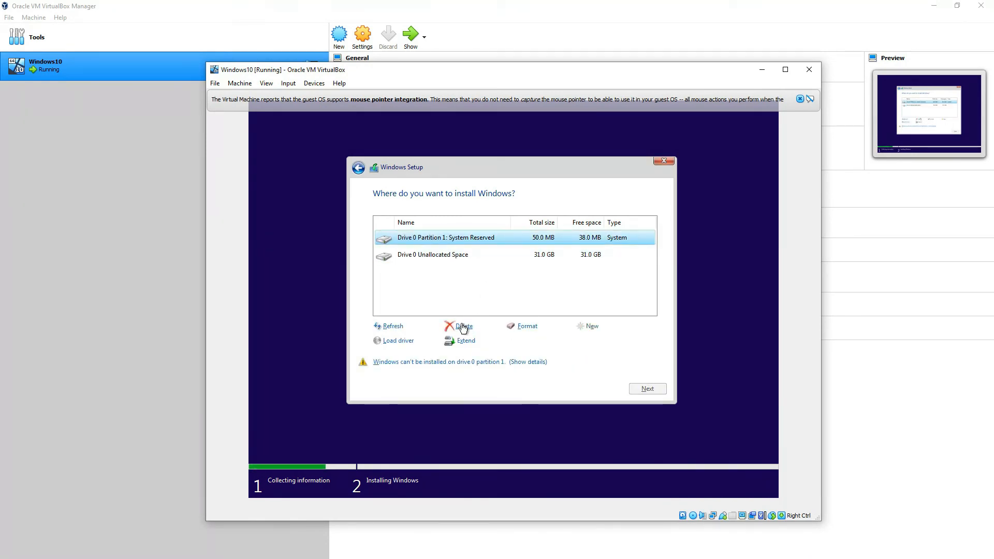
{"action": "left_click", "coordinate": [464, 326]}
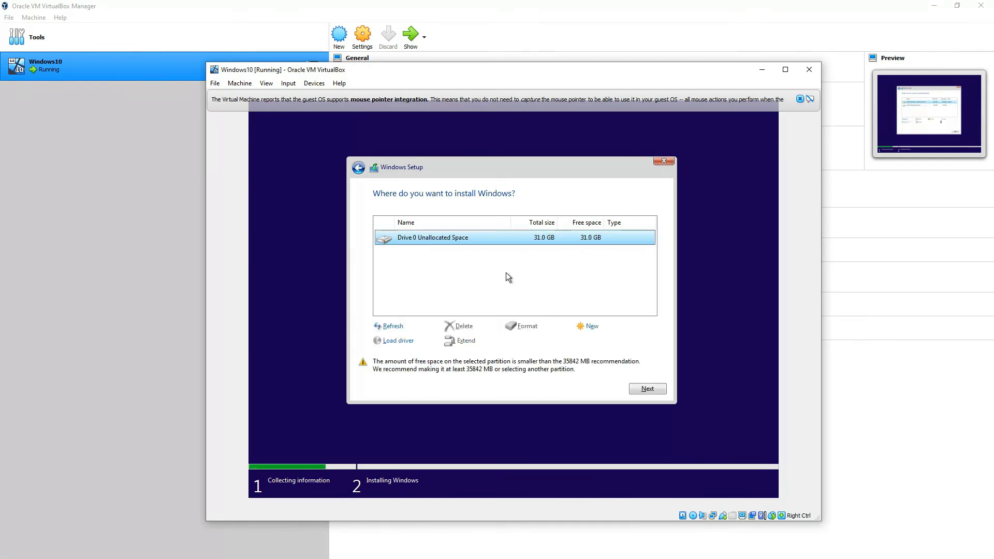
{"action": "left_click", "coordinate": [647, 389]}
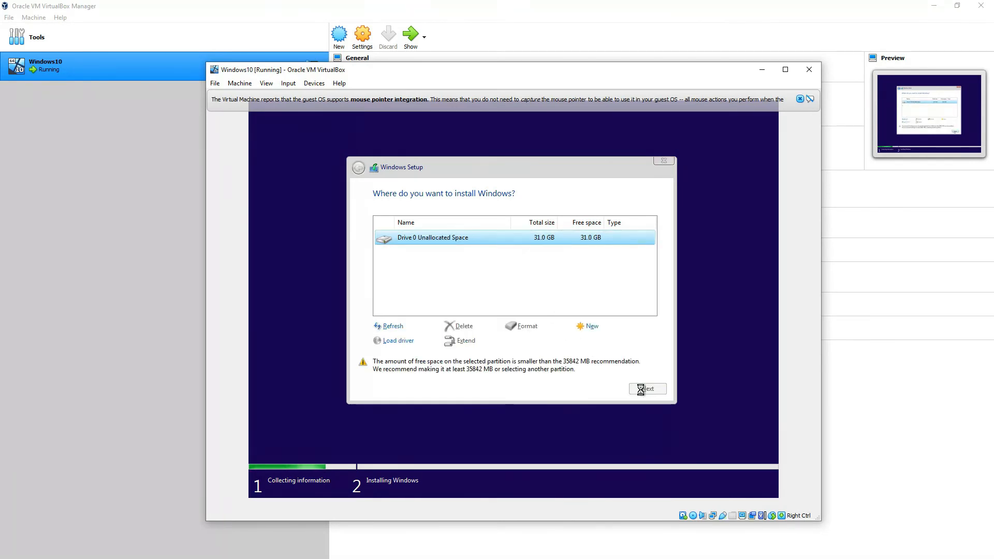
{"action": "left_click", "coordinate": [648, 389]}
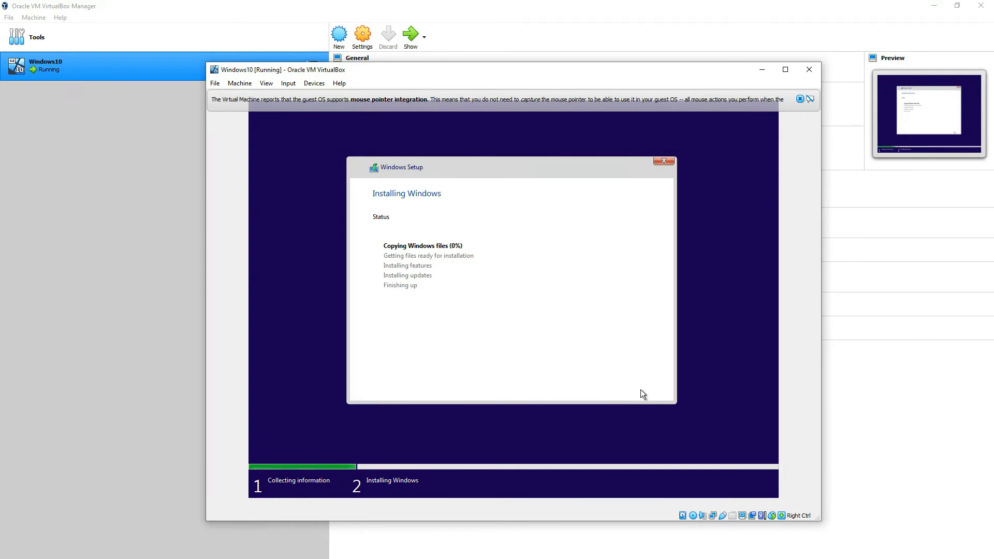
{"action": "mouse_move", "coordinate": [268, 423]}
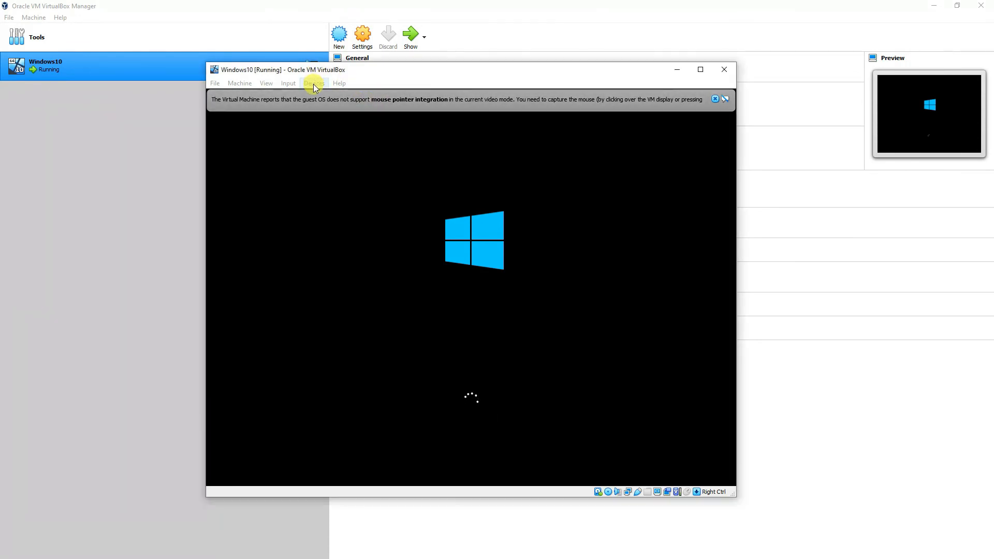
Remove the Windows installation ISO via Devices > Optical Drives > Remove disk from virtual drive.
{"action": "left_click", "coordinate": [314, 83]}
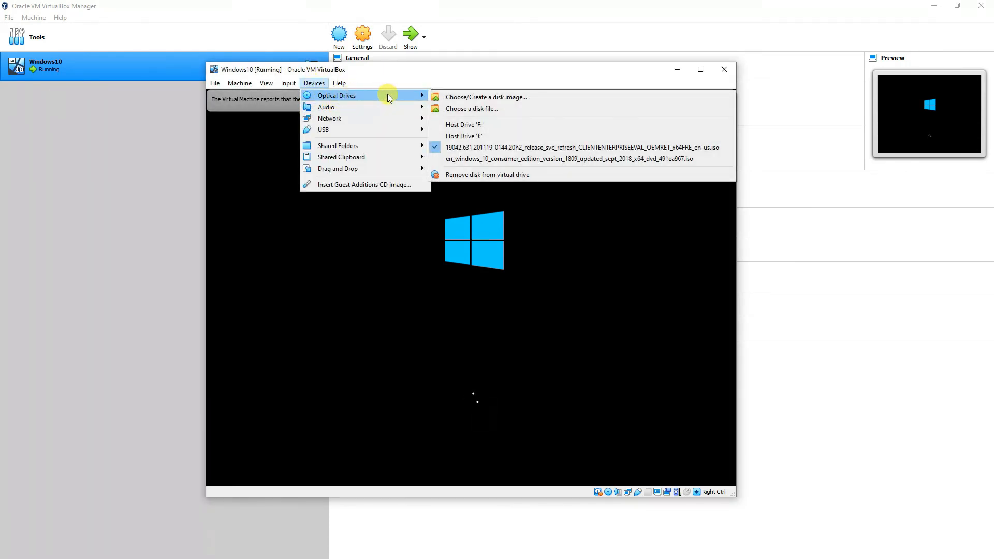
{"action": "left_click", "coordinate": [474, 70]}
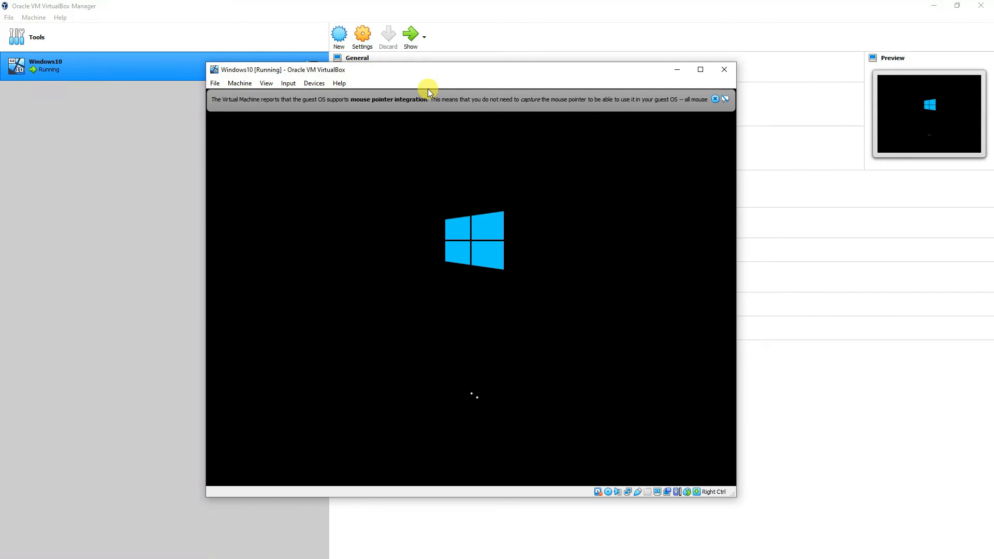
{"action": "left_click", "coordinate": [314, 82]}
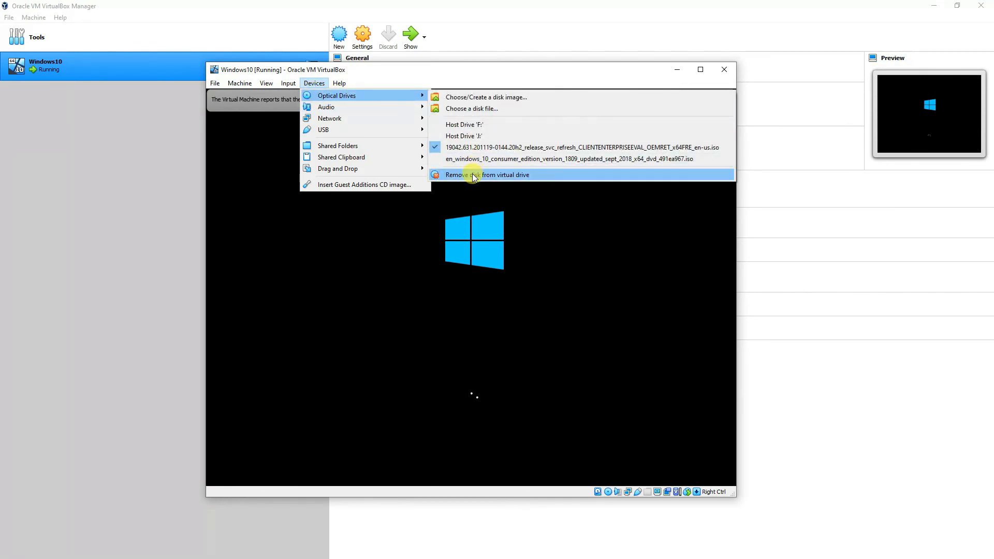
{"action": "left_click", "coordinate": [487, 174]}
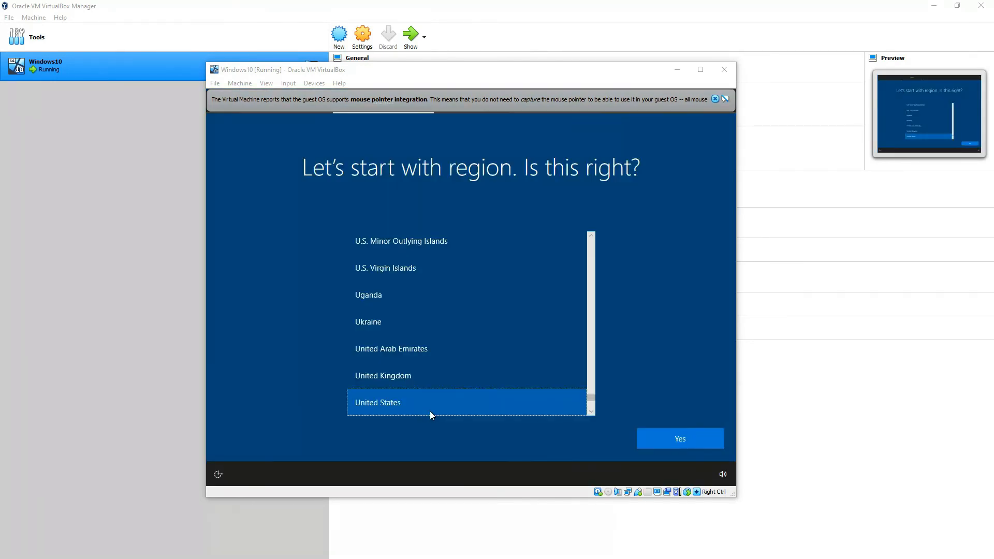
{"action": "mouse_move", "coordinate": [679, 438]}
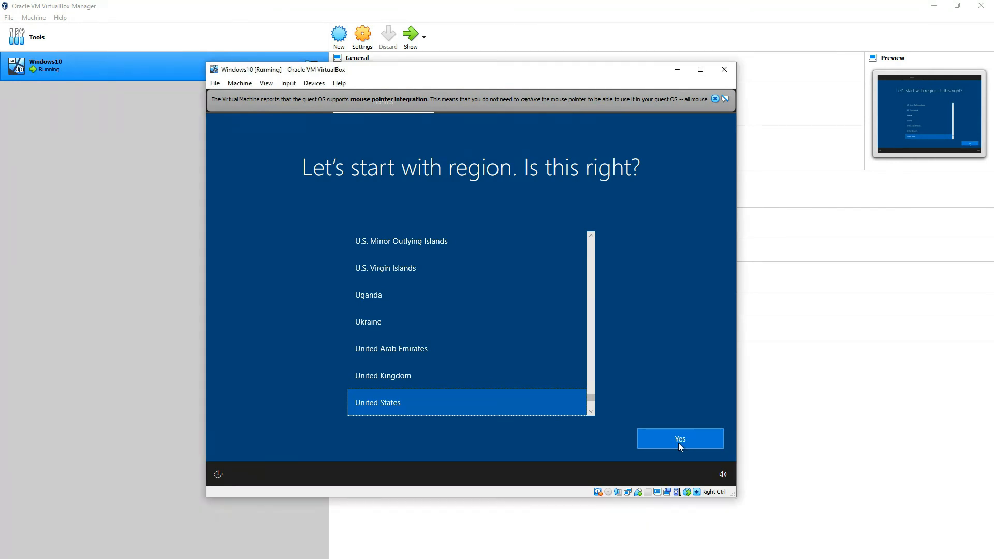
Confirm United States region and US keyboard, skip a second layout, and type 'dm' for the account.
{"action": "left_click", "coordinate": [679, 438]}
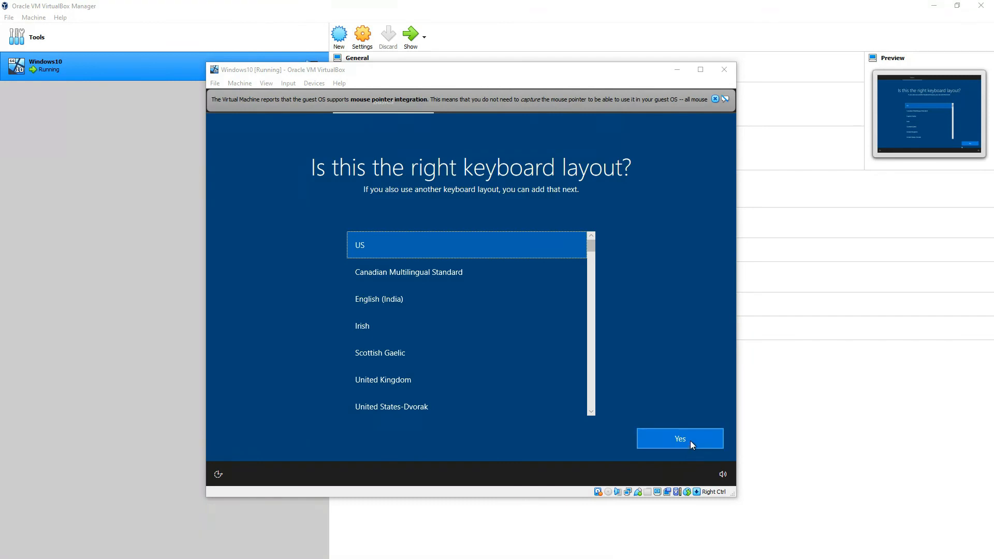
{"action": "left_click", "coordinate": [679, 439]}
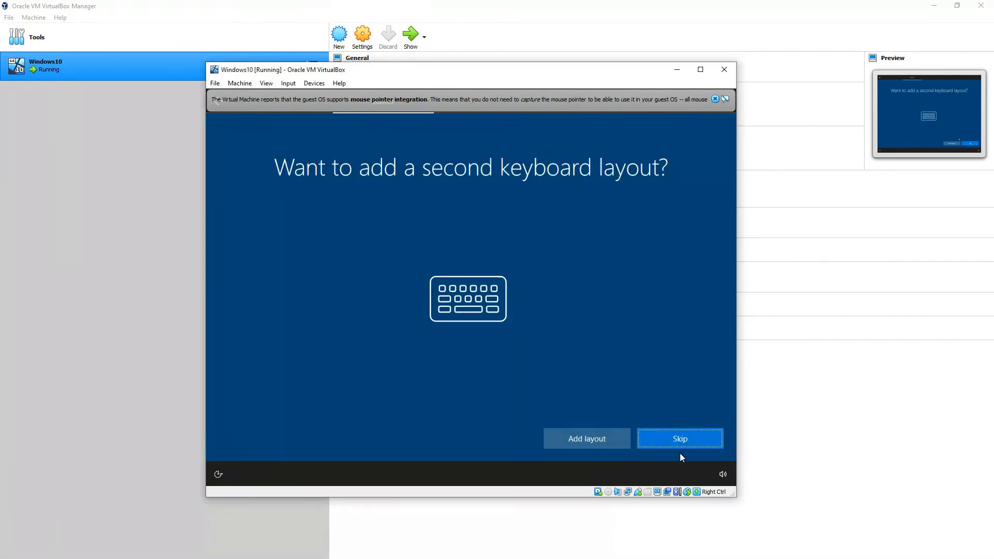
{"action": "left_click", "coordinate": [679, 439]}
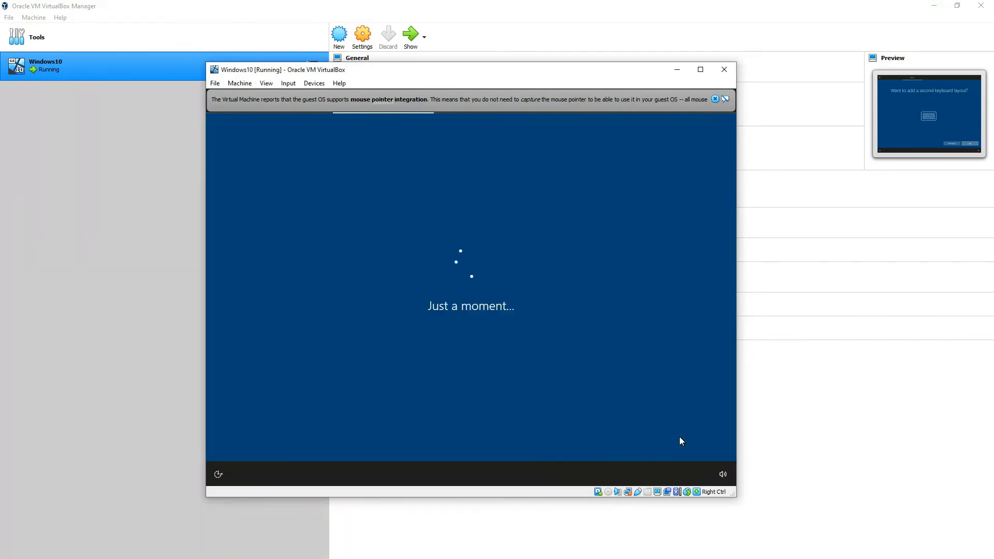
{"action": "mouse_move", "coordinate": [645, 419]}
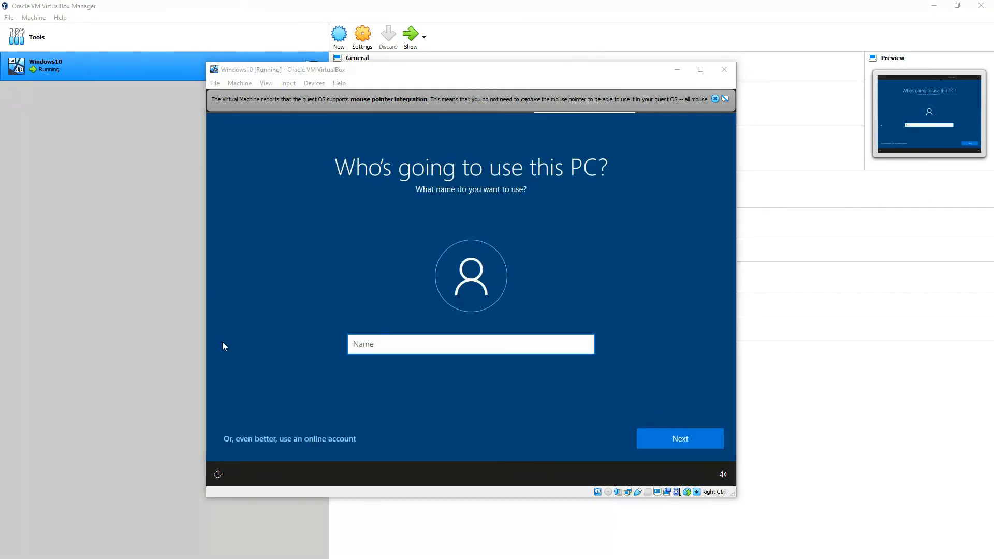
{"action": "type", "text": "dm"}
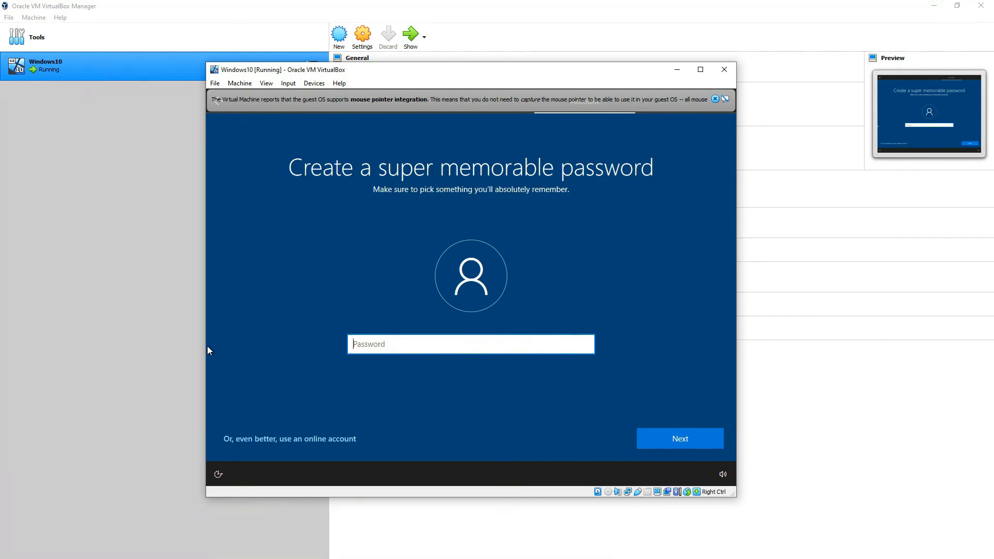
{"action": "left_click", "coordinate": [679, 438]}
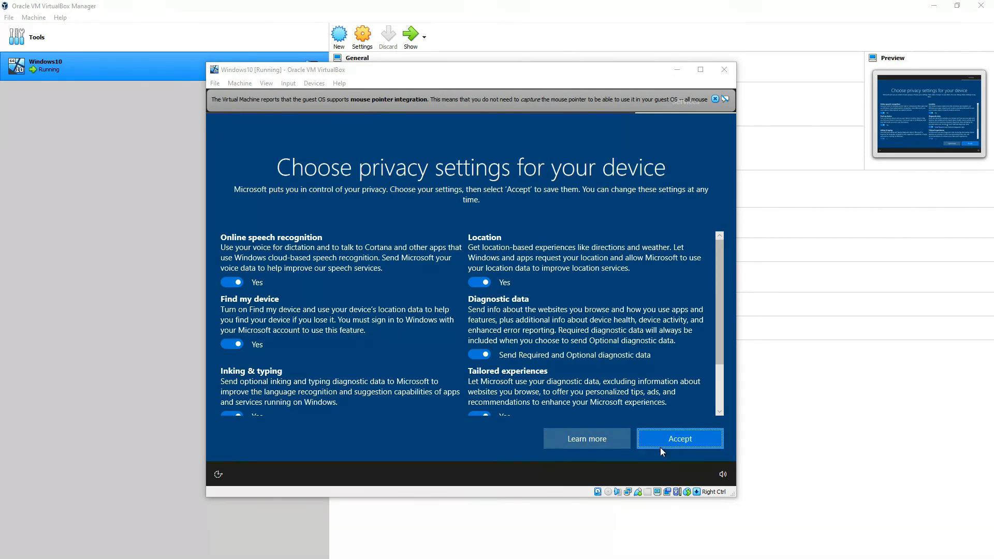
Accept the privacy settings and answer the Cortana prompt to reach the Windows desktop.
{"action": "scroll", "scroll_direction": "down", "scroll_amount": 3}
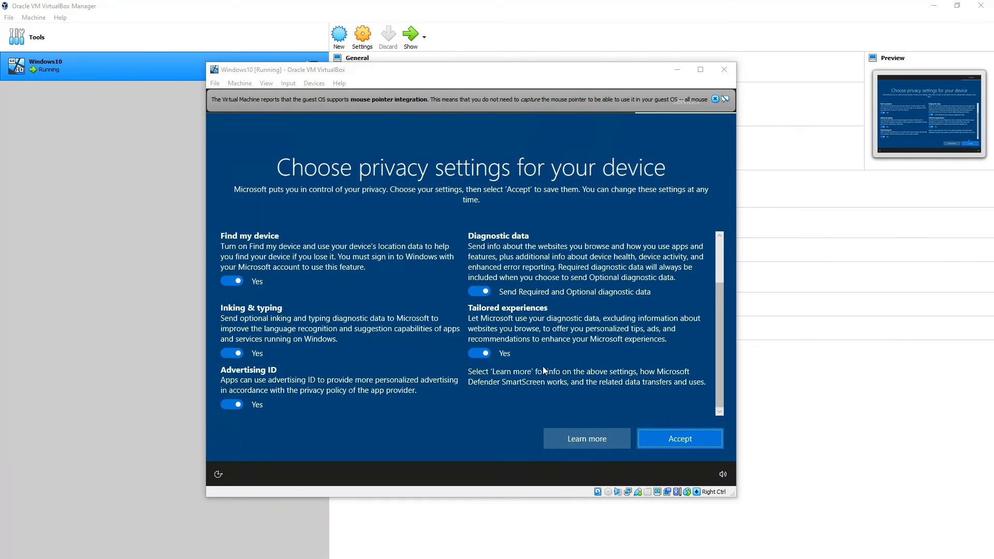
{"action": "left_click", "coordinate": [679, 438]}
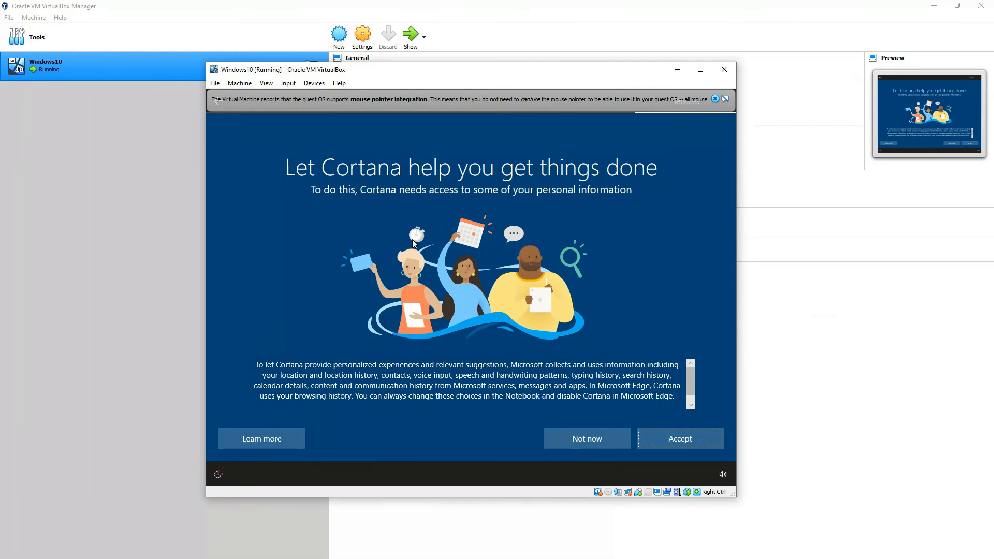
{"action": "left_click", "coordinate": [679, 438]}
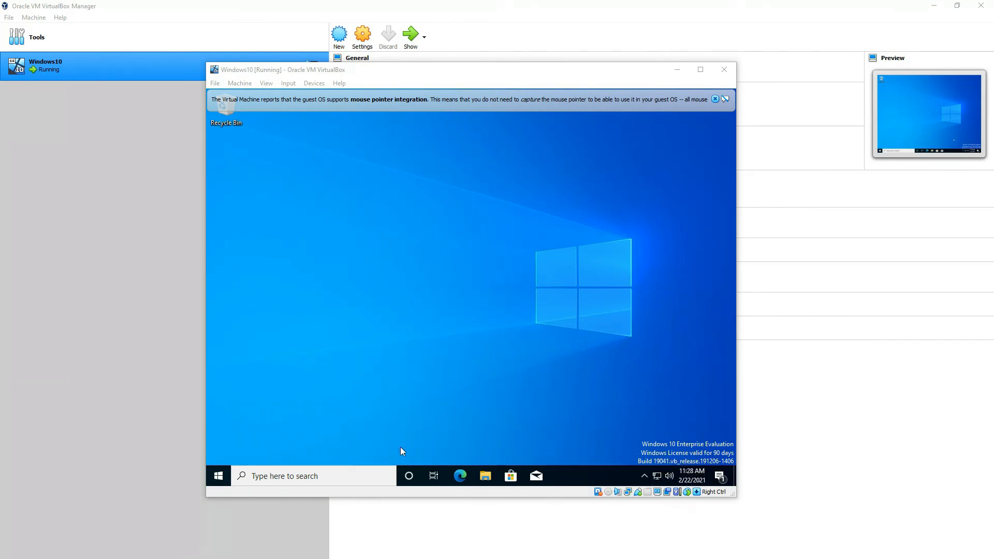
{"action": "mouse_move", "coordinate": [656, 132]}
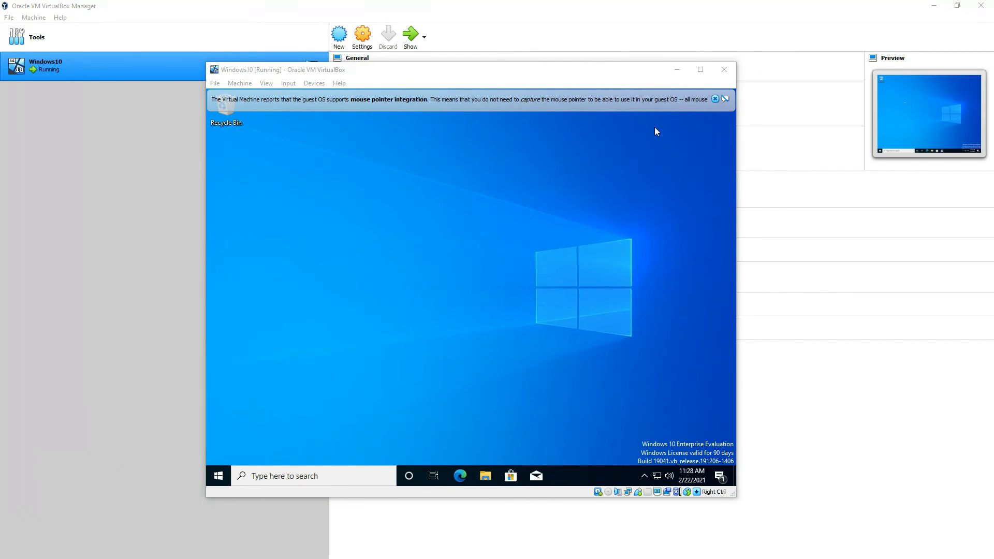
Close the mouse pointer integration notice over the Windows 10 guest.
{"action": "left_click", "coordinate": [715, 99]}
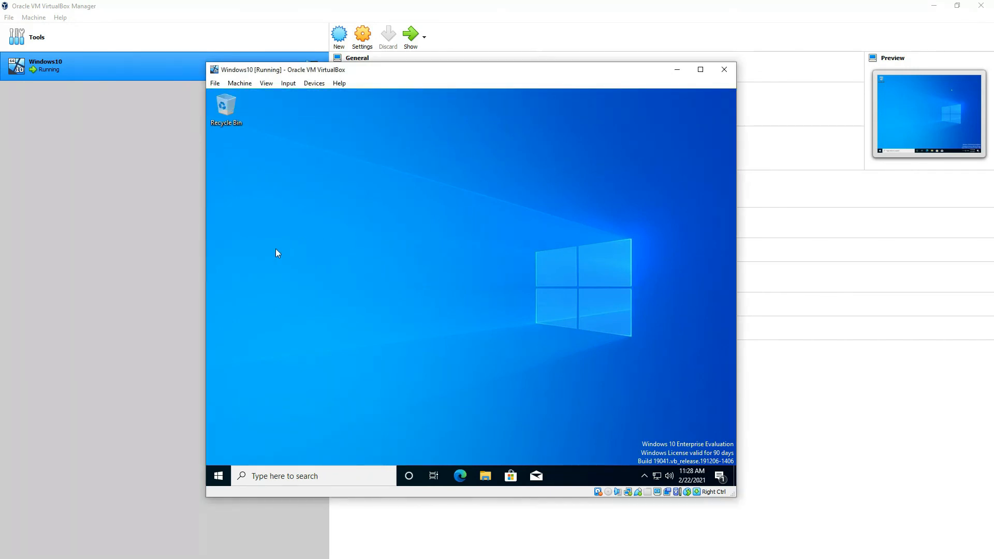
{"action": "mouse_move", "coordinate": [307, 236]}
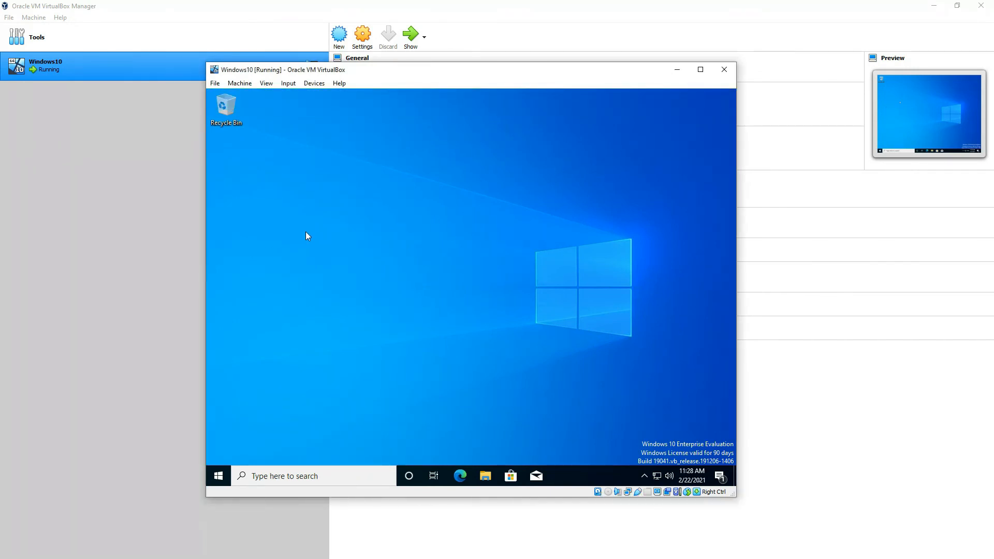
{"action": "mouse_move", "coordinate": [213, 230]}
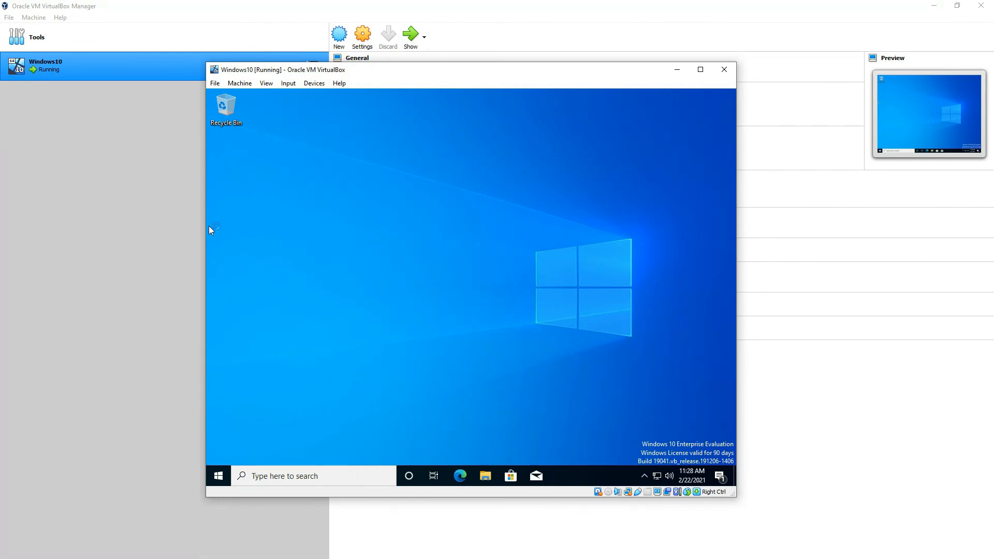
{"action": "mouse_move", "coordinate": [323, 253]}
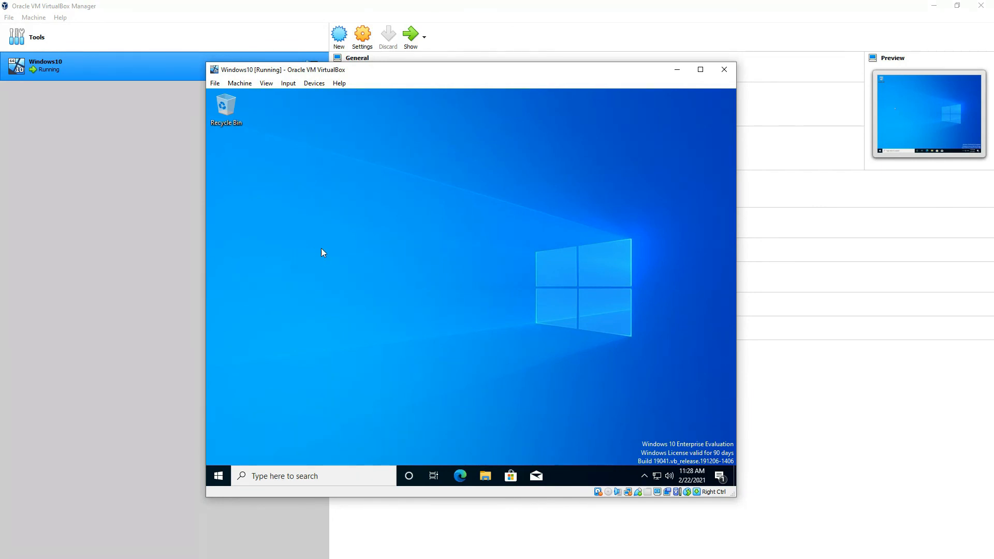
{"action": "mouse_move", "coordinate": [372, 280]}
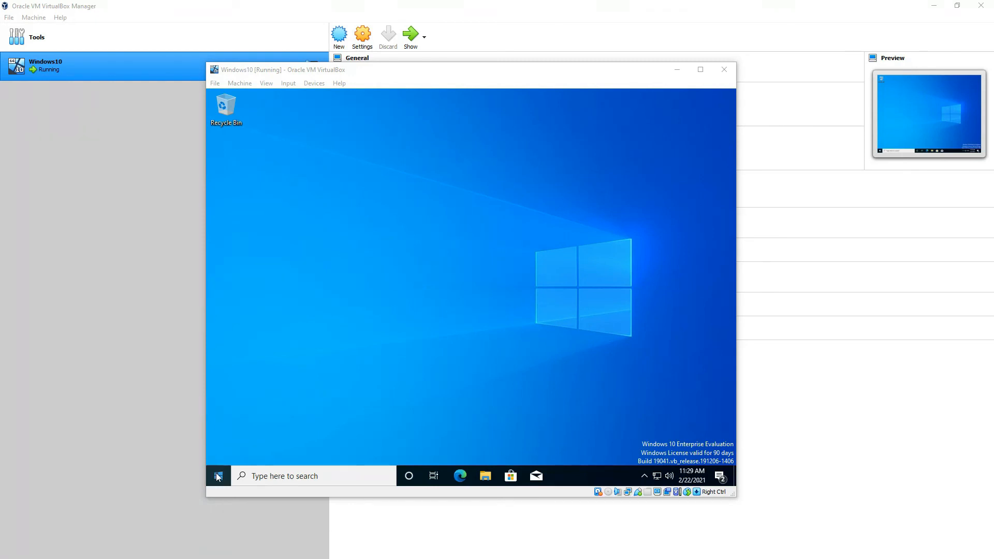
Launch cmd from the Run dialog in the Windows guest.
{"action": "right_click", "coordinate": [218, 477]}
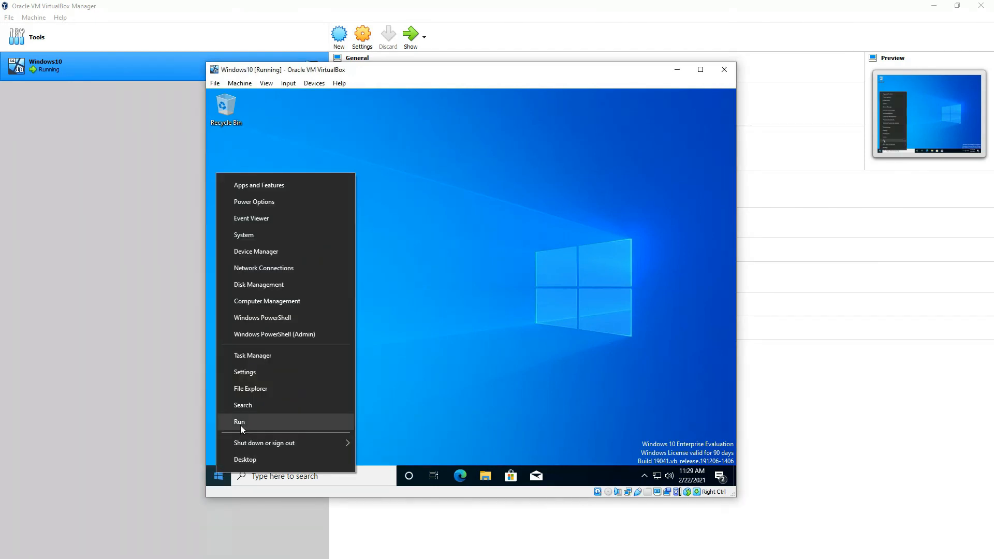
{"action": "left_click", "coordinate": [239, 422]}
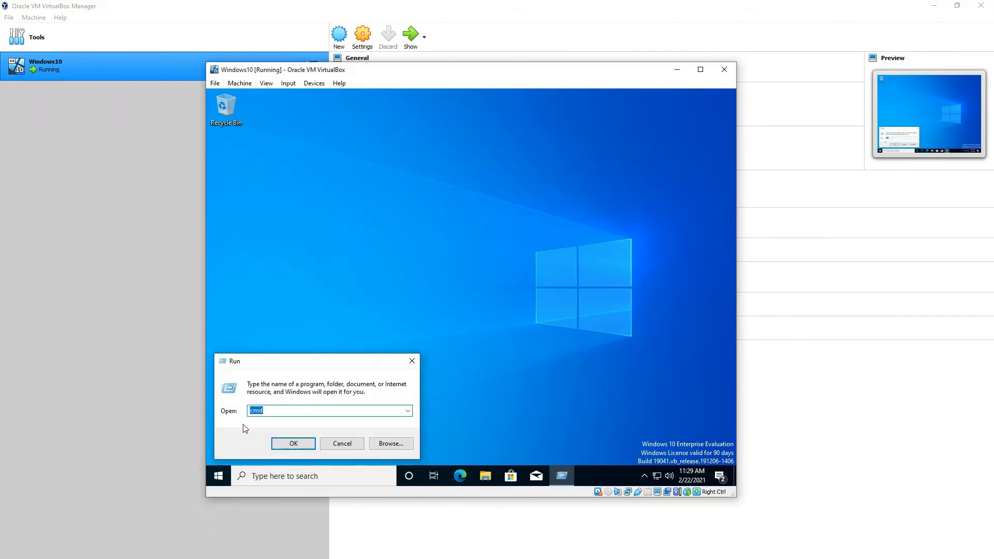
{"action": "left_click", "coordinate": [293, 443]}
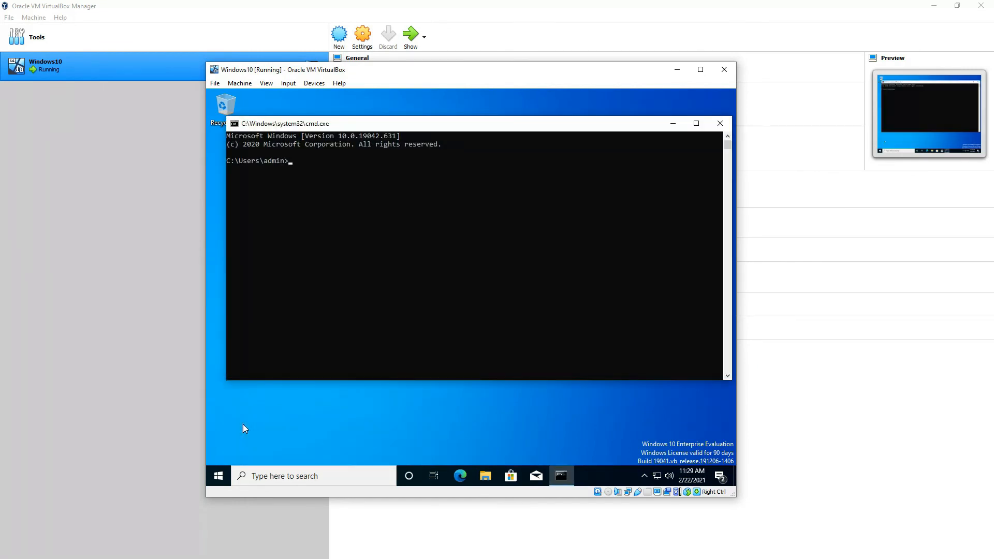
Ping google.com, getting 4 of 4 replies, then close the command window.
{"action": "type", "text": "ping"}
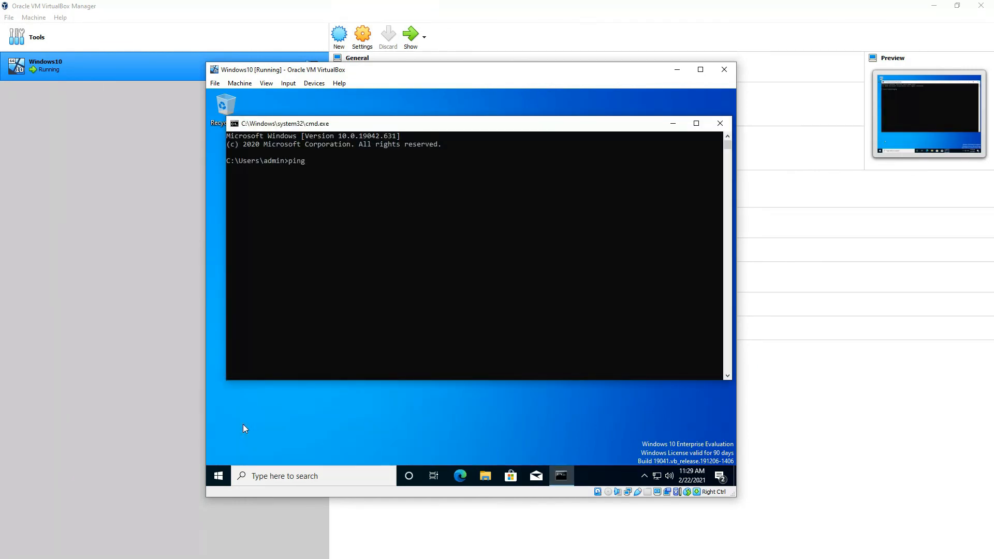
{"action": "type", "text": "google.com"}
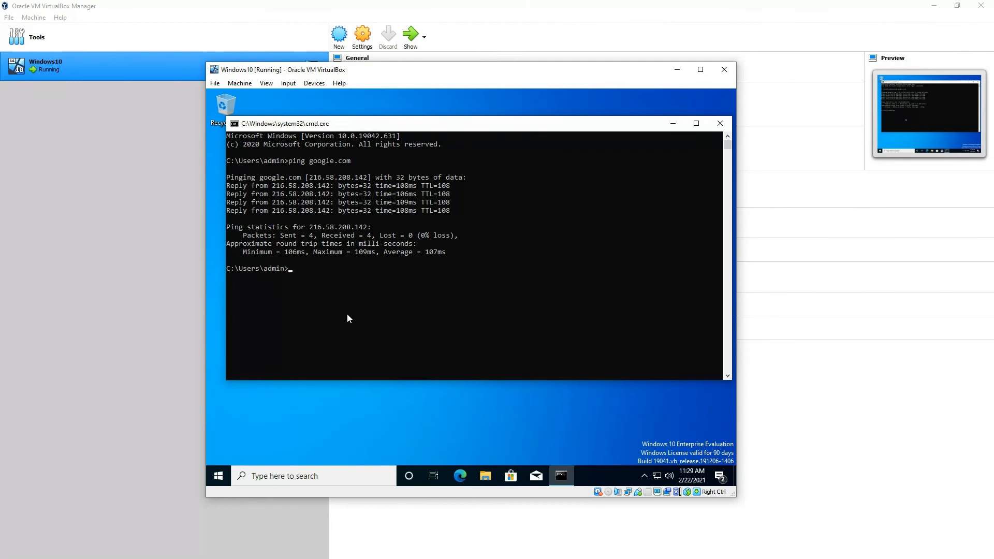
{"action": "mouse_move", "coordinate": [381, 344]}
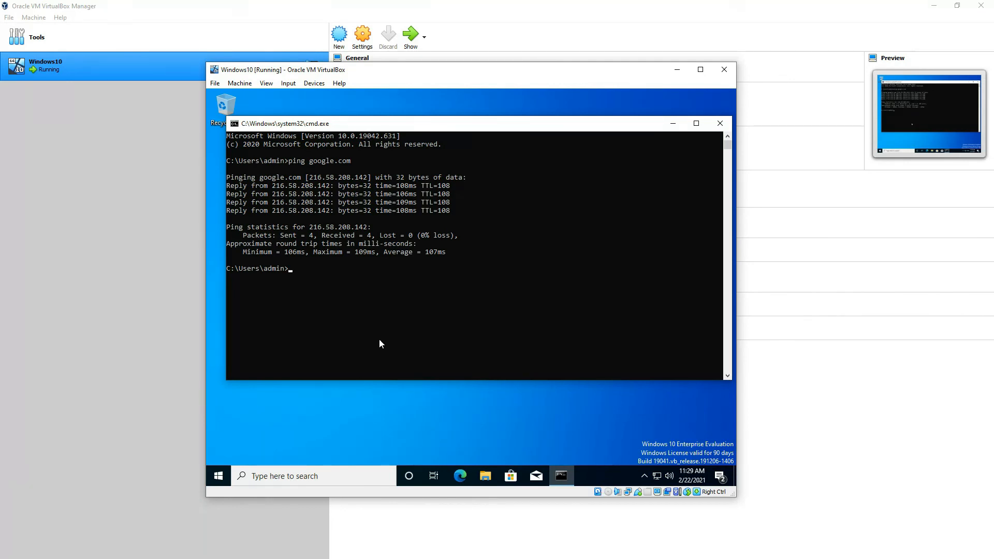
{"action": "mouse_move", "coordinate": [331, 375]}
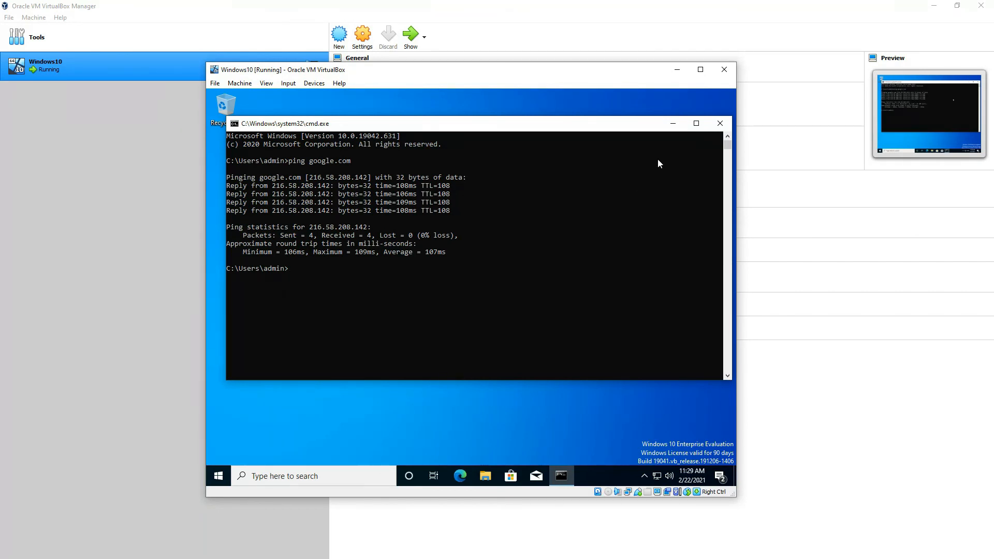
{"action": "left_click", "coordinate": [720, 123]}
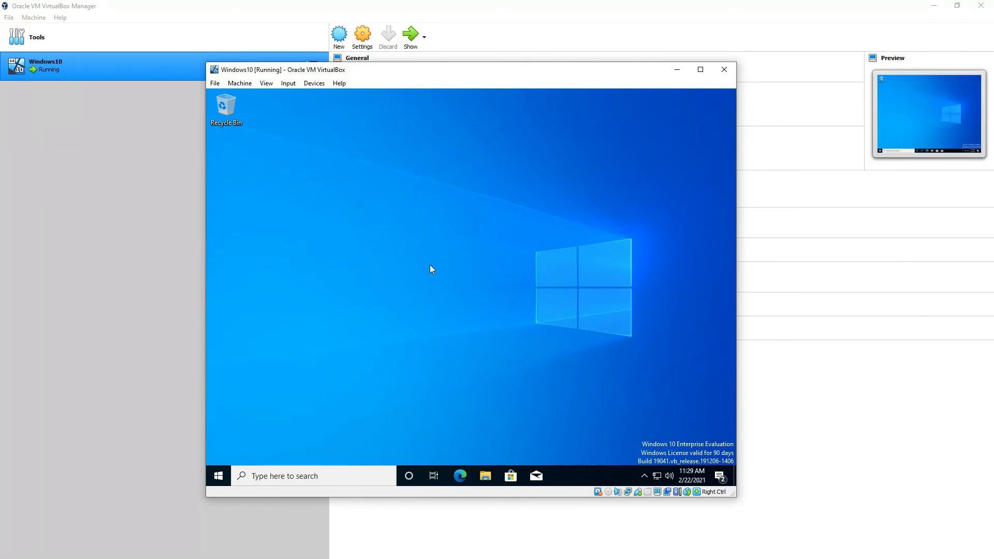